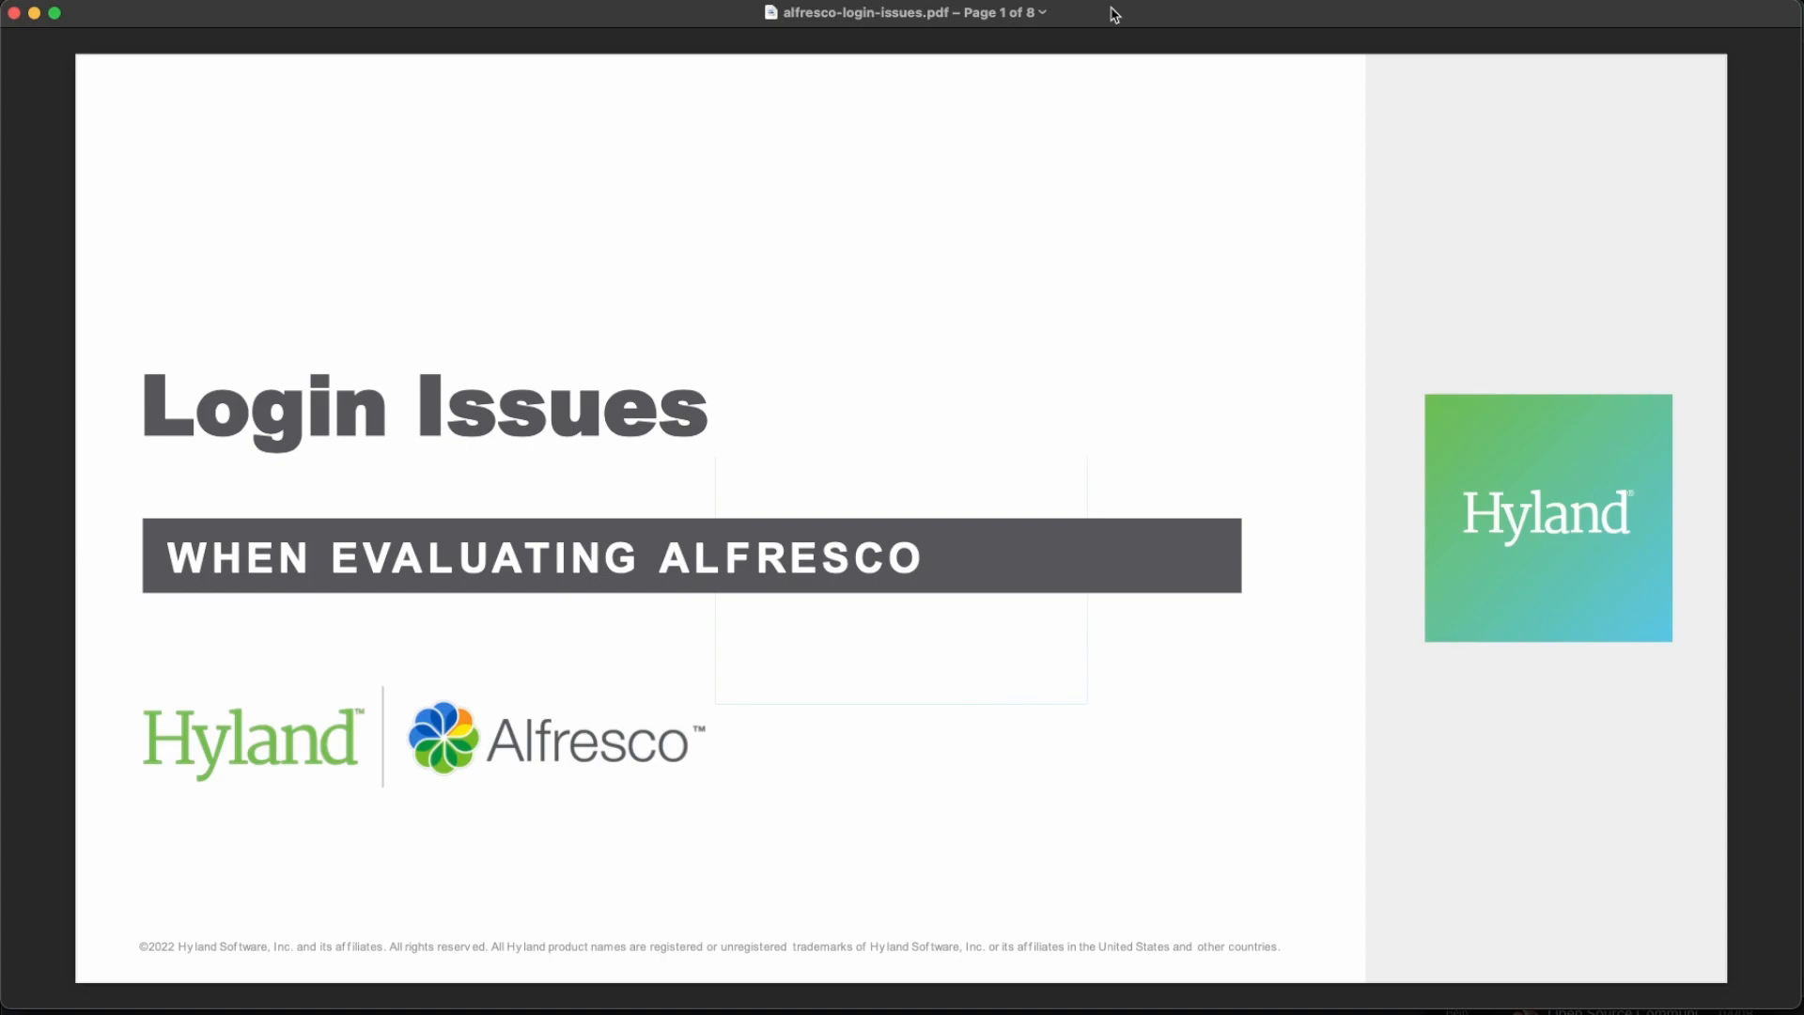
- Advance the deck to page 2, the Common UI Errors slide with the failed login screens
key(right)
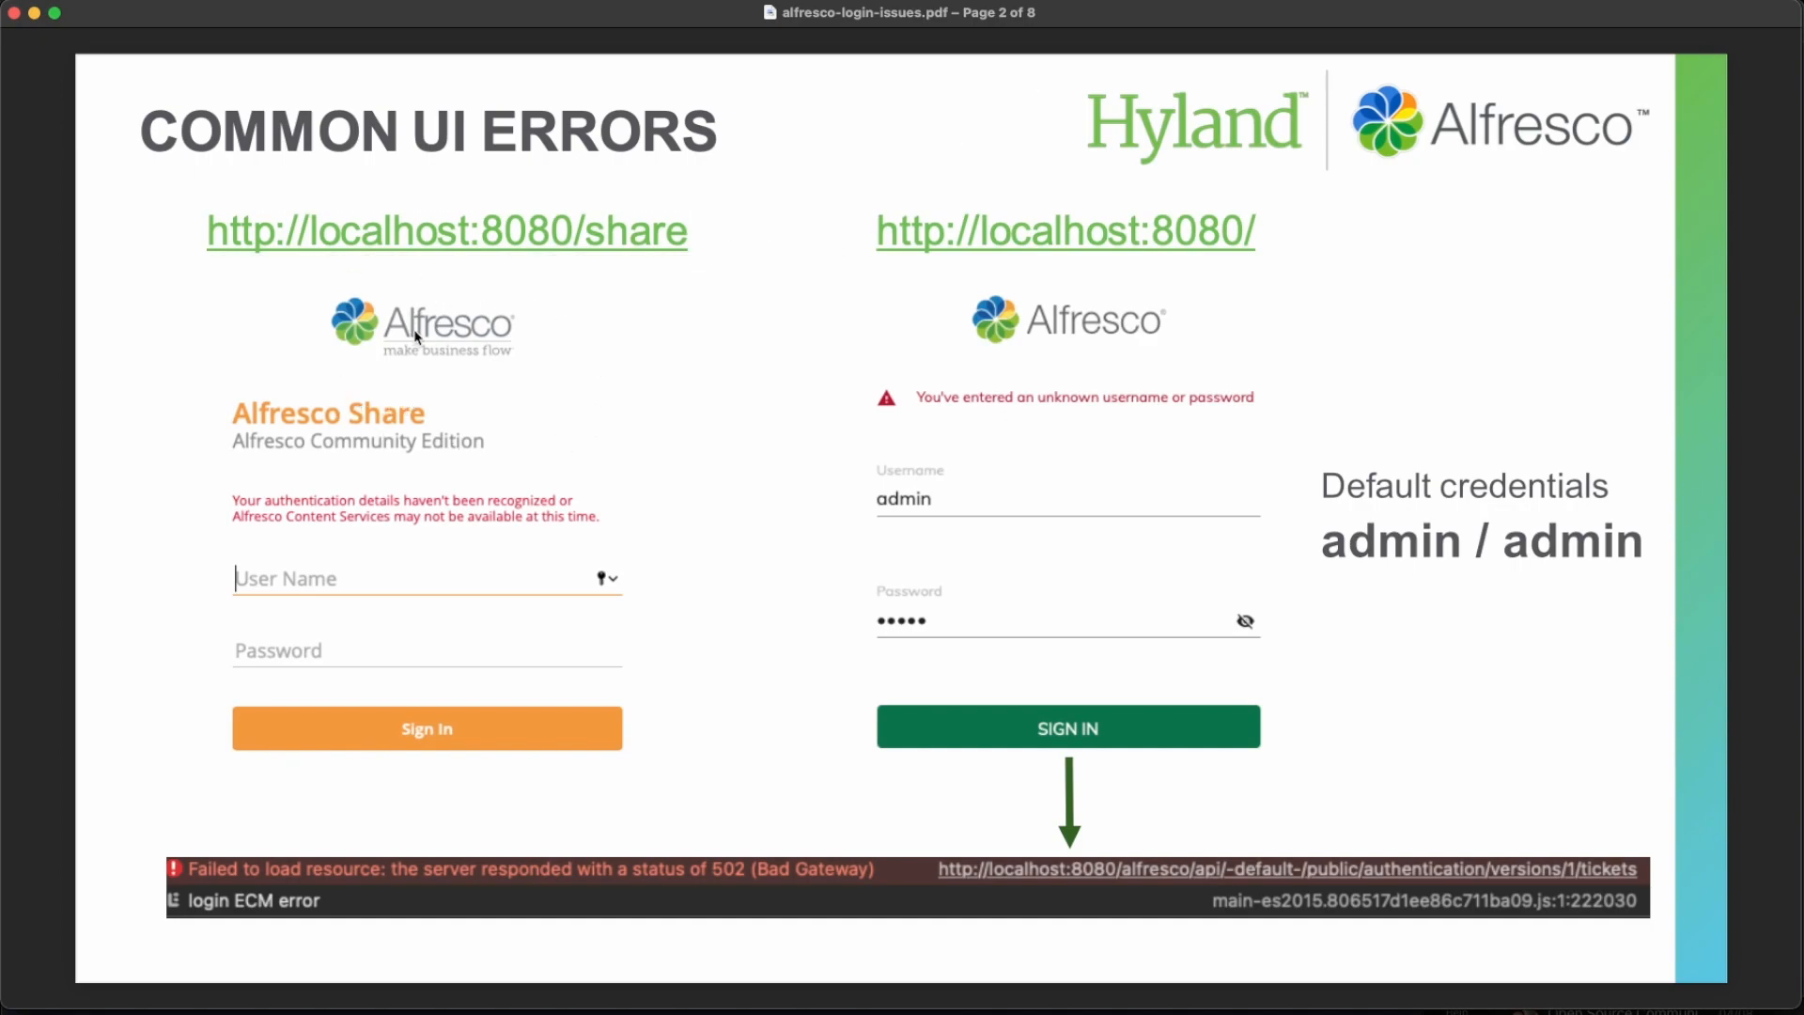
mouse_move(609, 225)
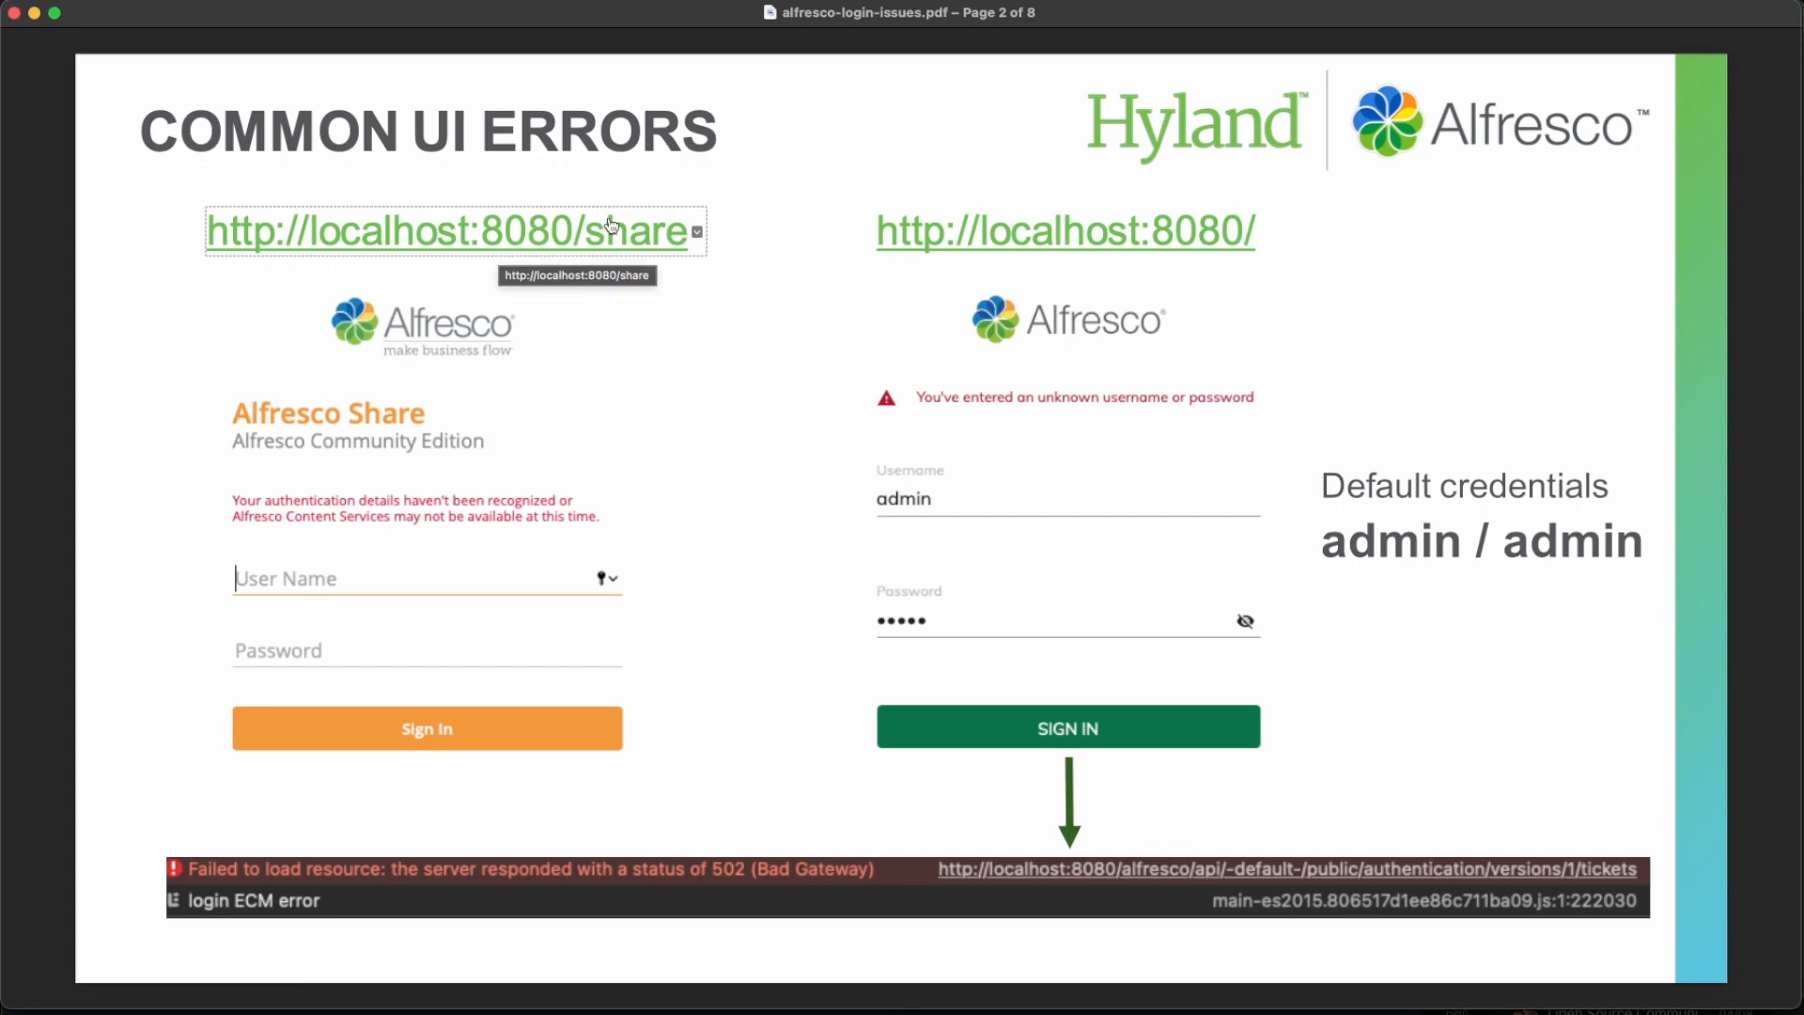
mouse_move(1260, 314)
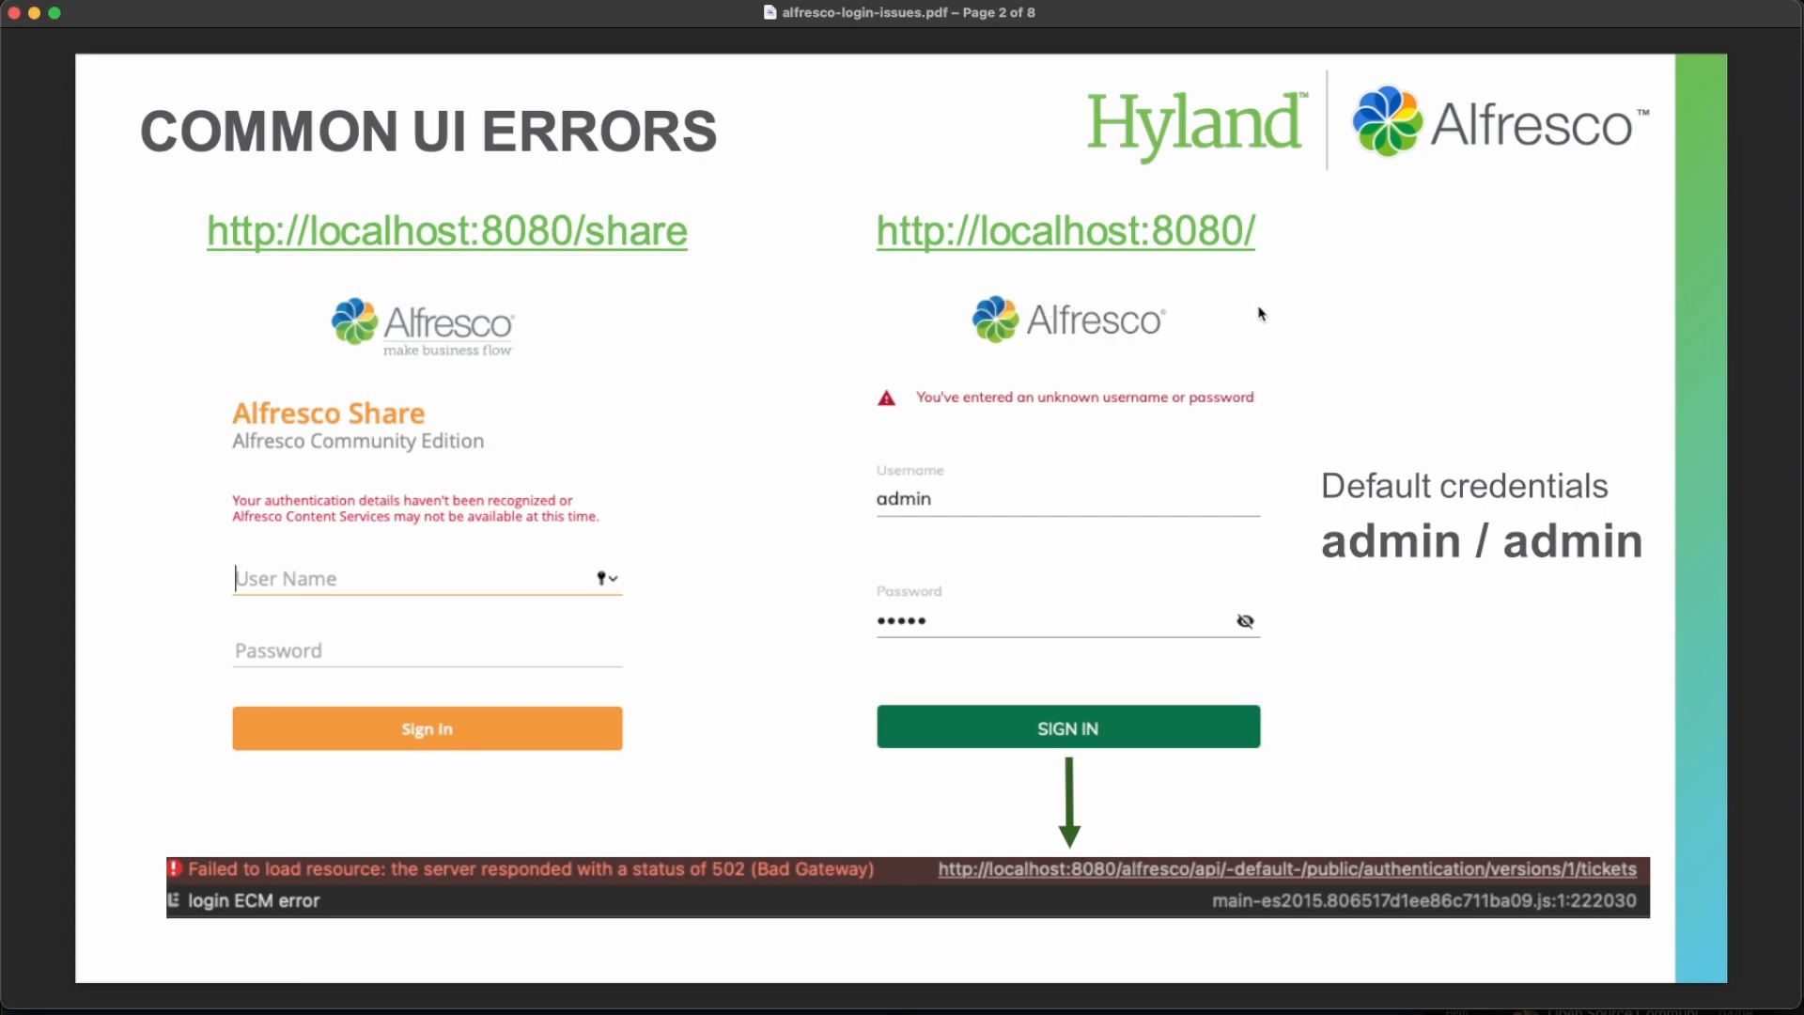
mouse_move(874, 378)
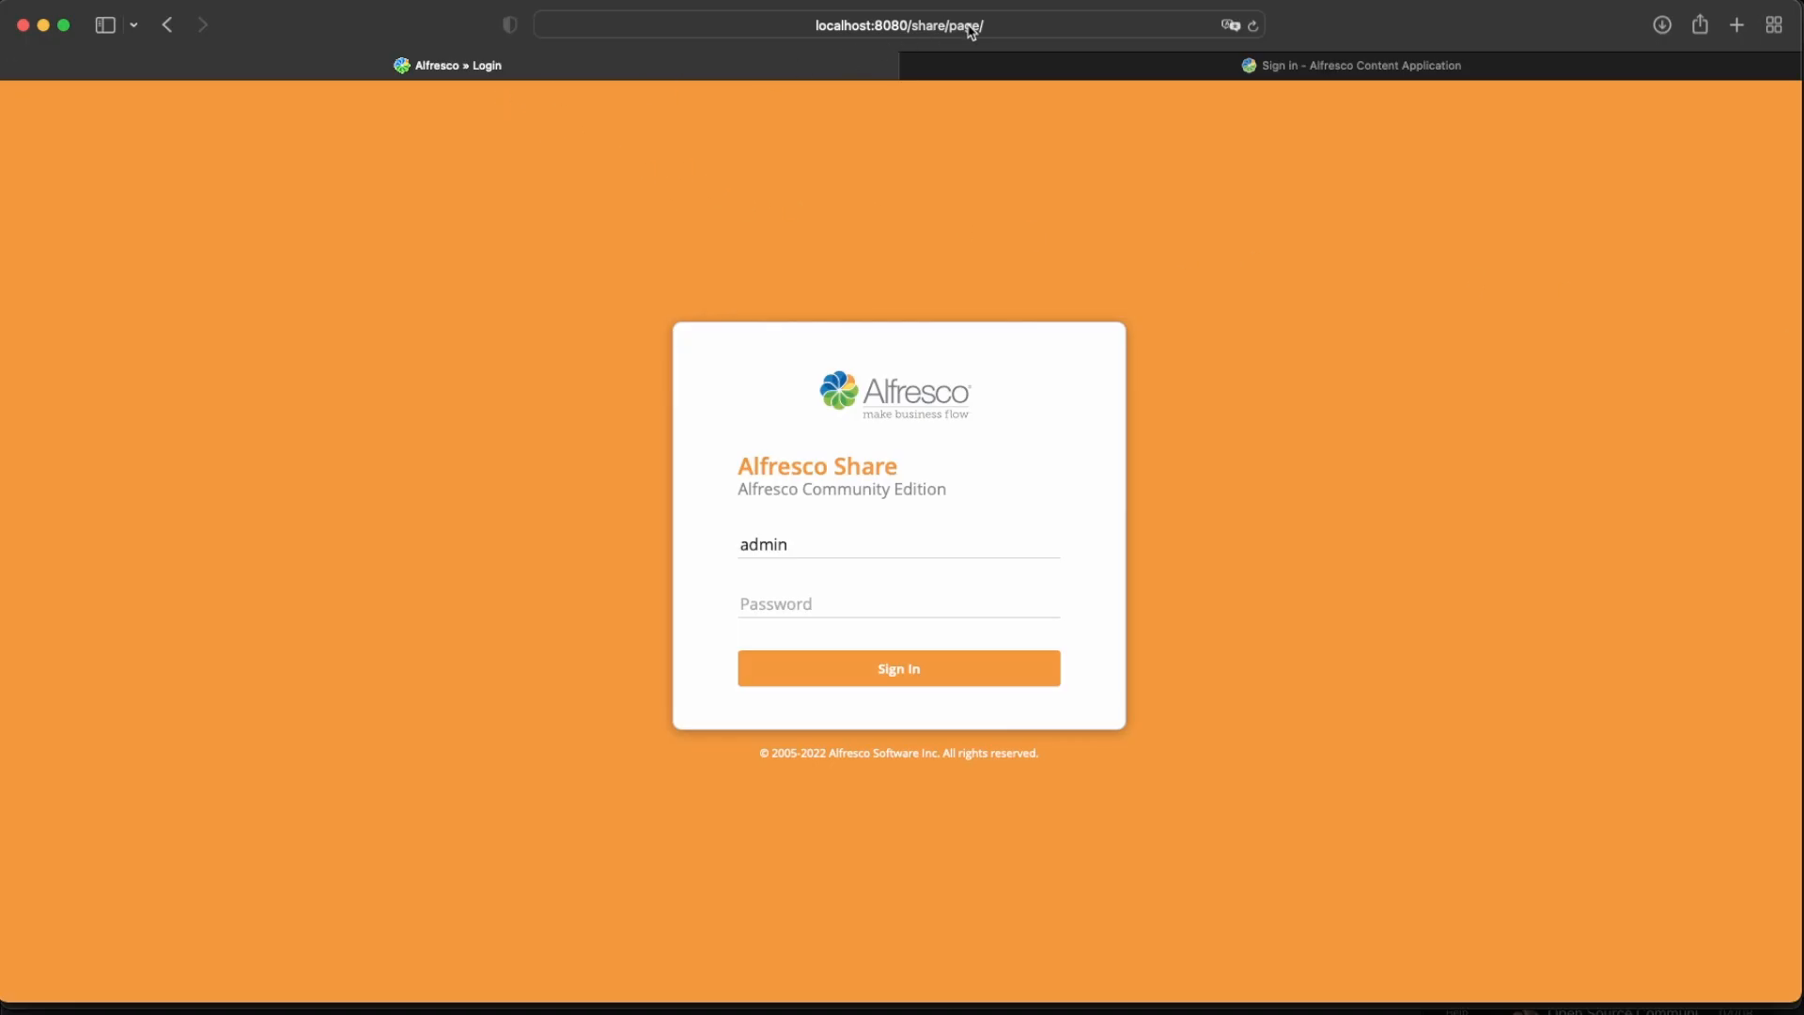
- Check the Share login URL, then submit the admin sign-in to reproduce the authentication error
click(899, 24)
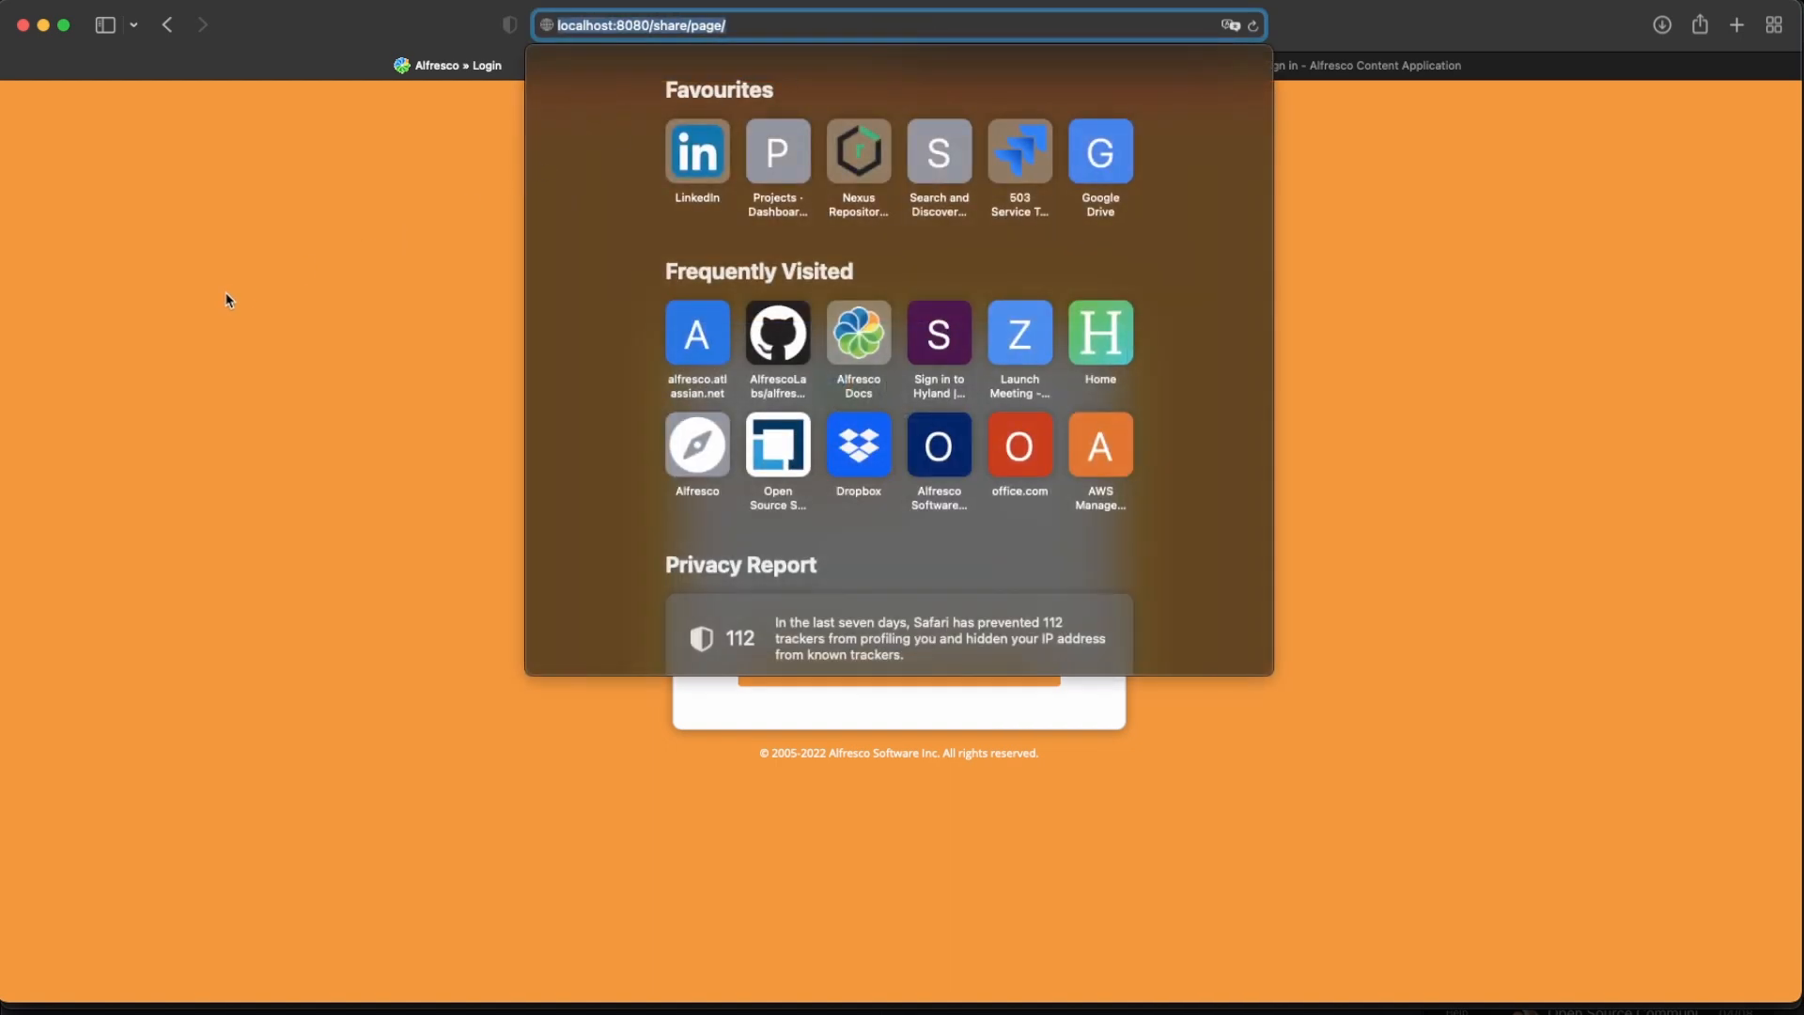
click(852, 603)
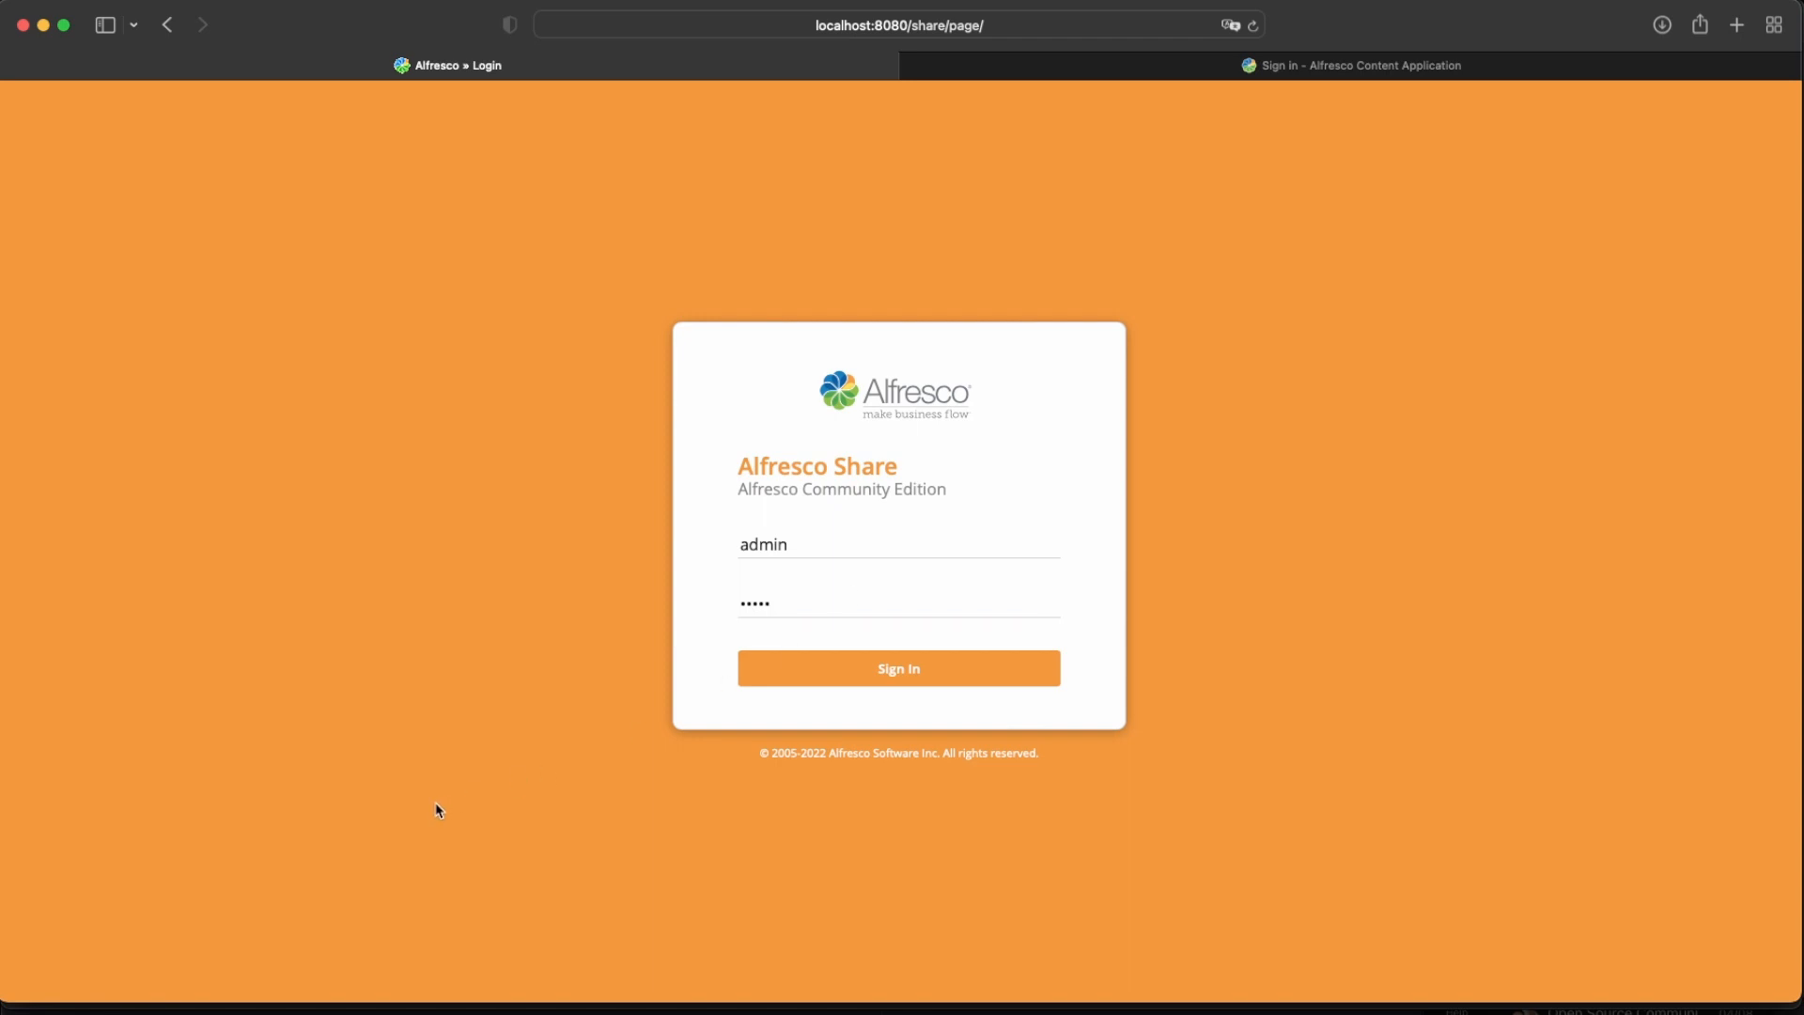
click(898, 667)
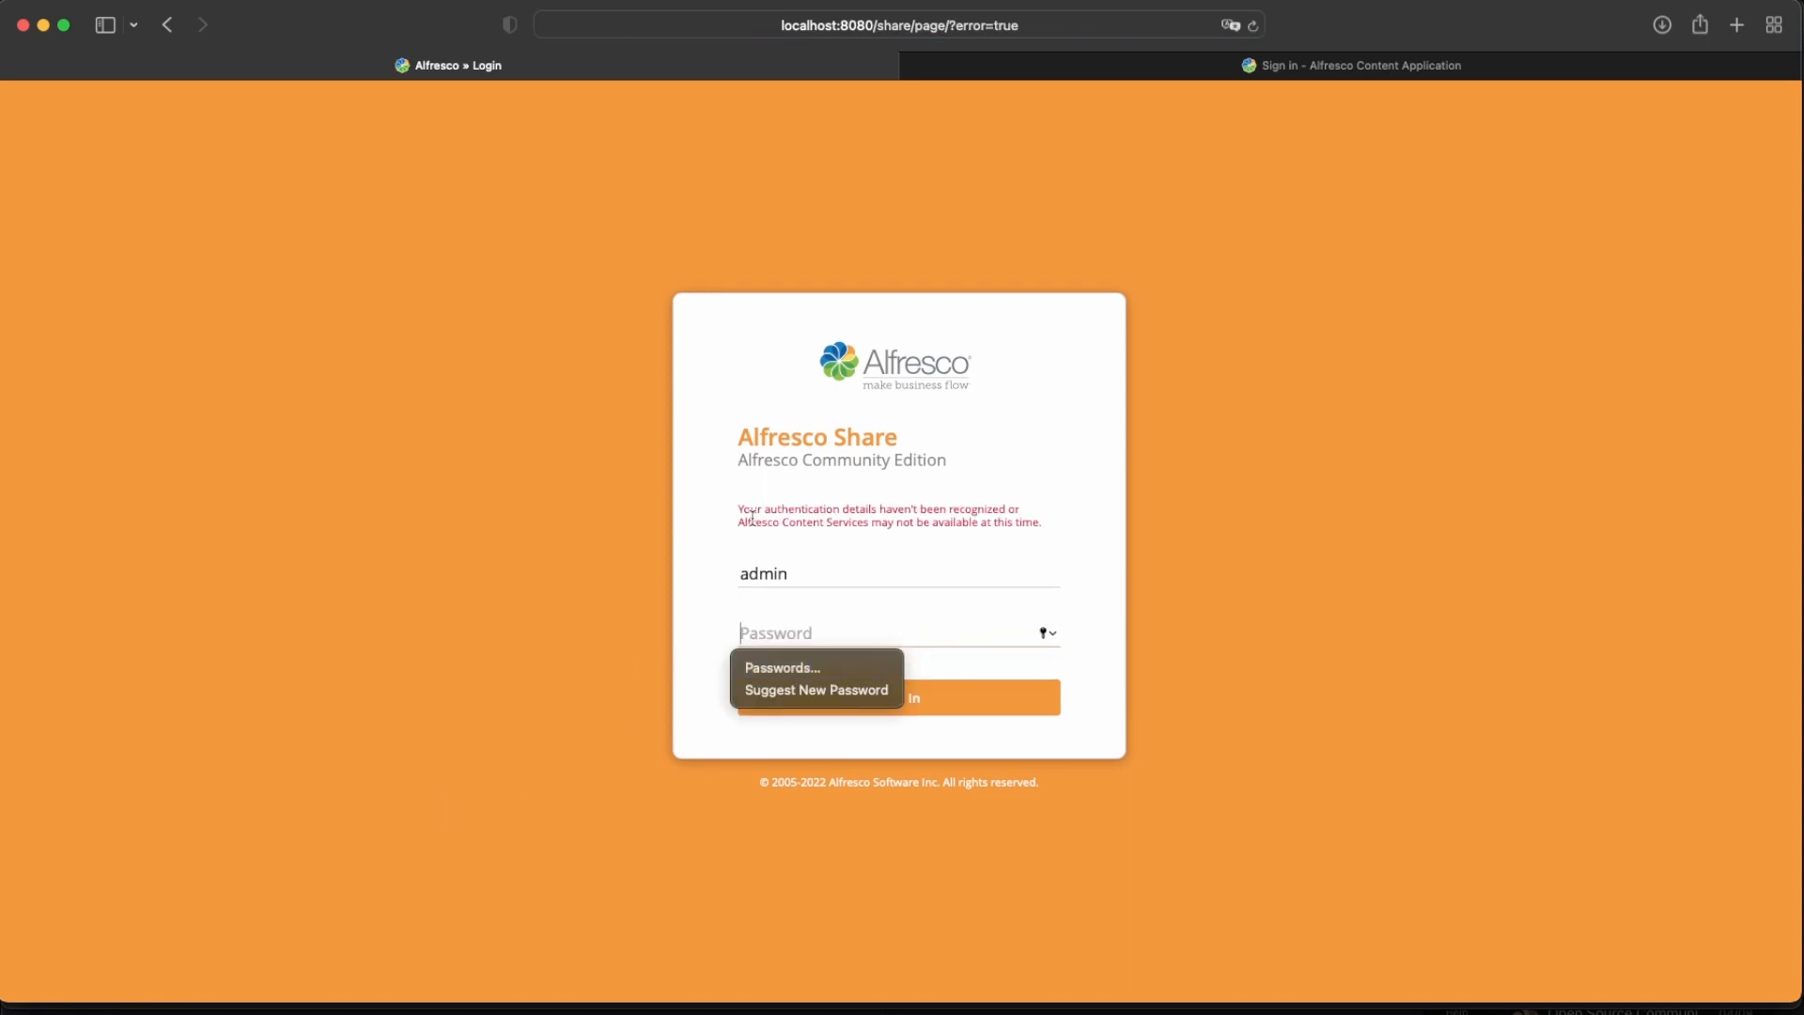
mouse_move(1030, 515)
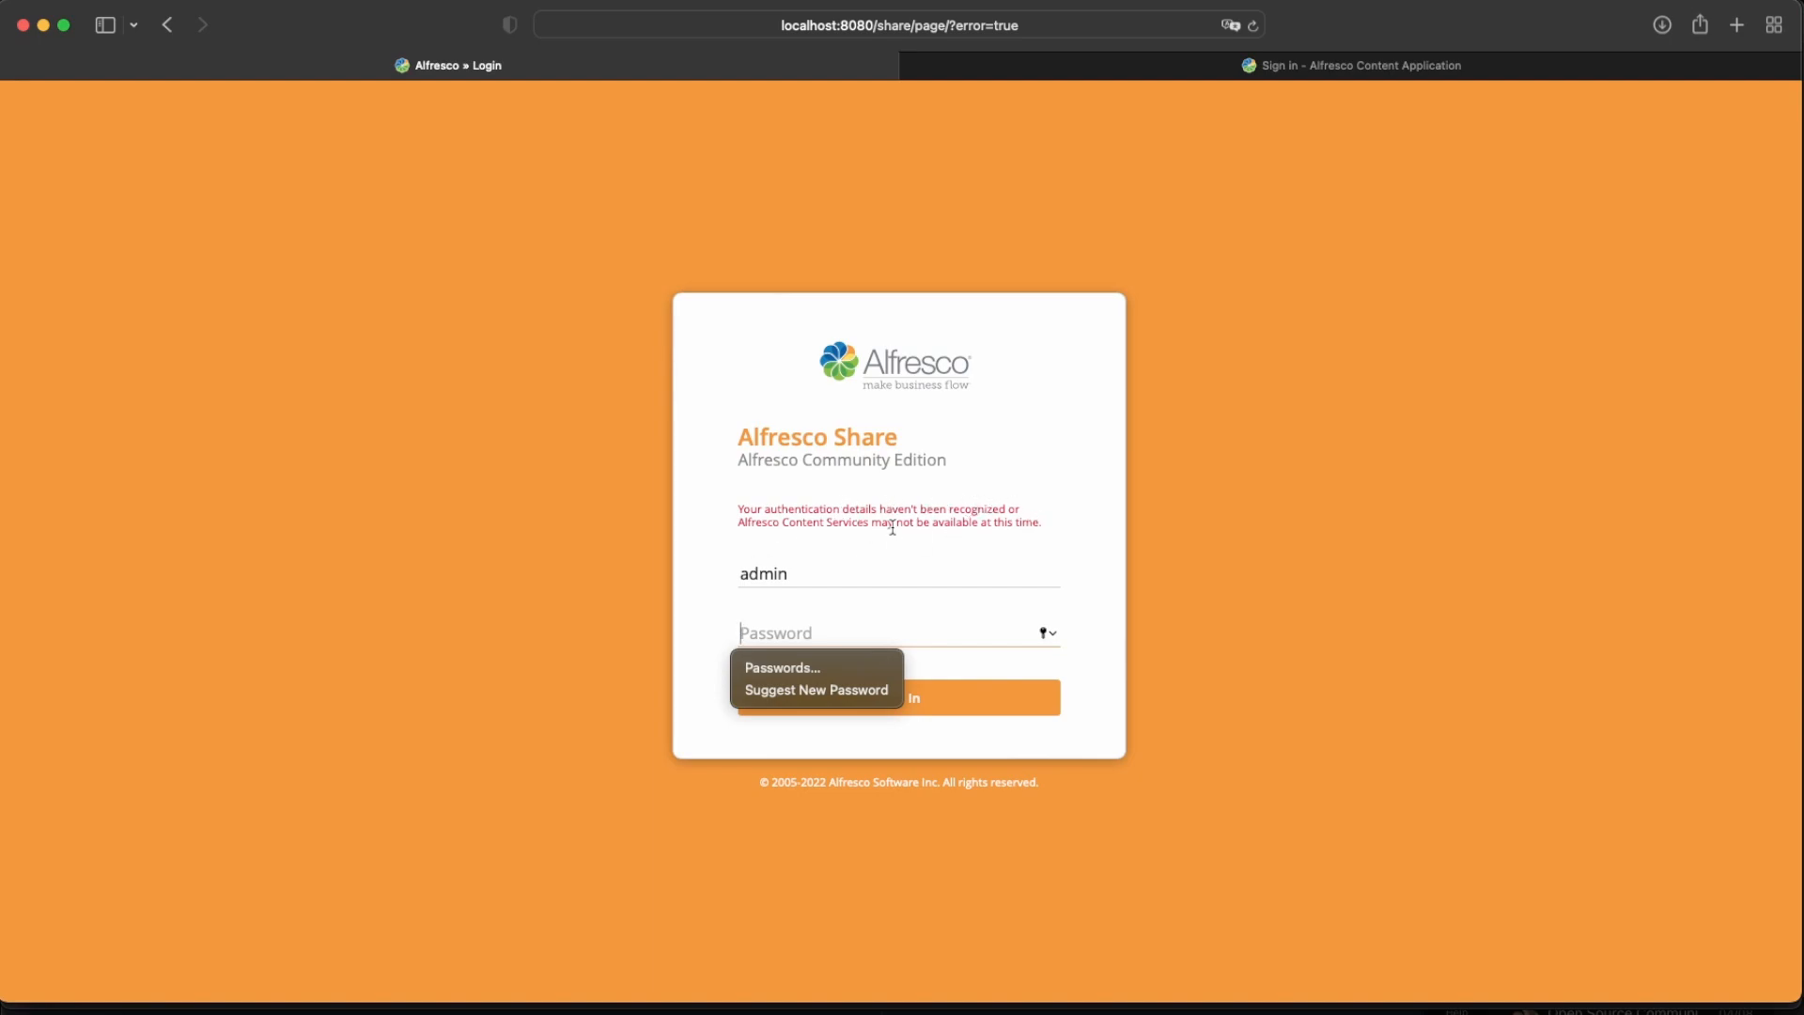
mouse_move(1279, 534)
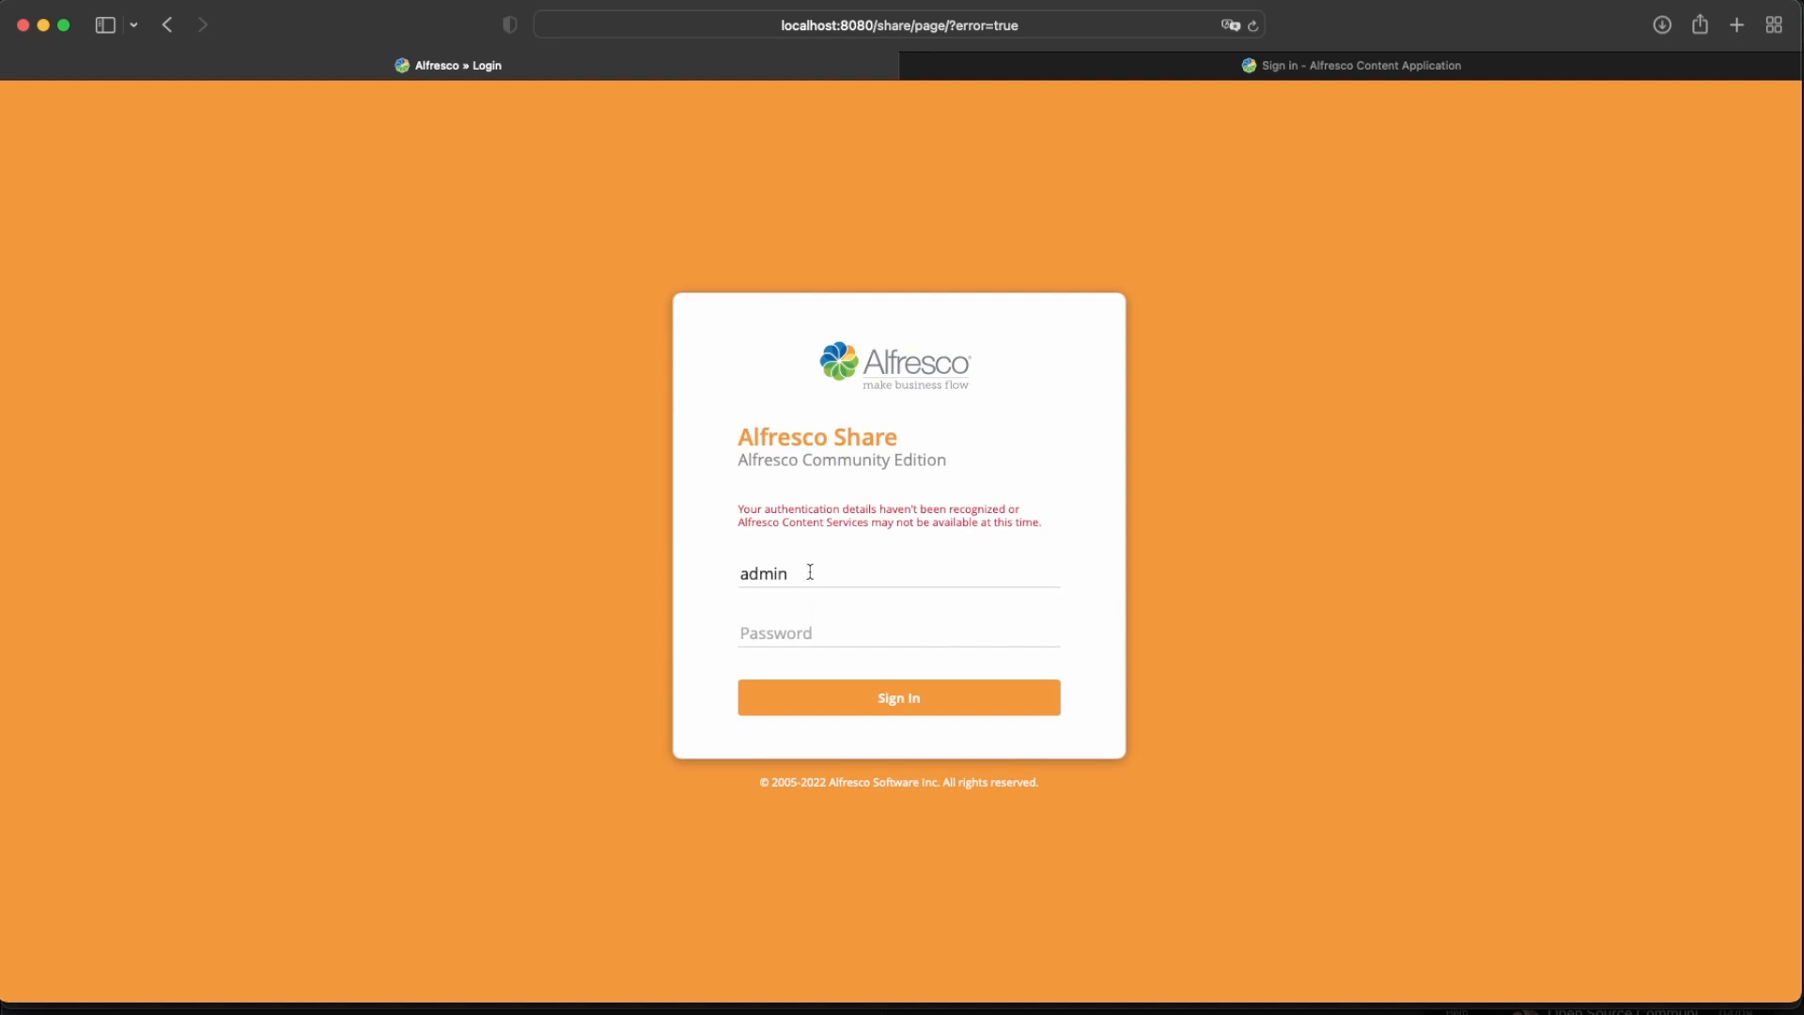
double_click(757, 521)
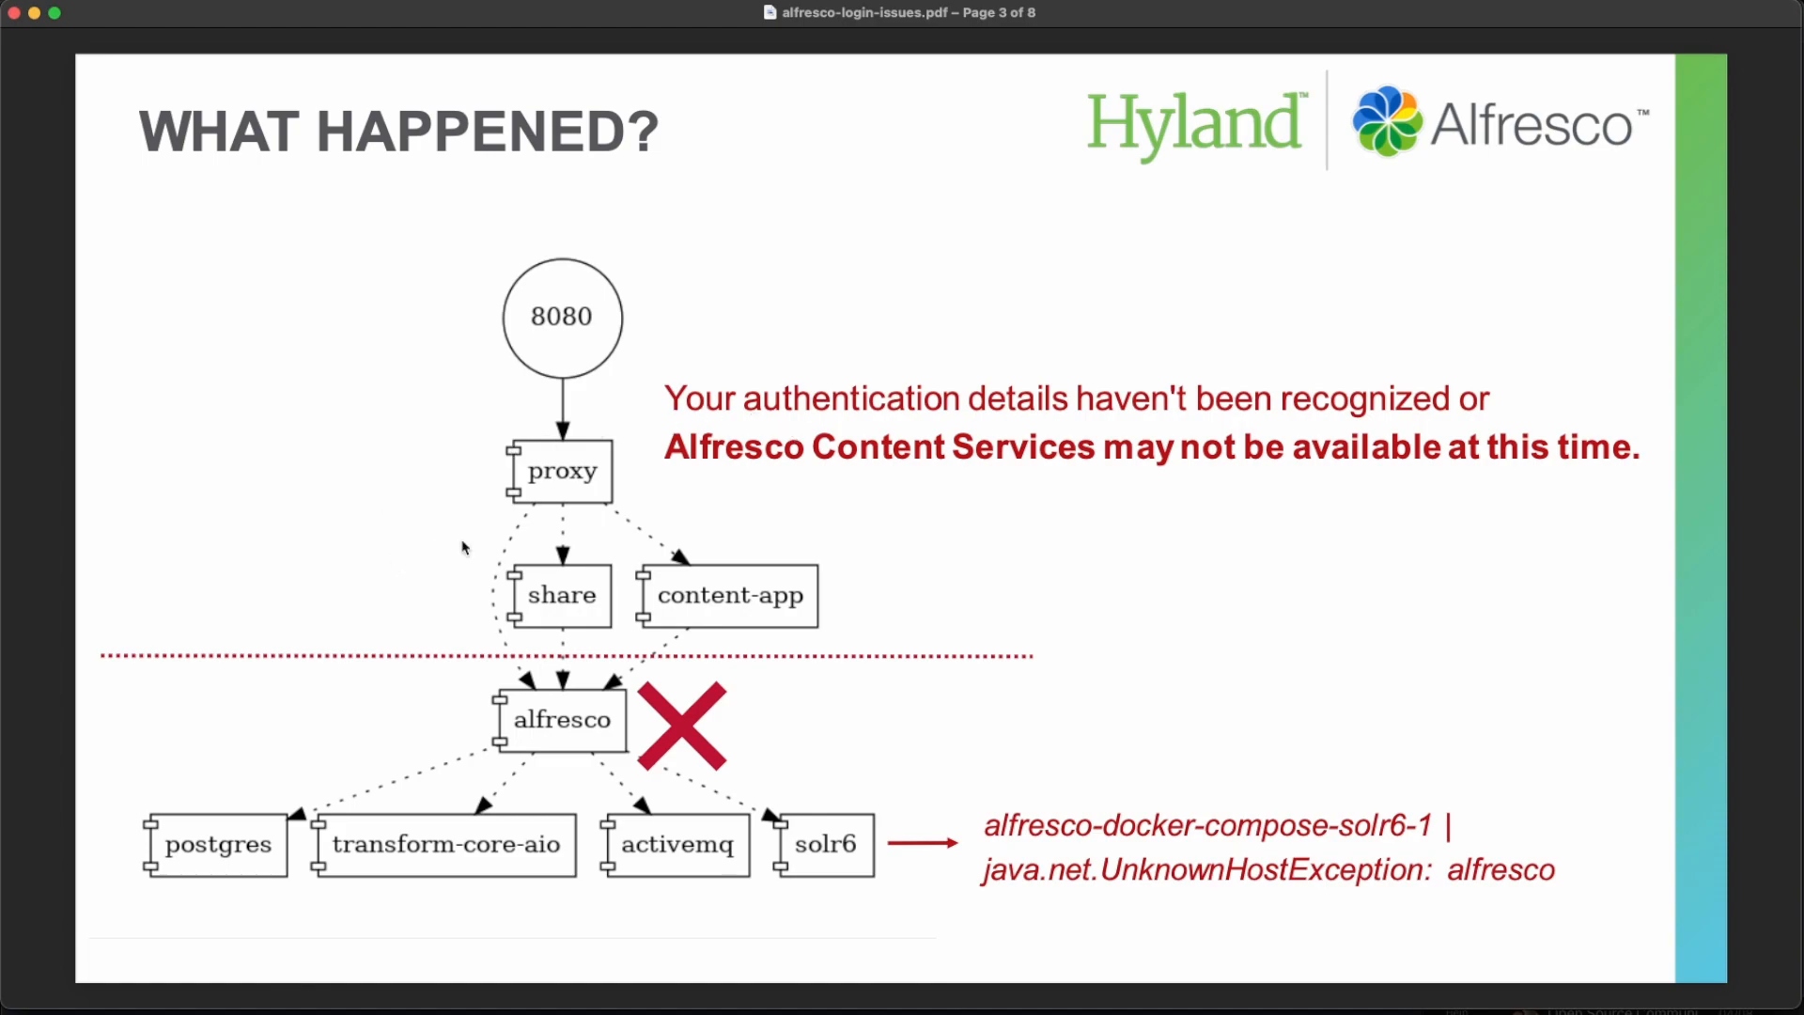
mouse_move(461, 584)
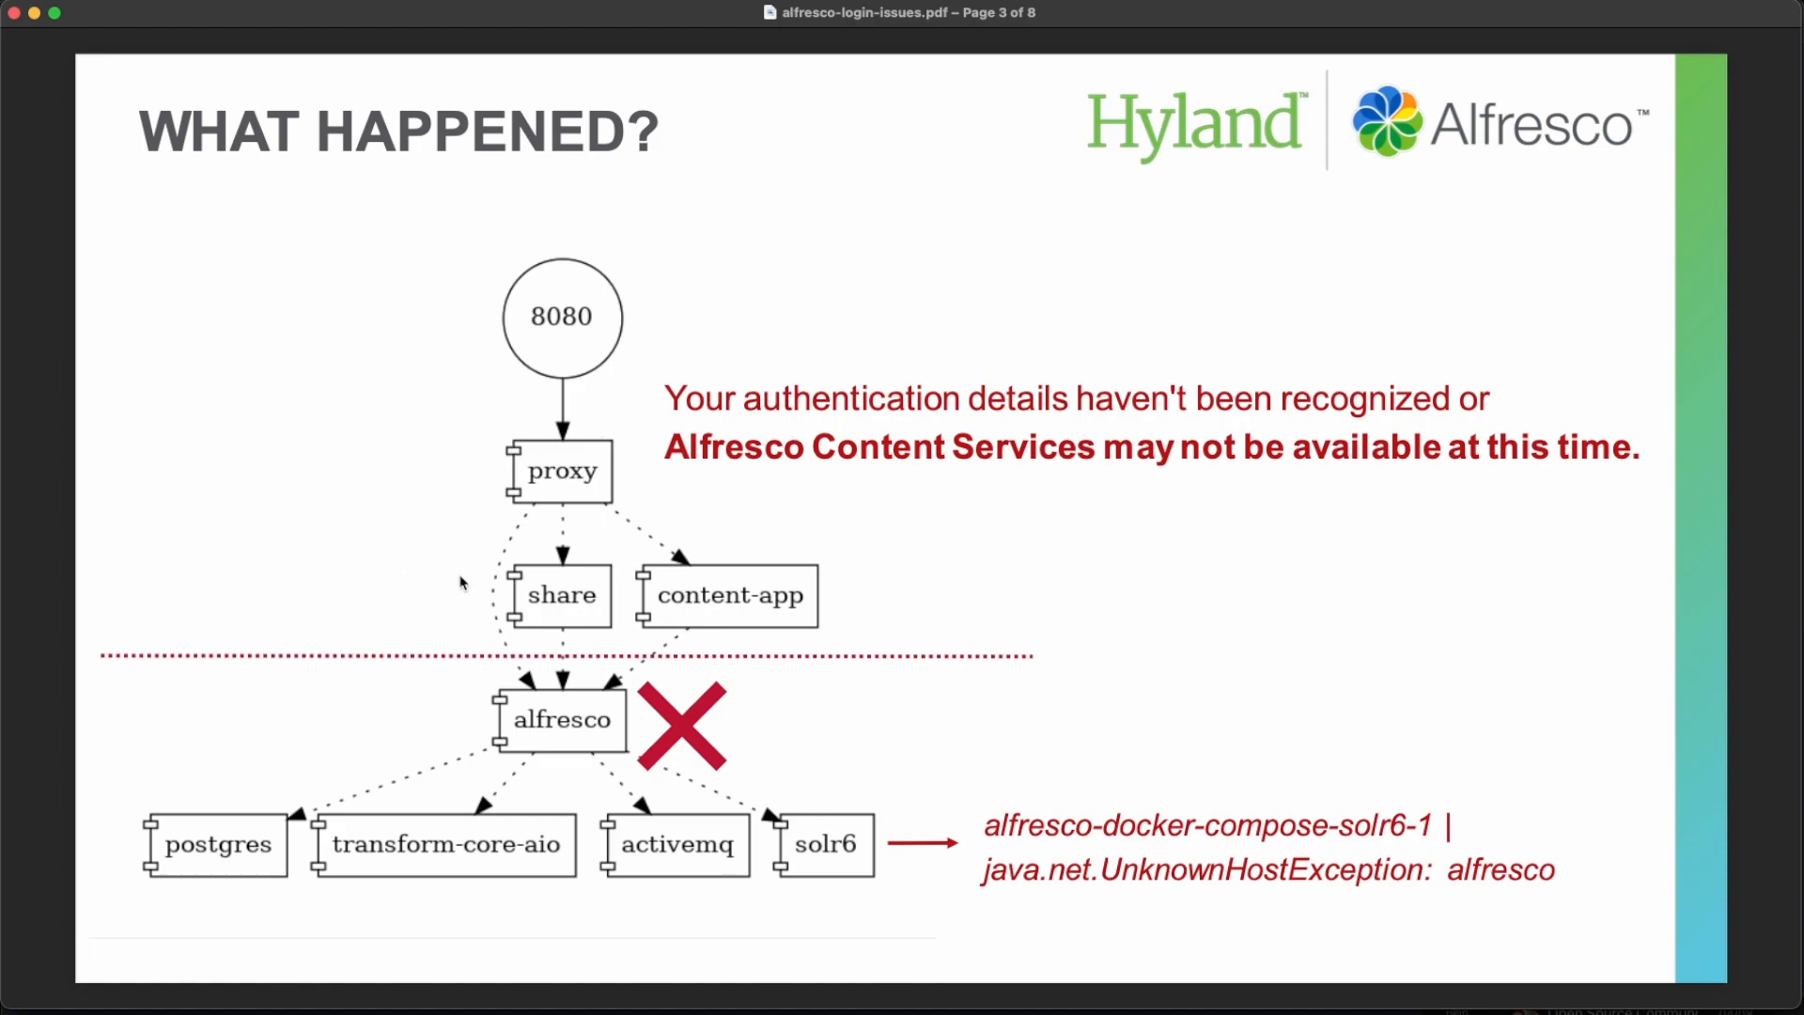
mouse_move(590, 461)
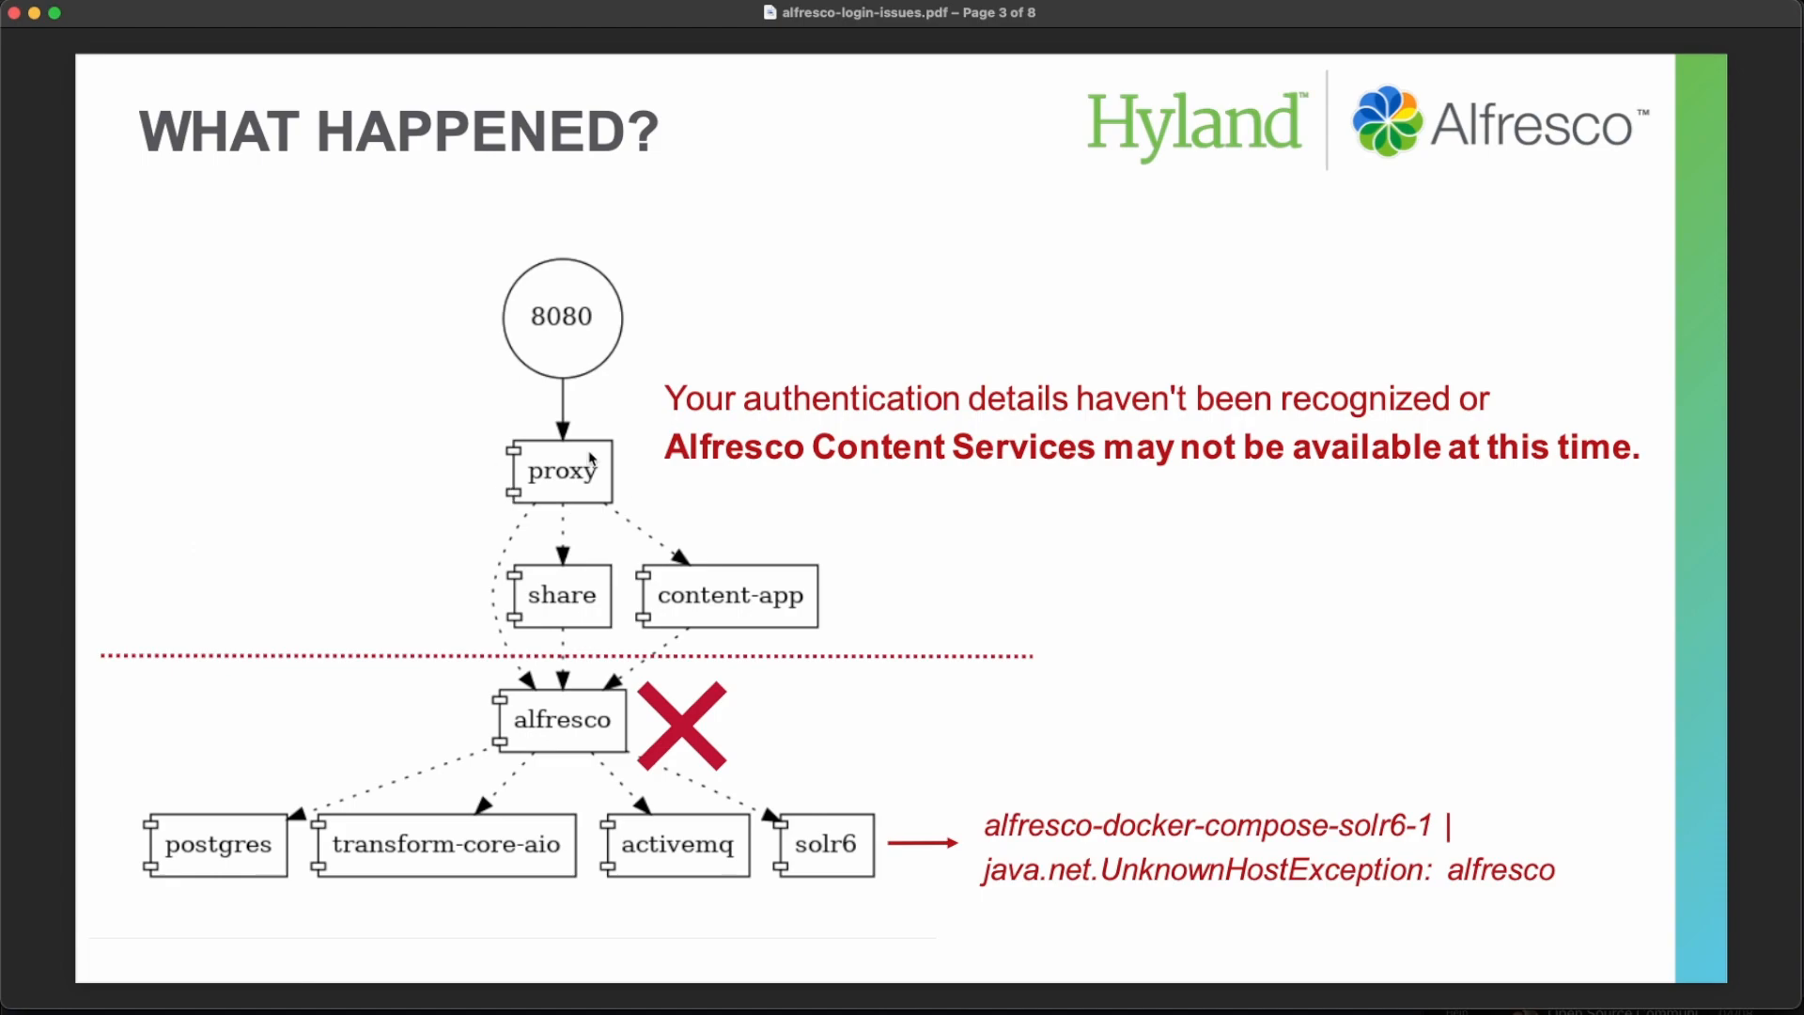
mouse_move(709, 581)
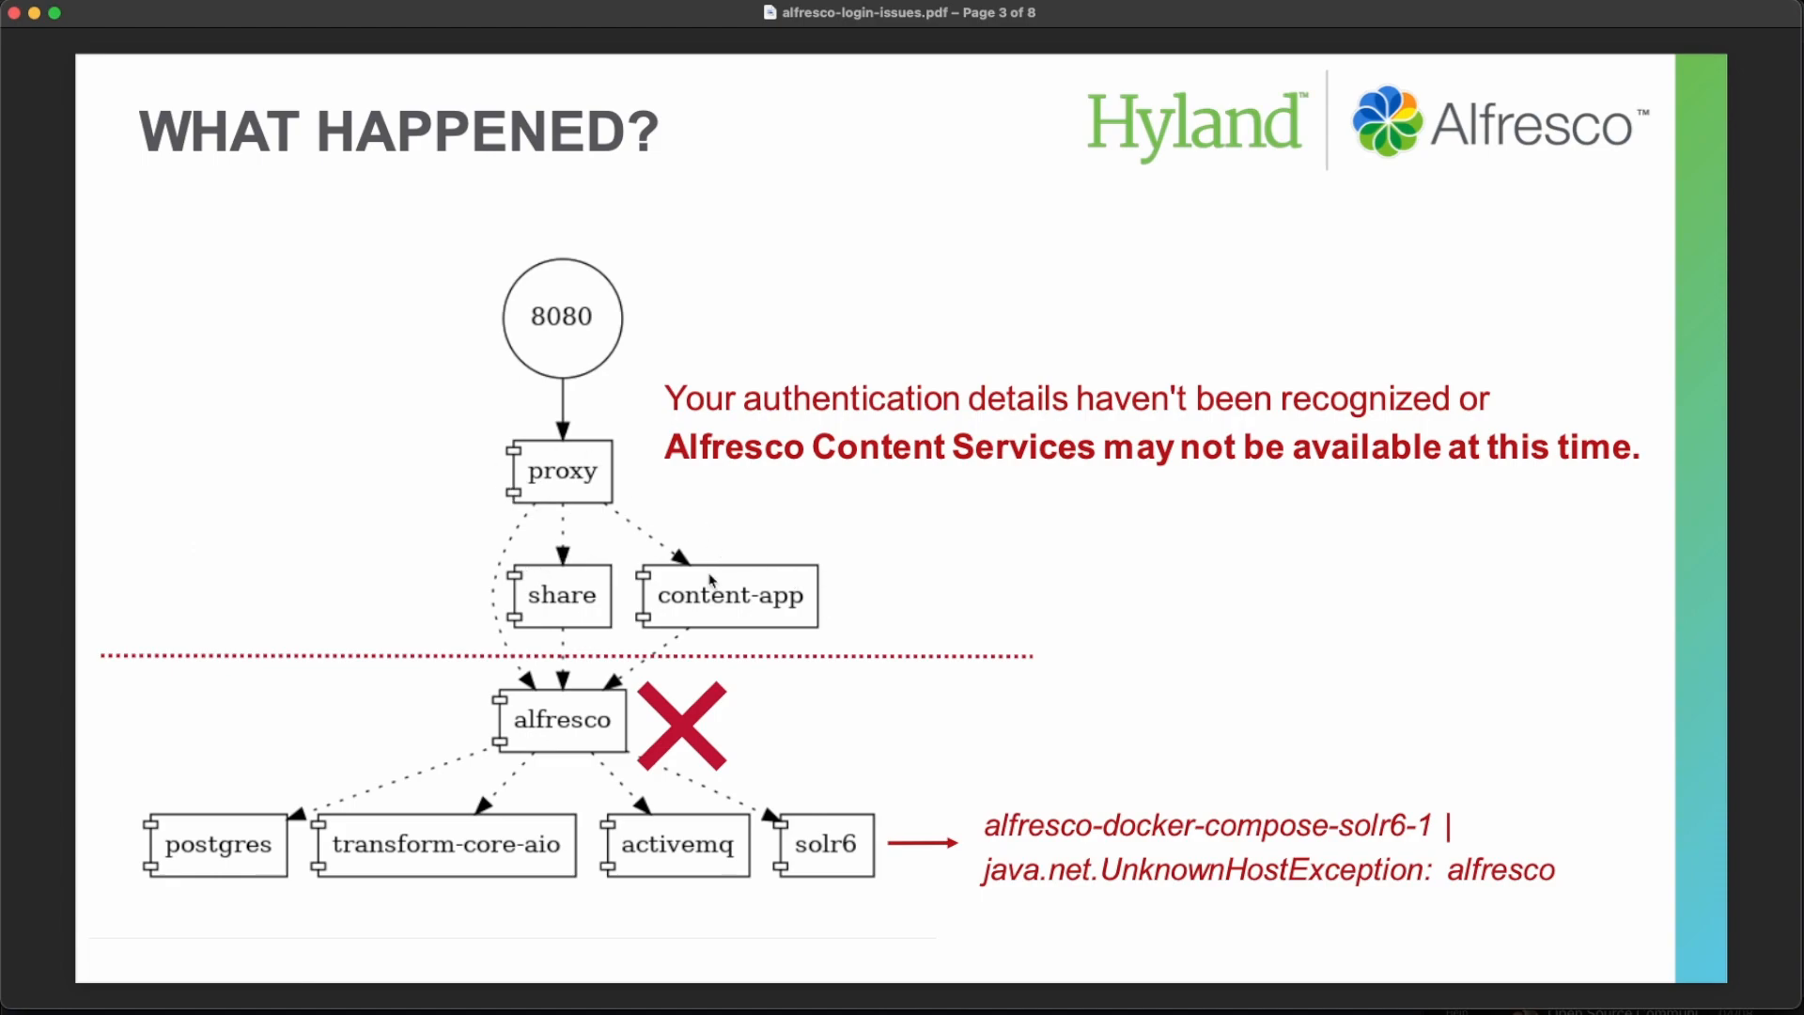
mouse_move(656, 601)
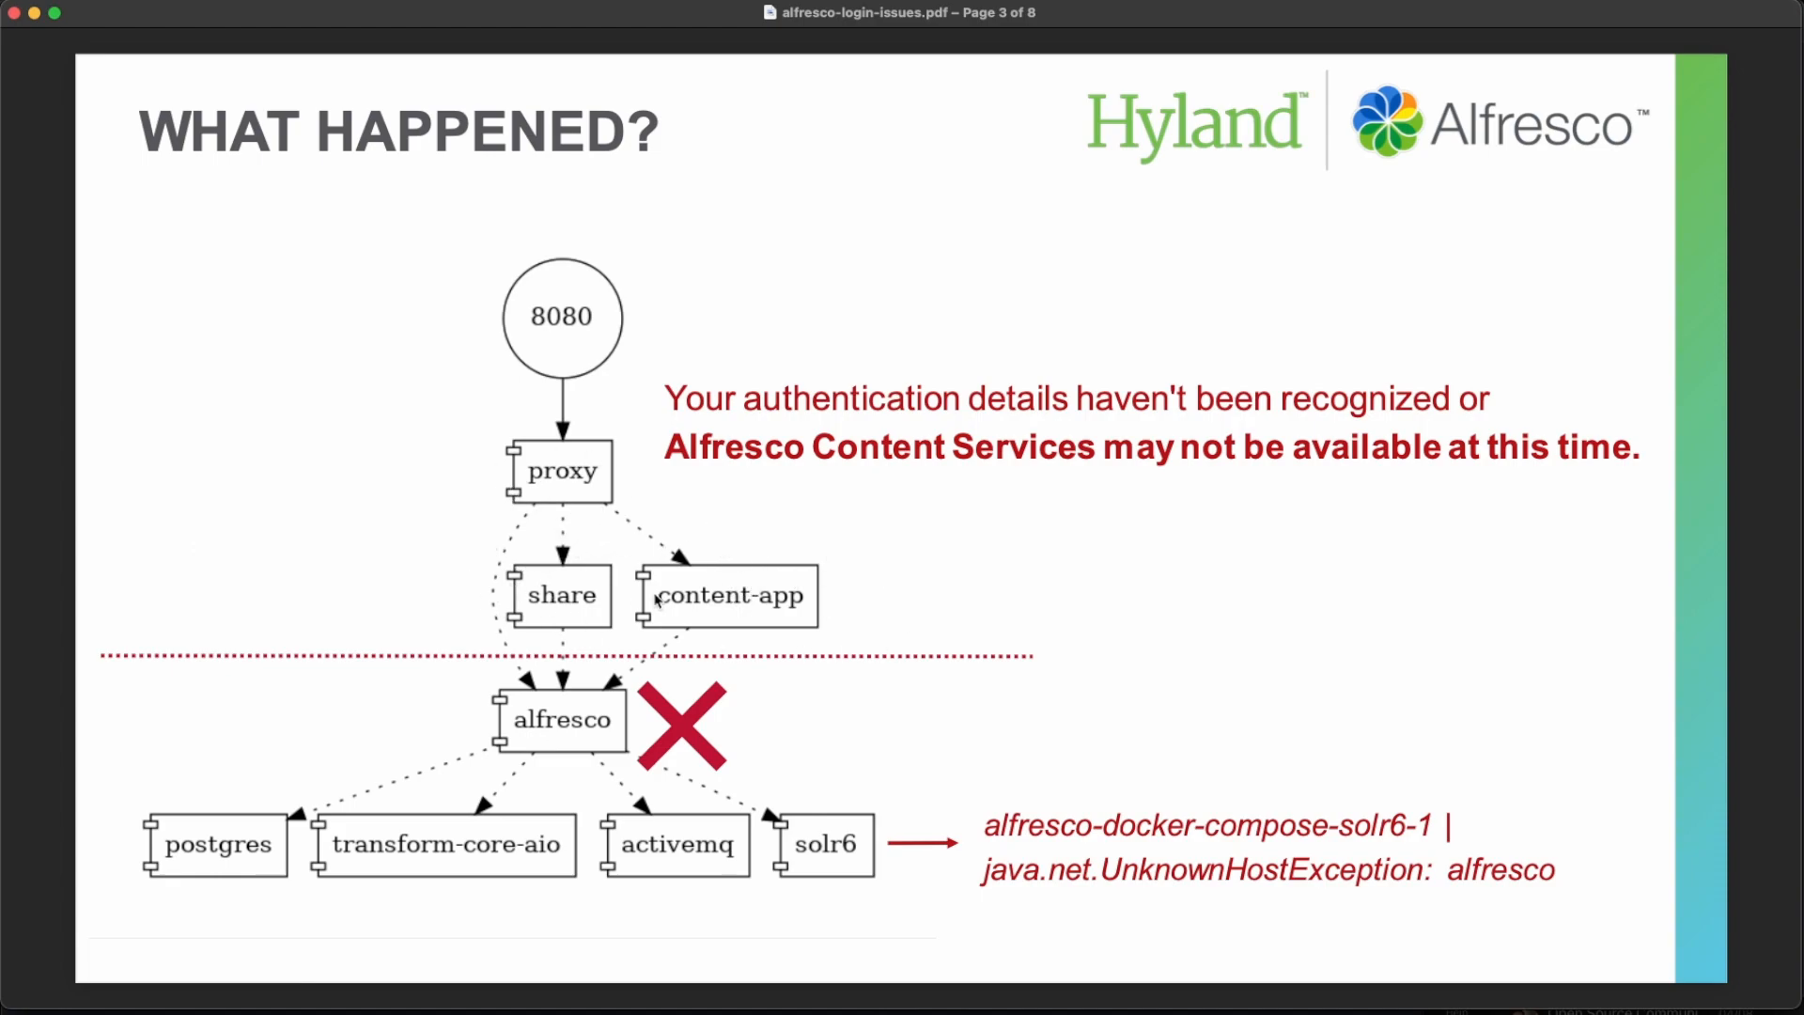
mouse_move(572, 718)
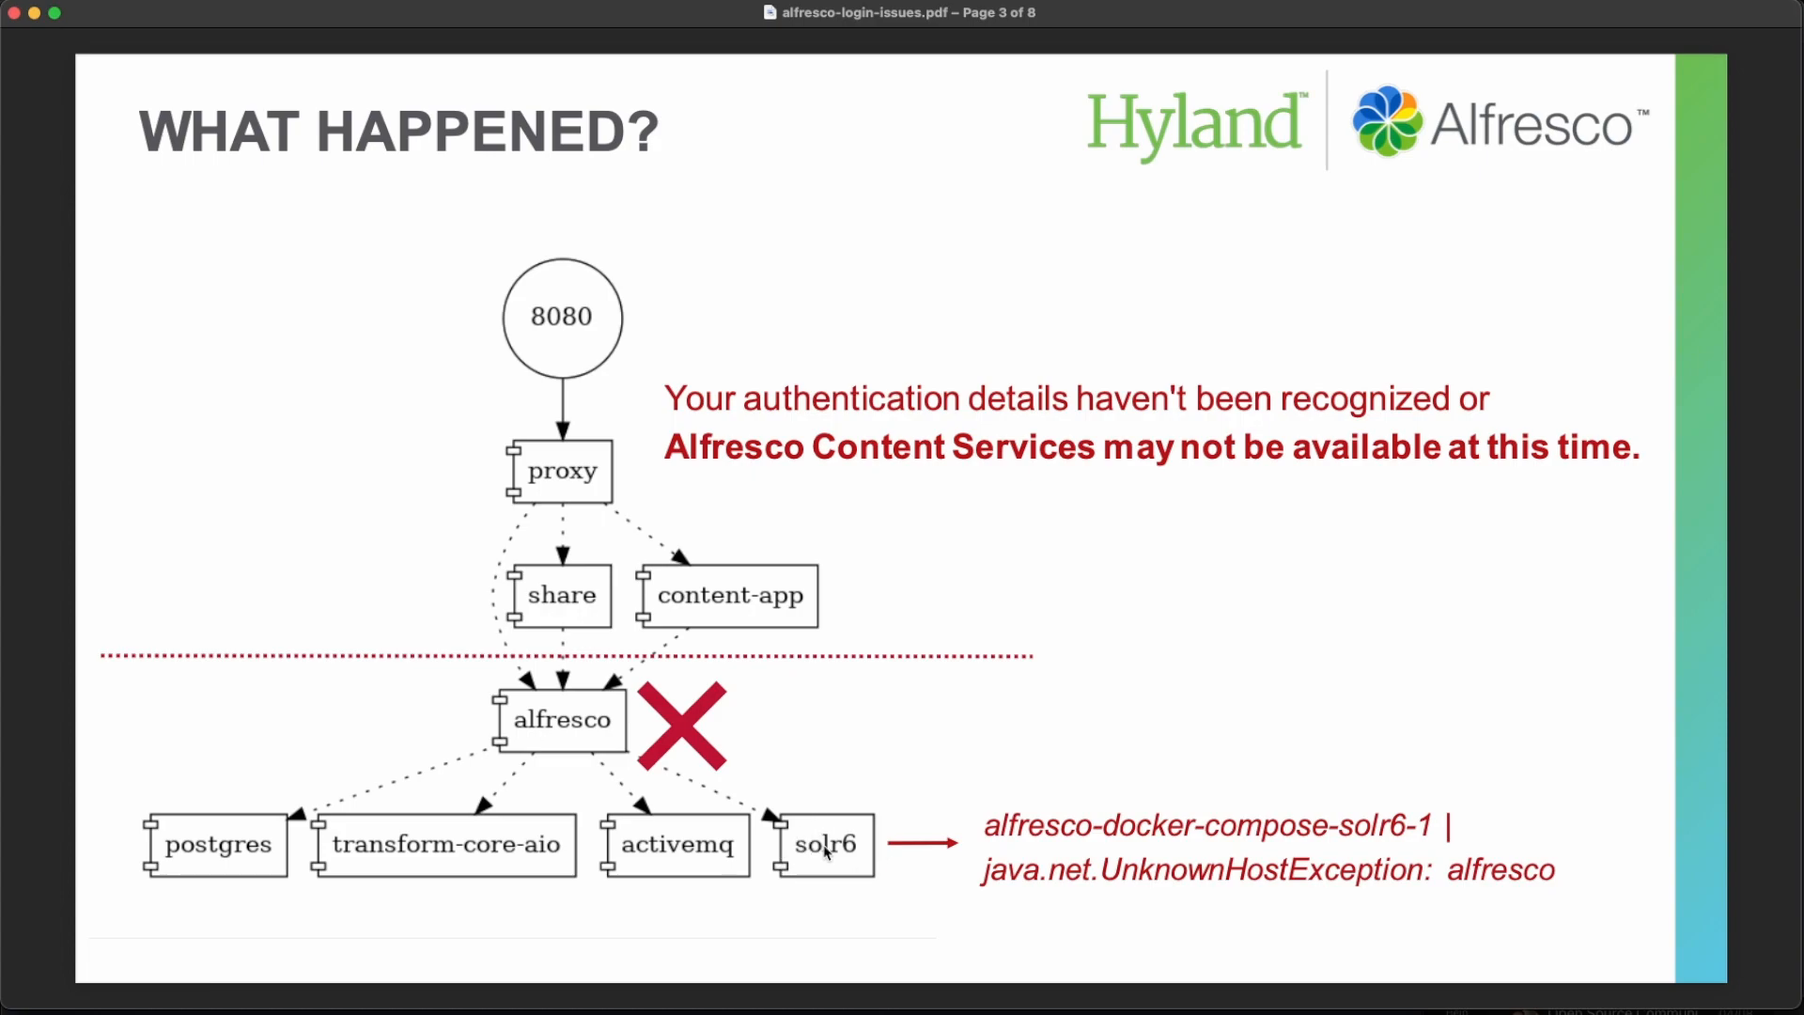
mouse_move(883, 528)
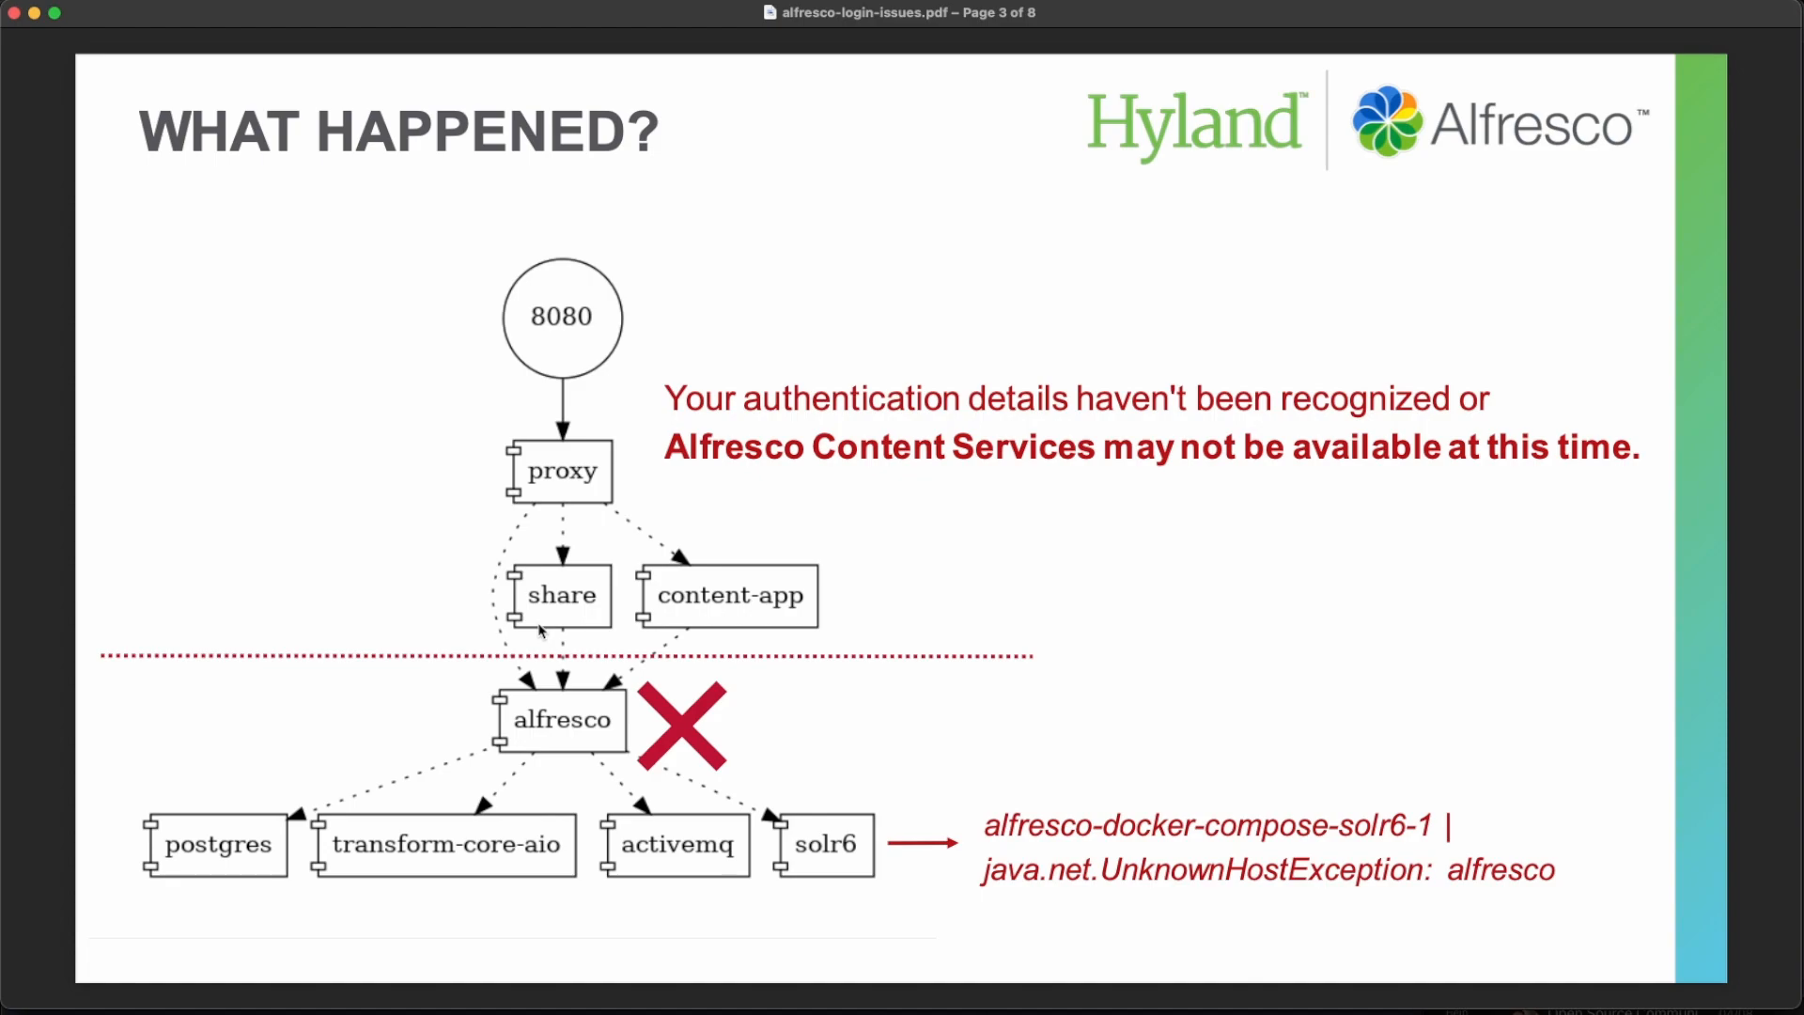
mouse_move(666, 587)
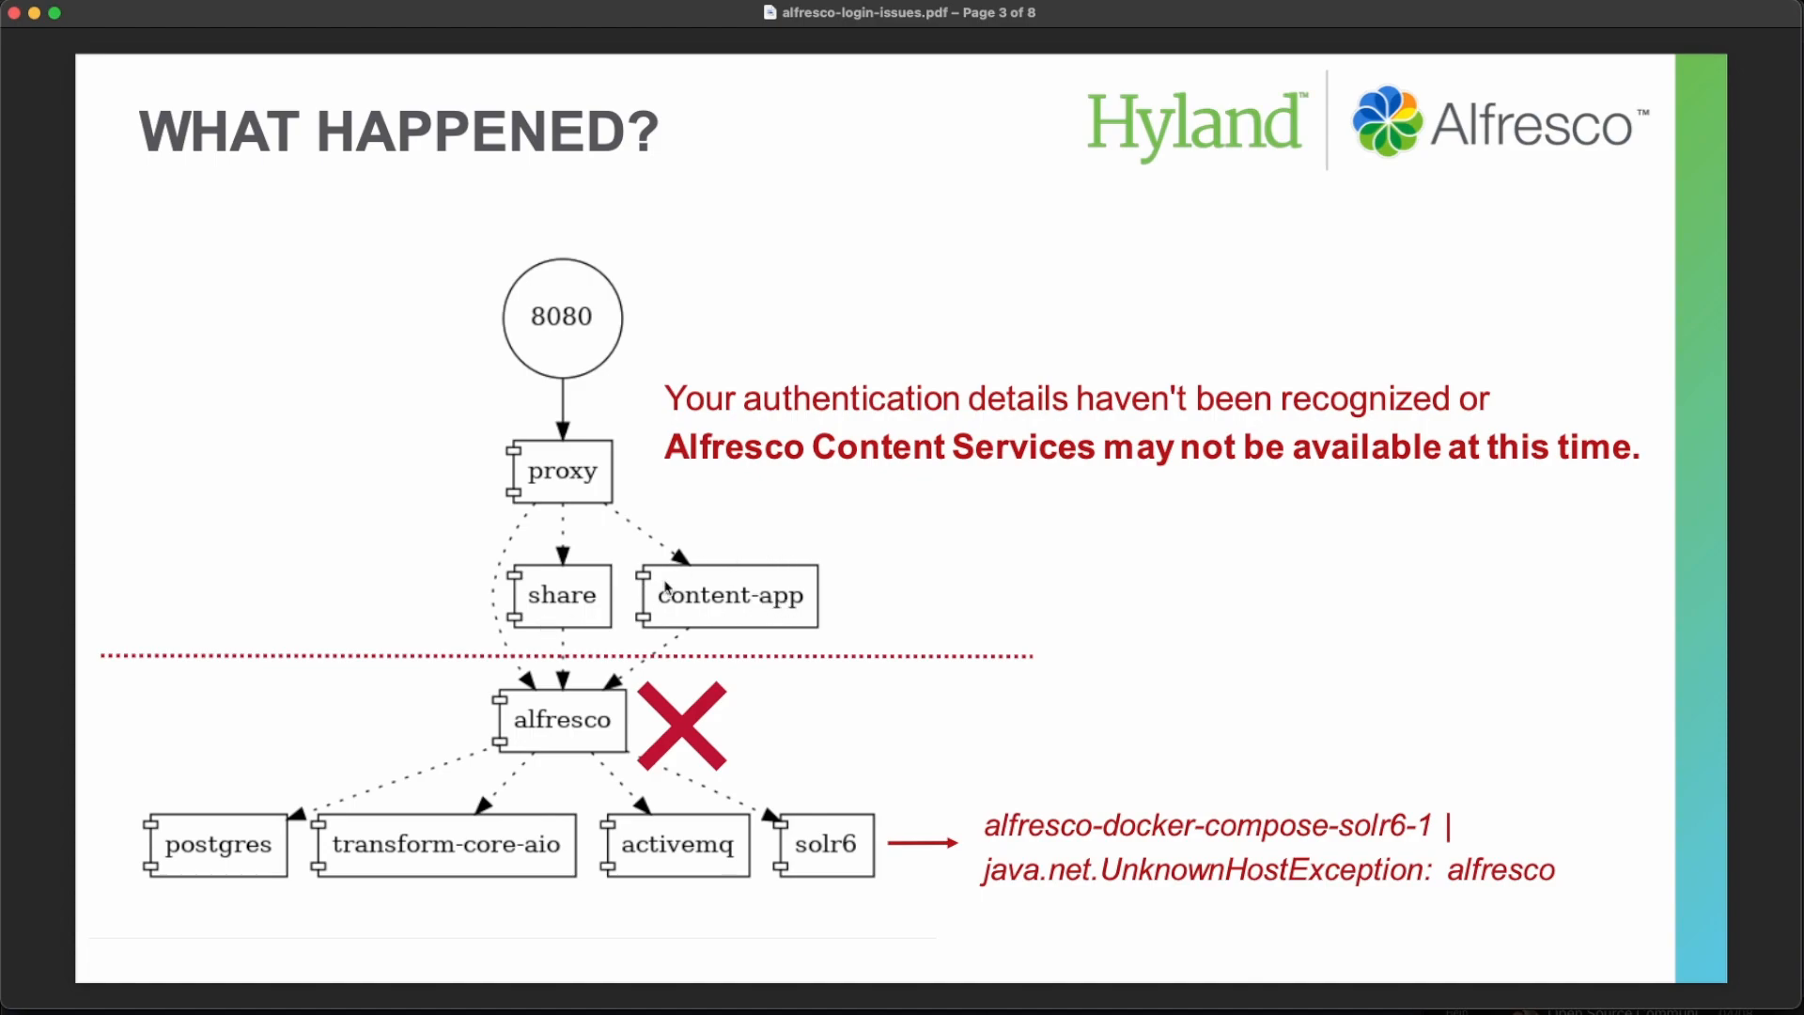
mouse_move(570, 748)
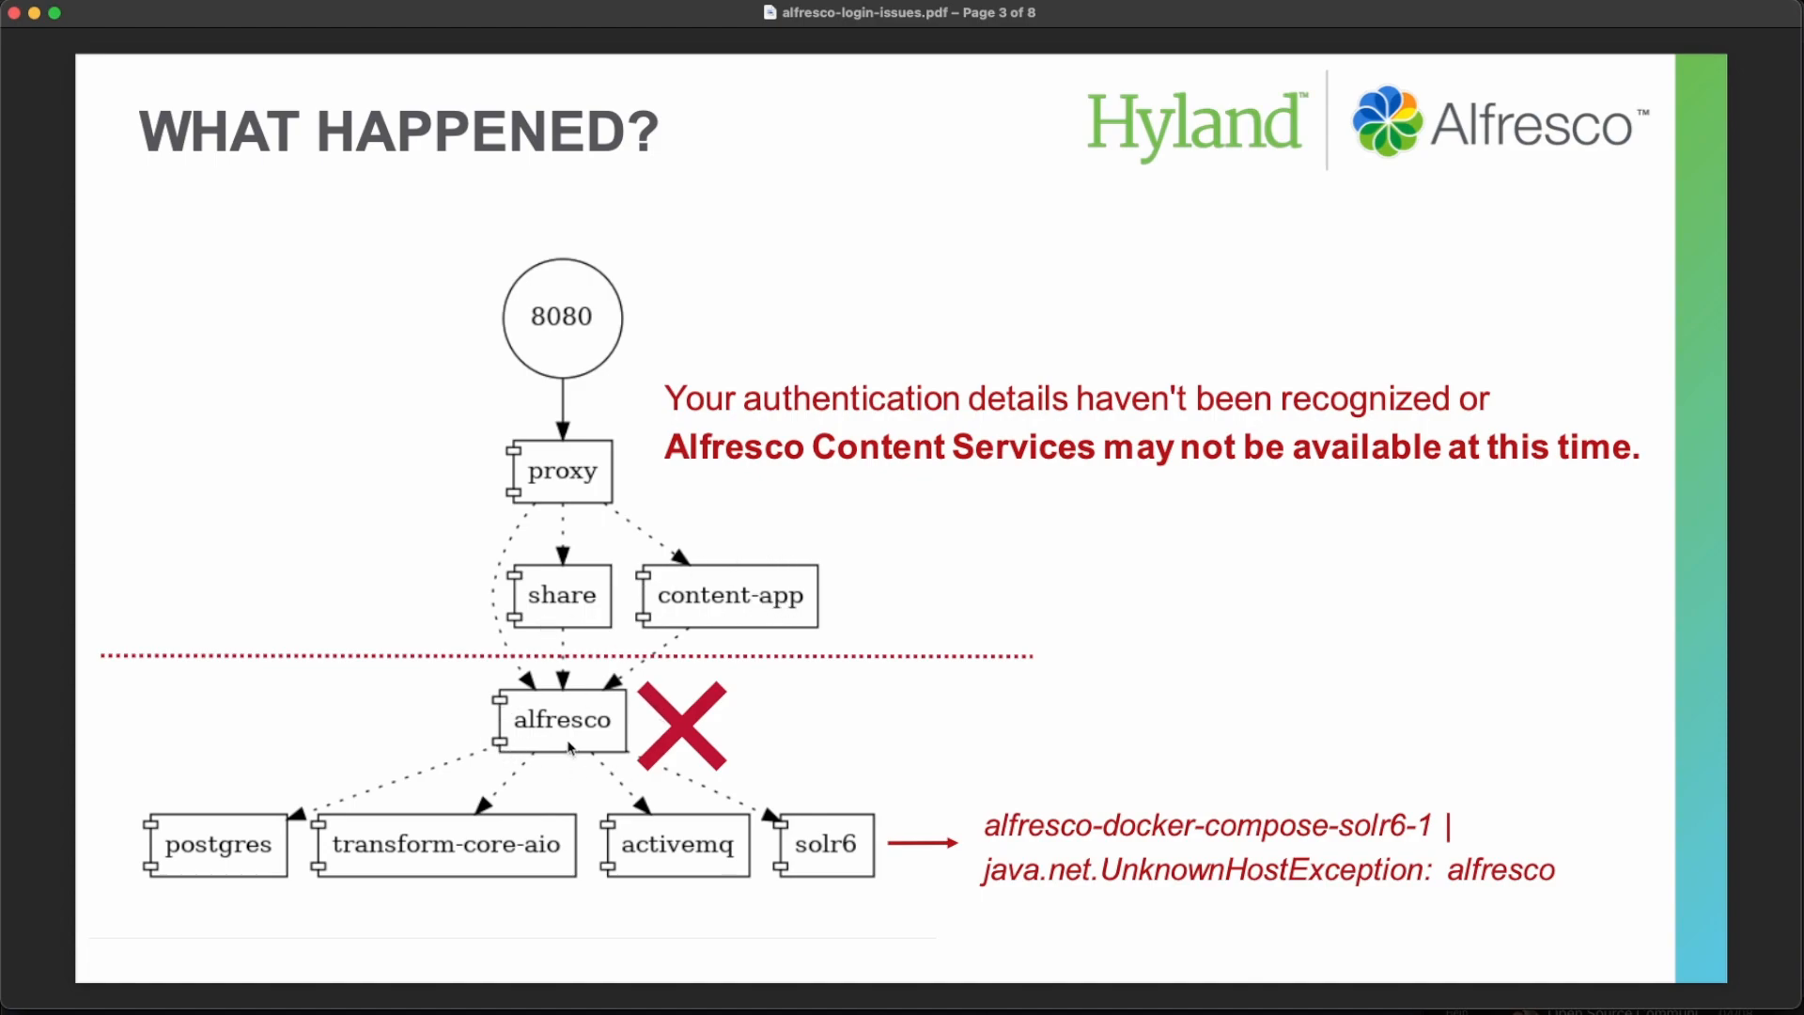
mouse_move(745, 684)
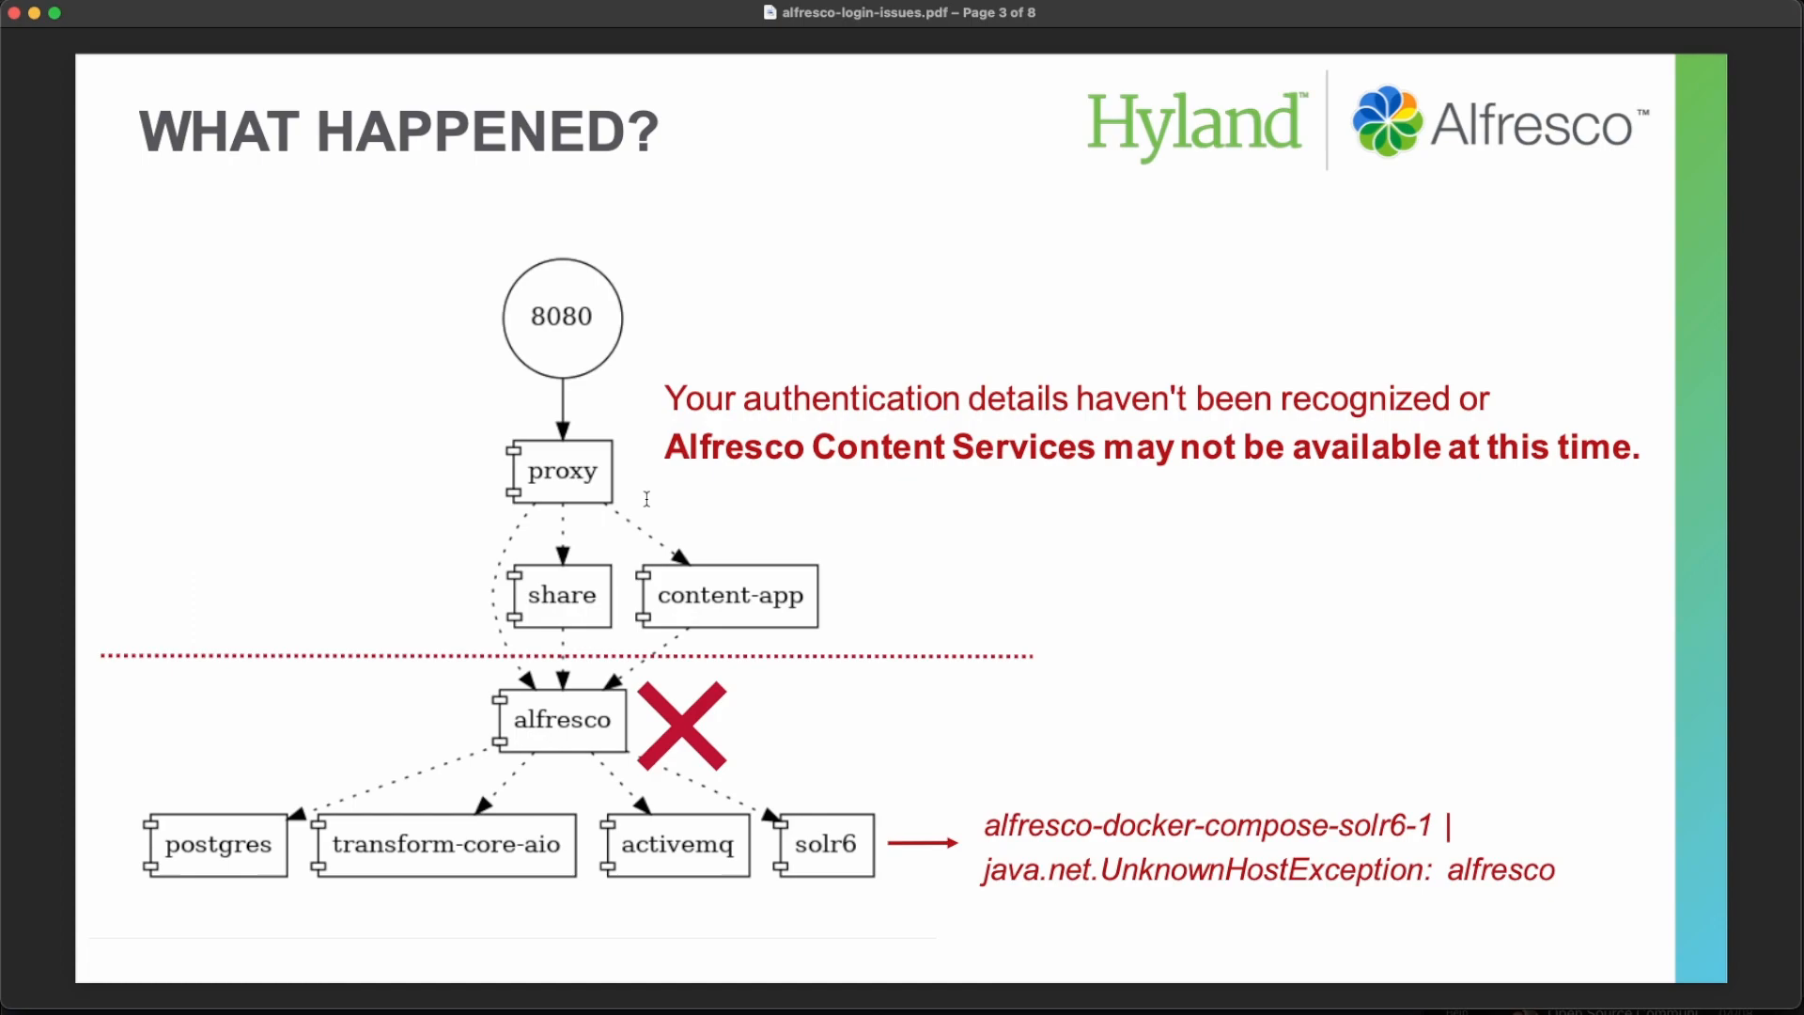
mouse_move(1519, 844)
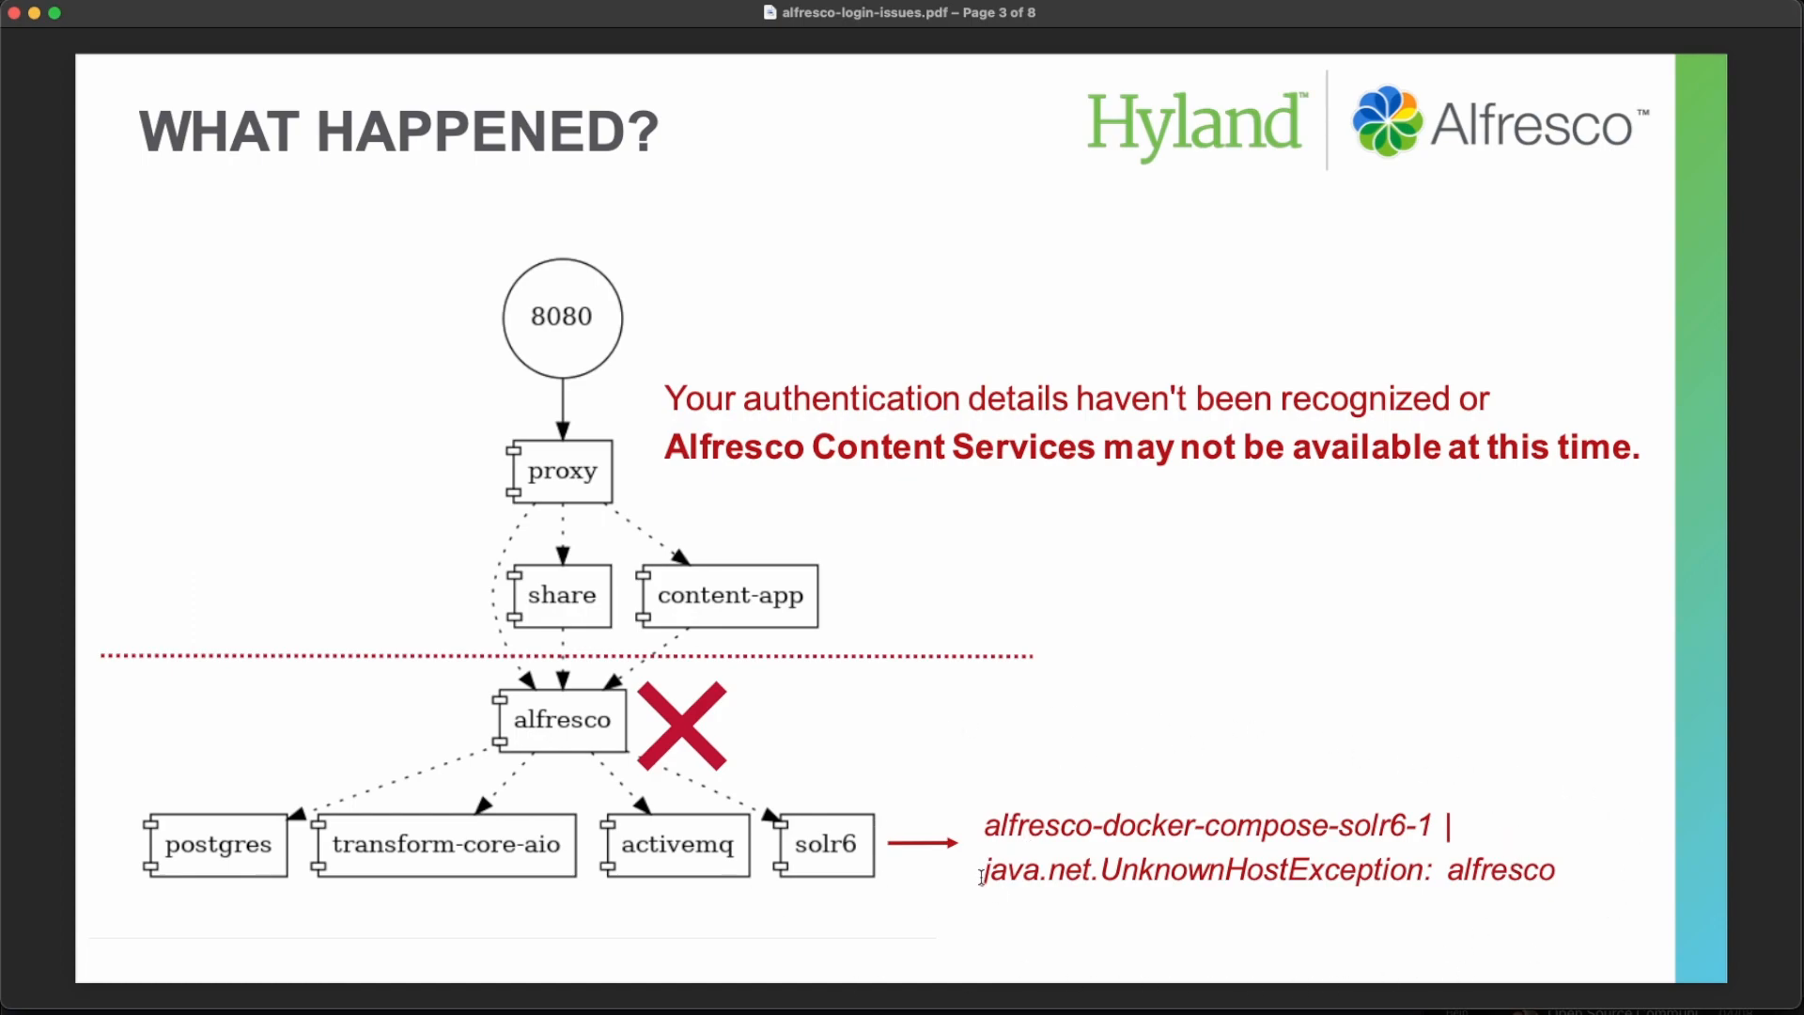
mouse_move(861, 851)
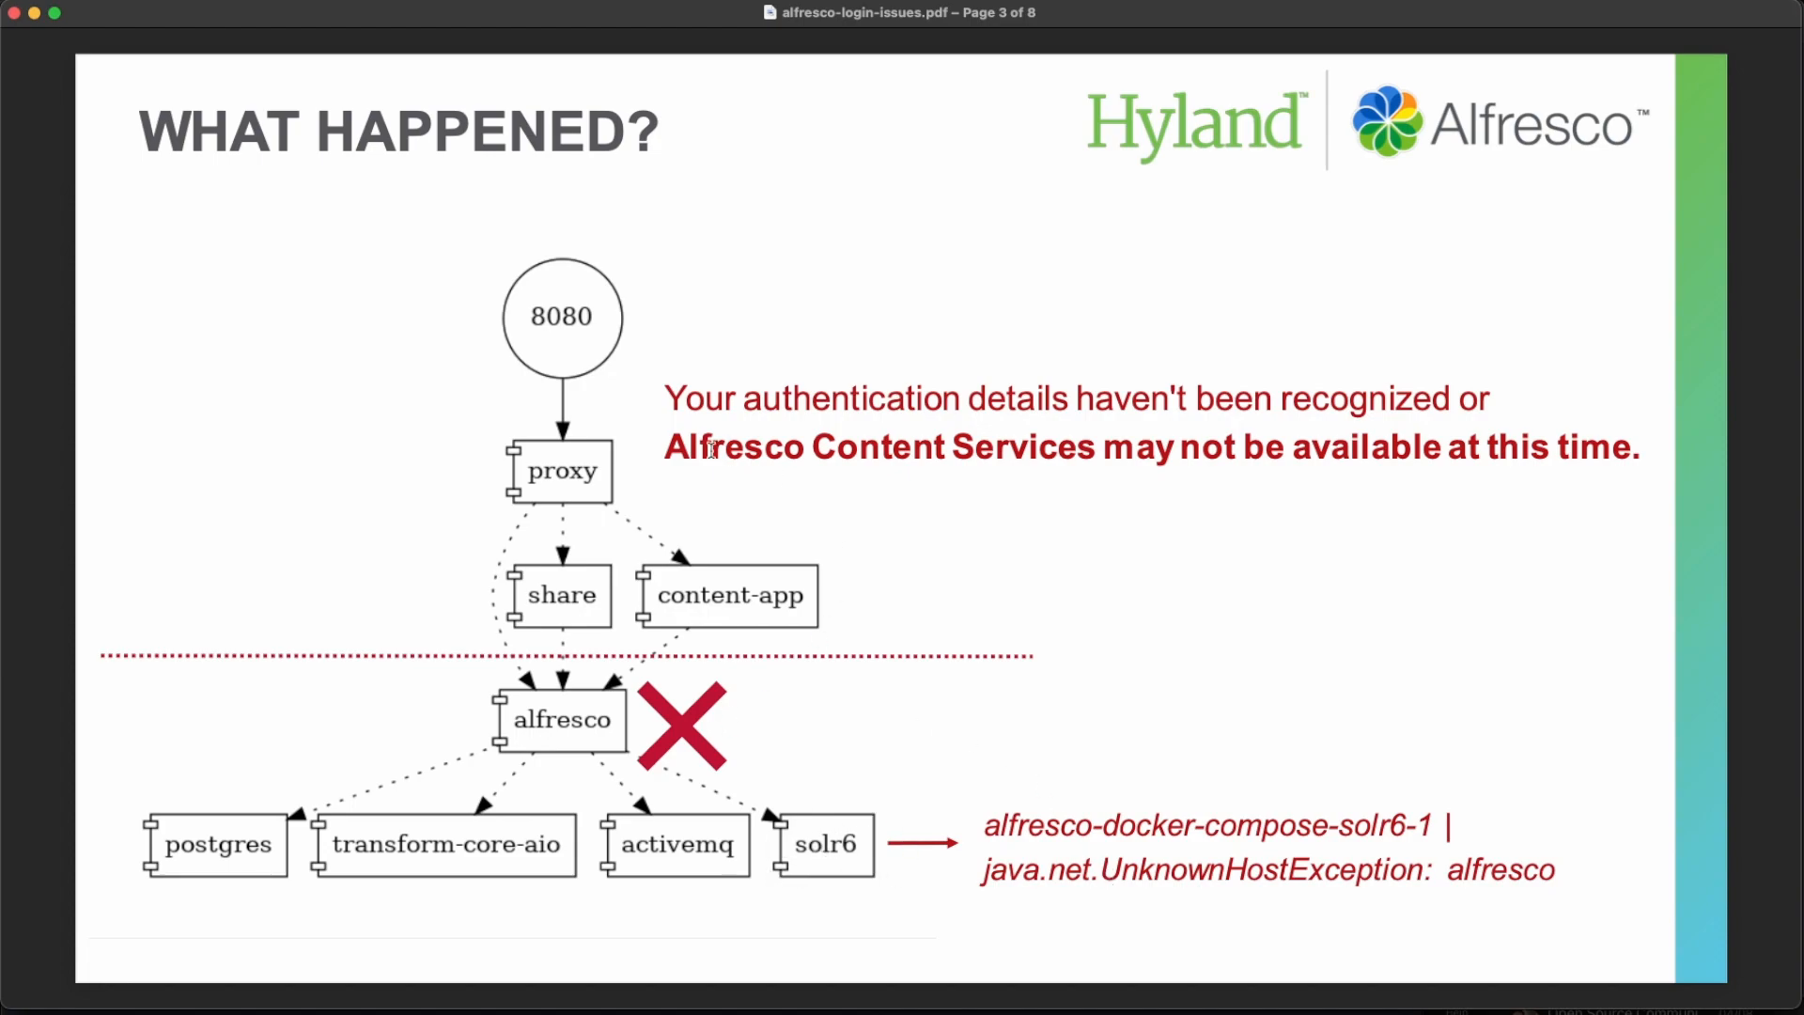
mouse_move(829, 744)
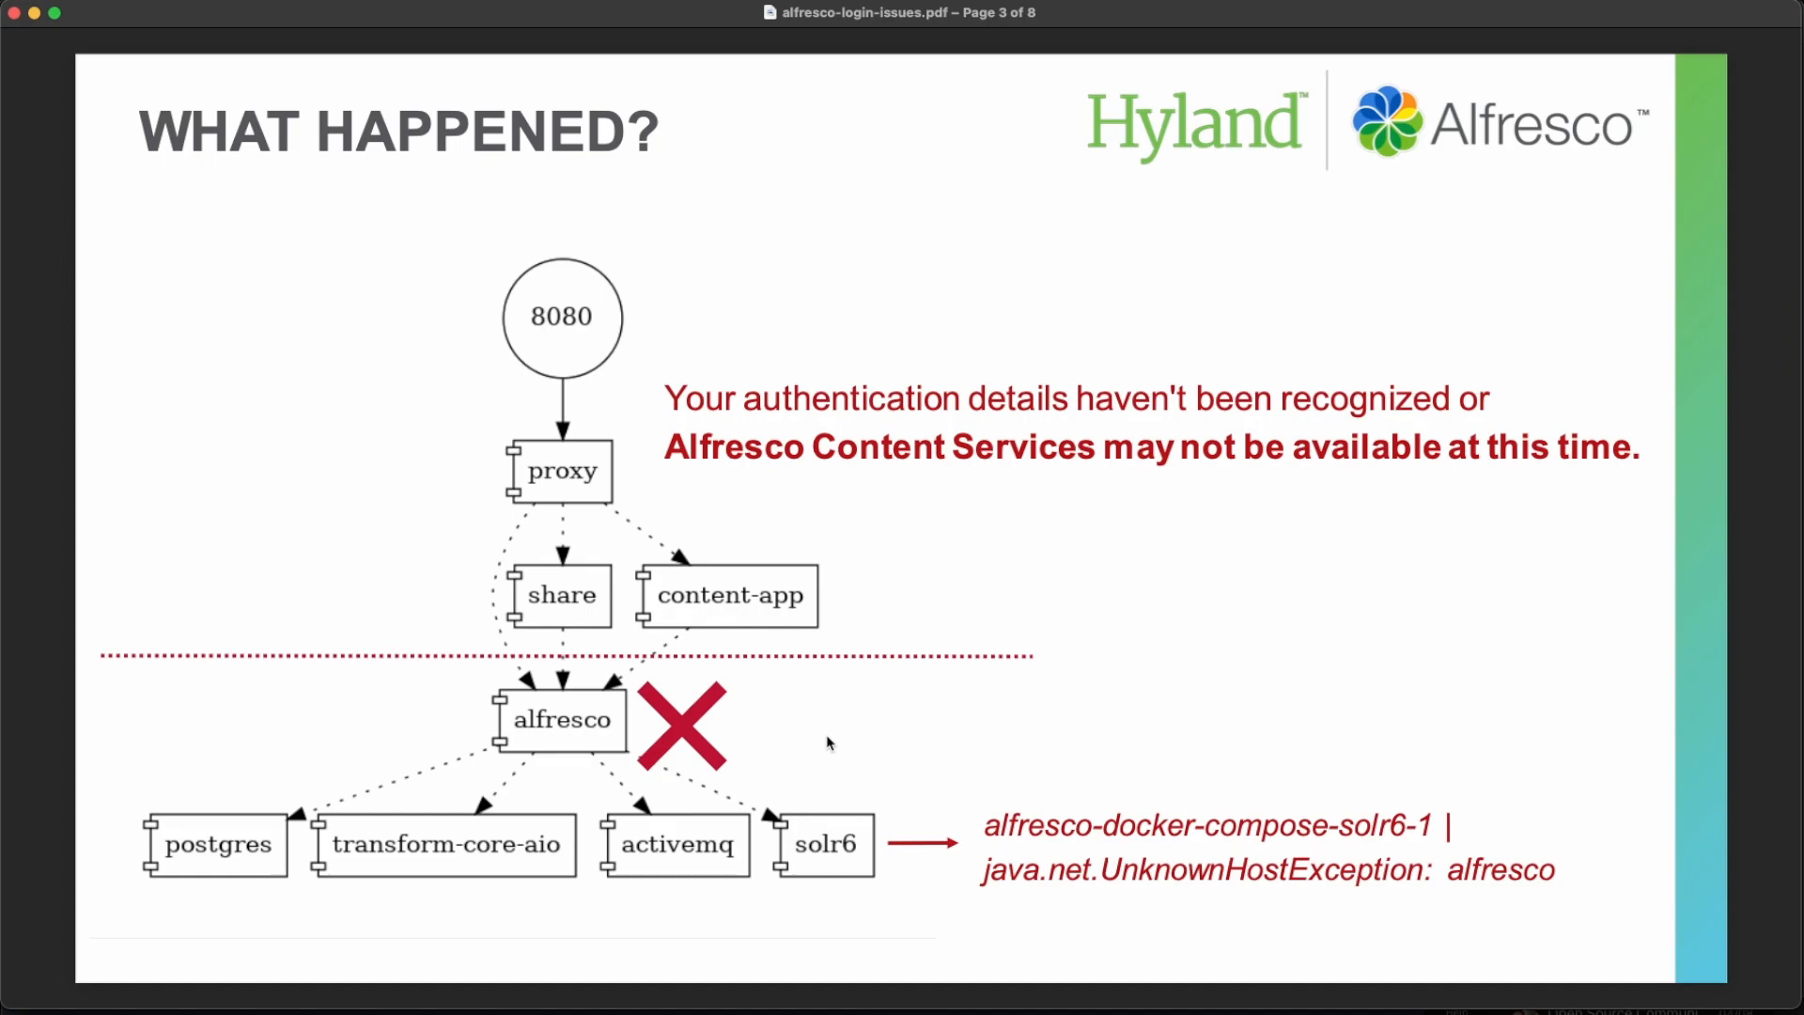
- Move on from the What Happened? slide after reviewing the proxy explanation
key(right)
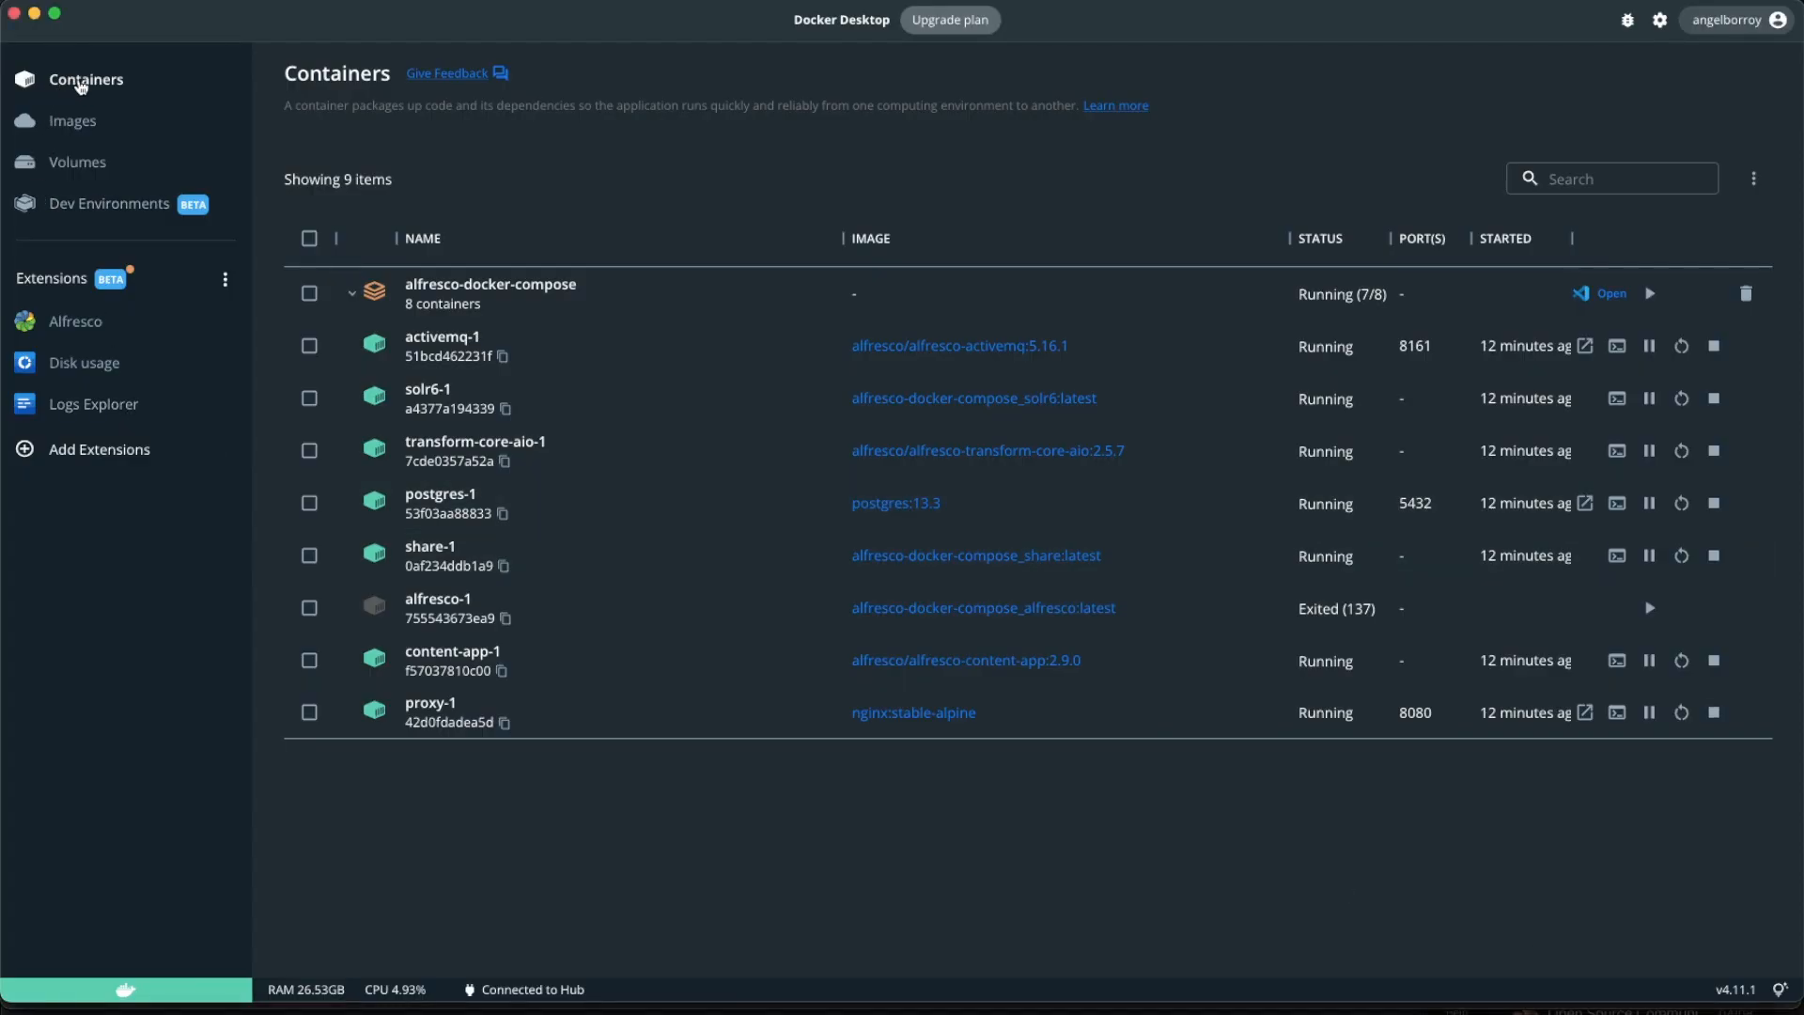
mouse_move(547, 357)
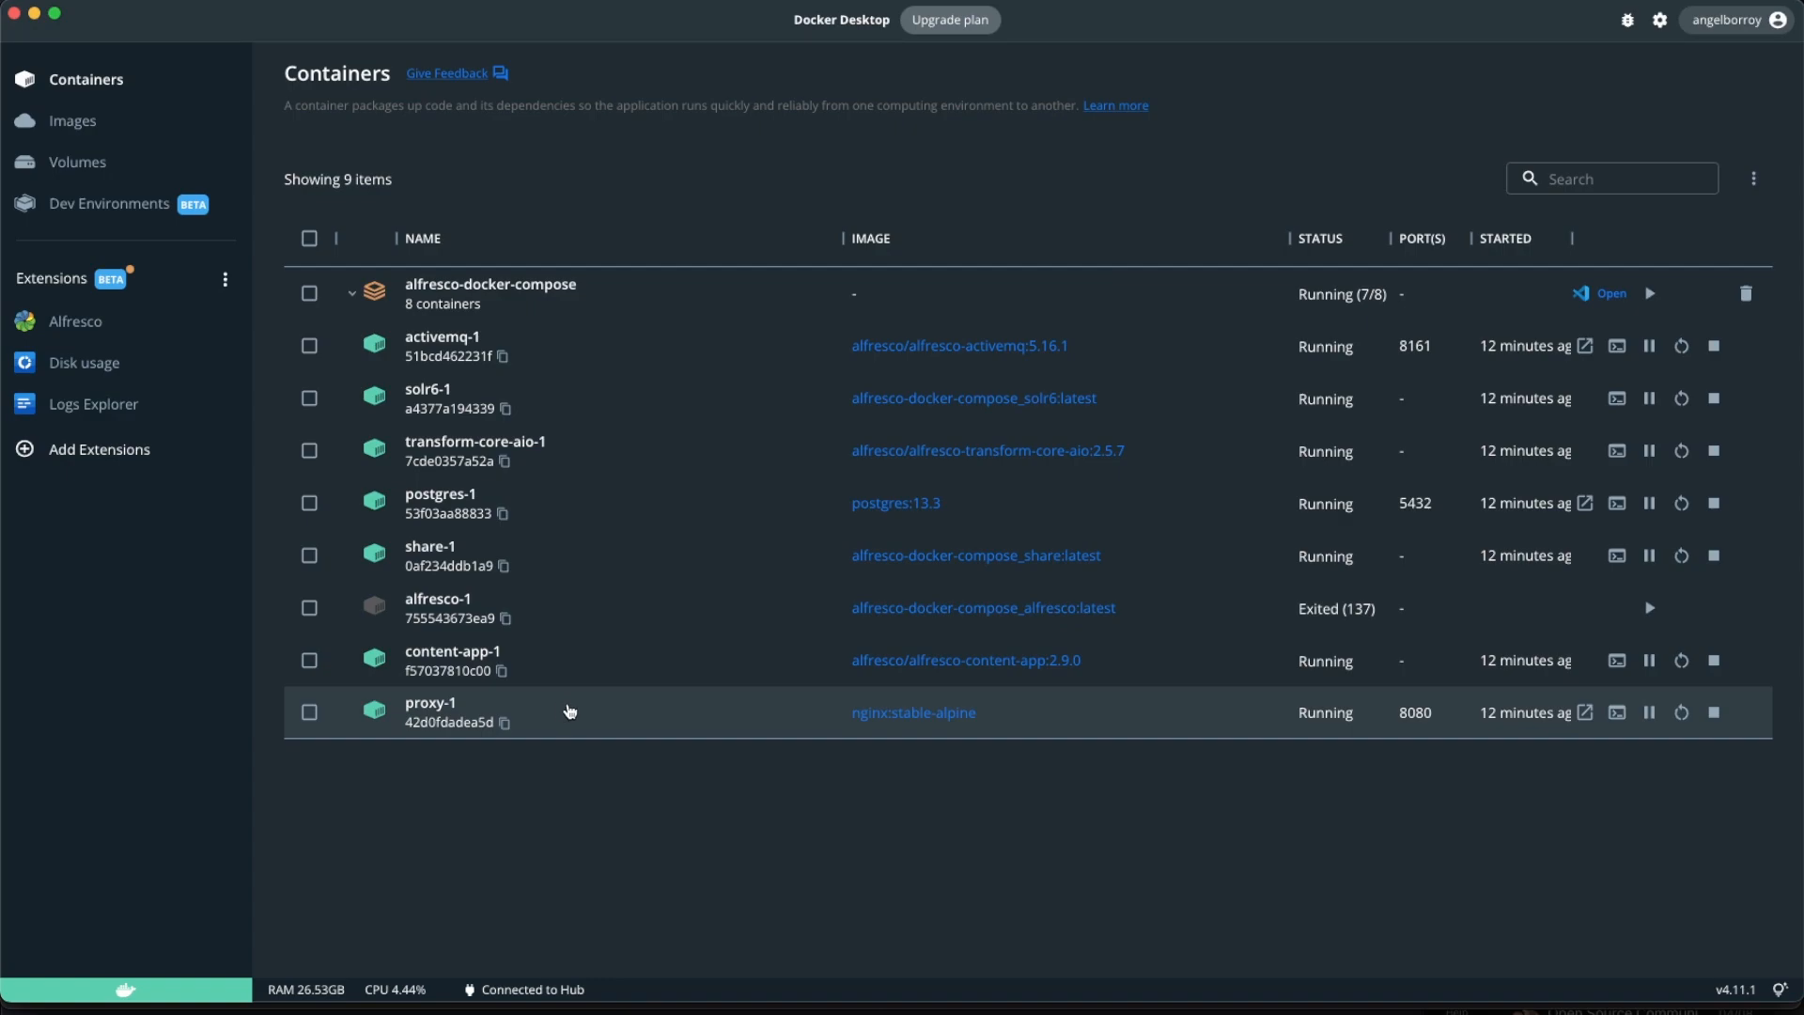
mouse_move(1334, 545)
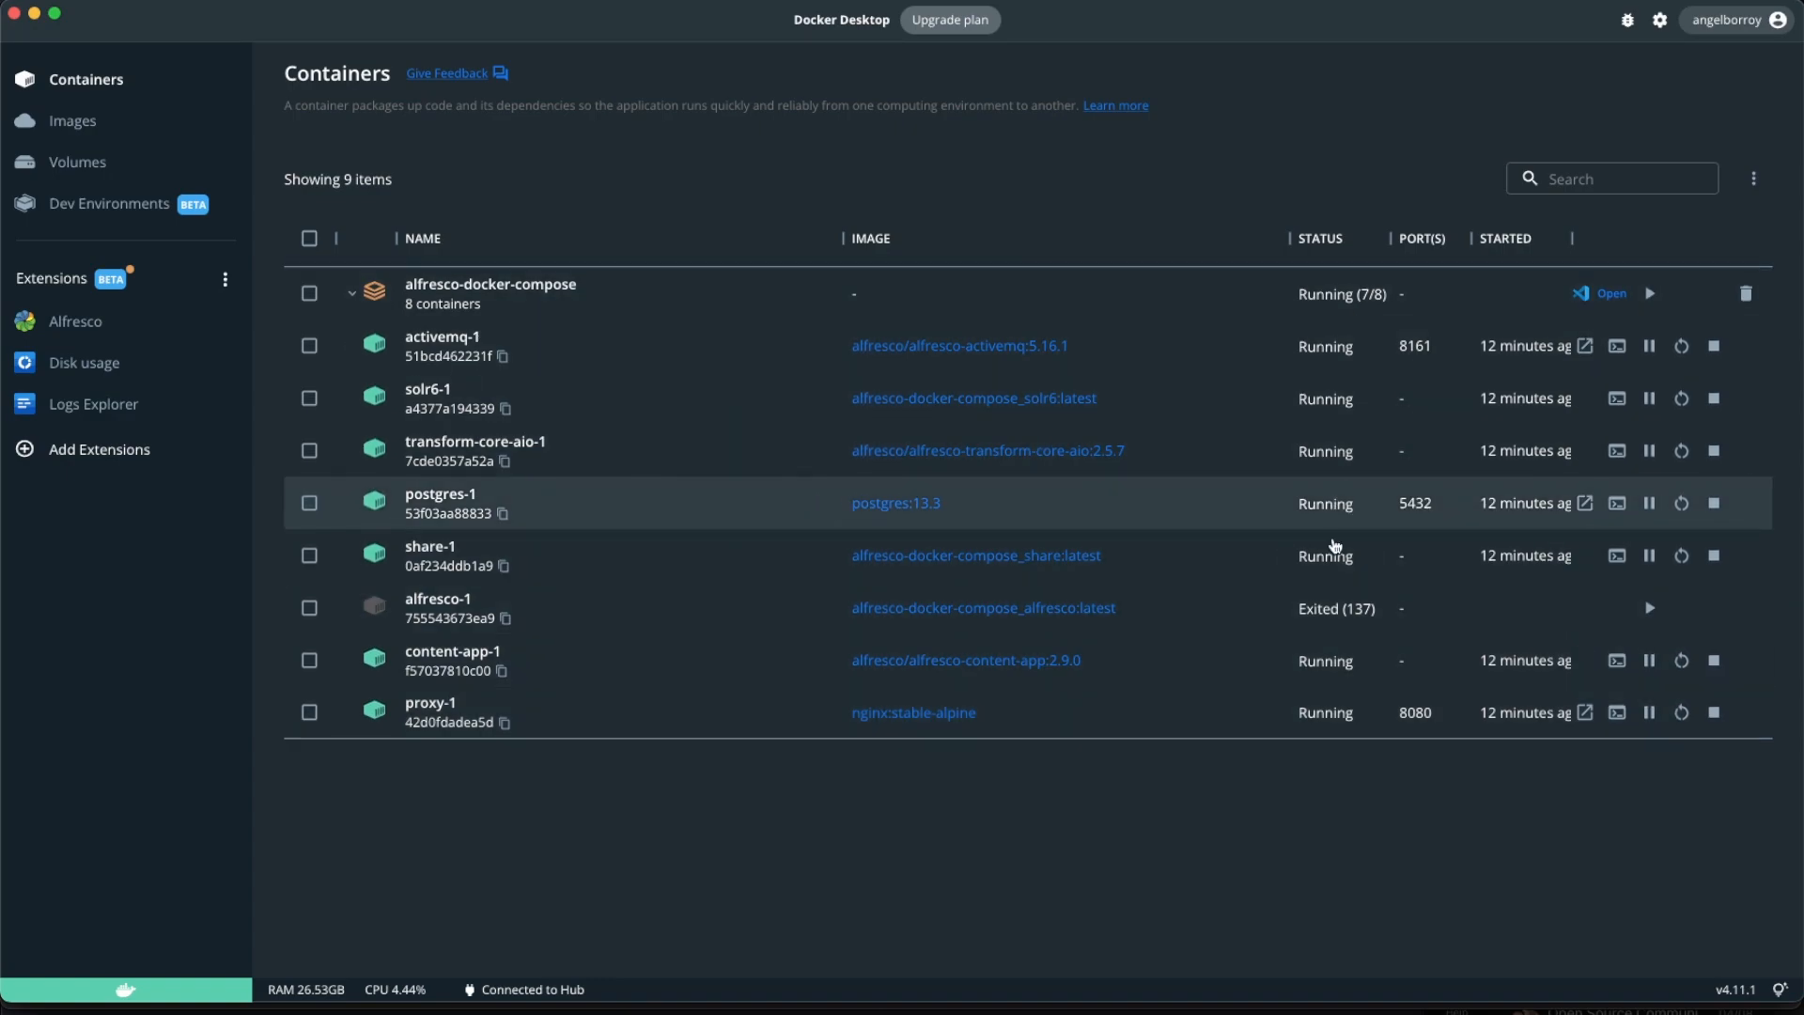
mouse_move(453, 607)
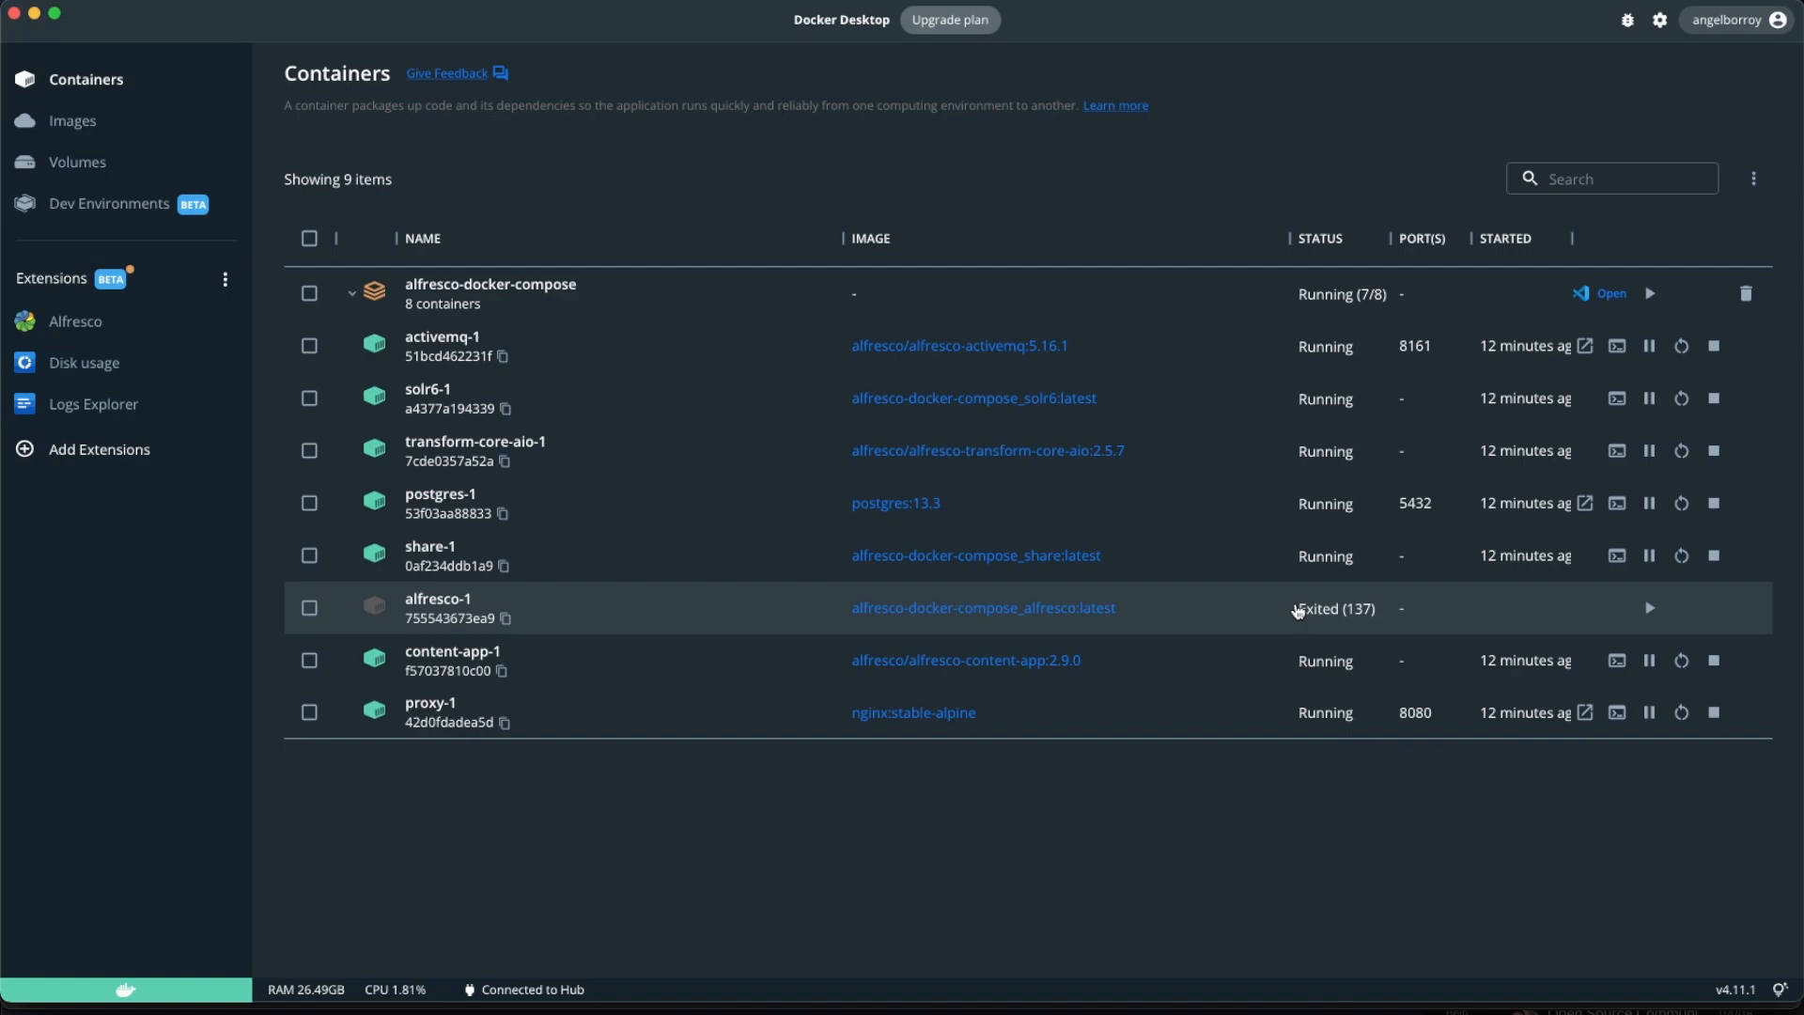
mouse_move(1047, 769)
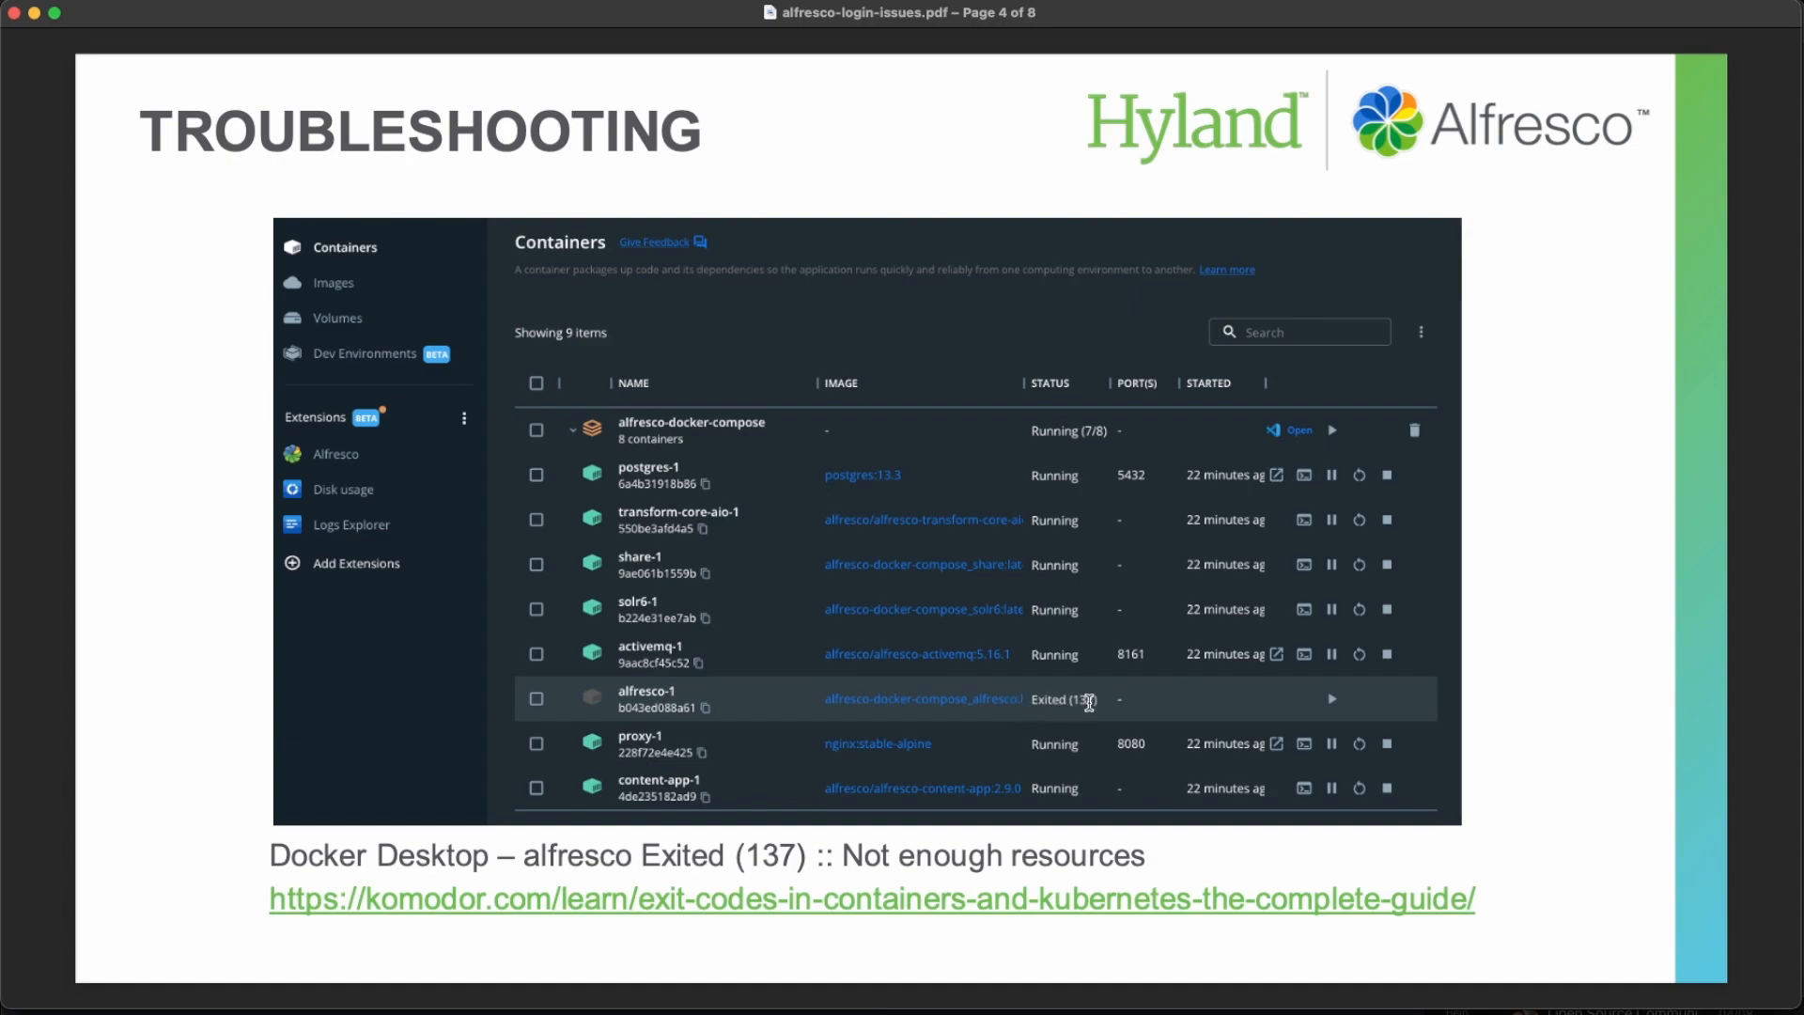
mouse_move(632, 854)
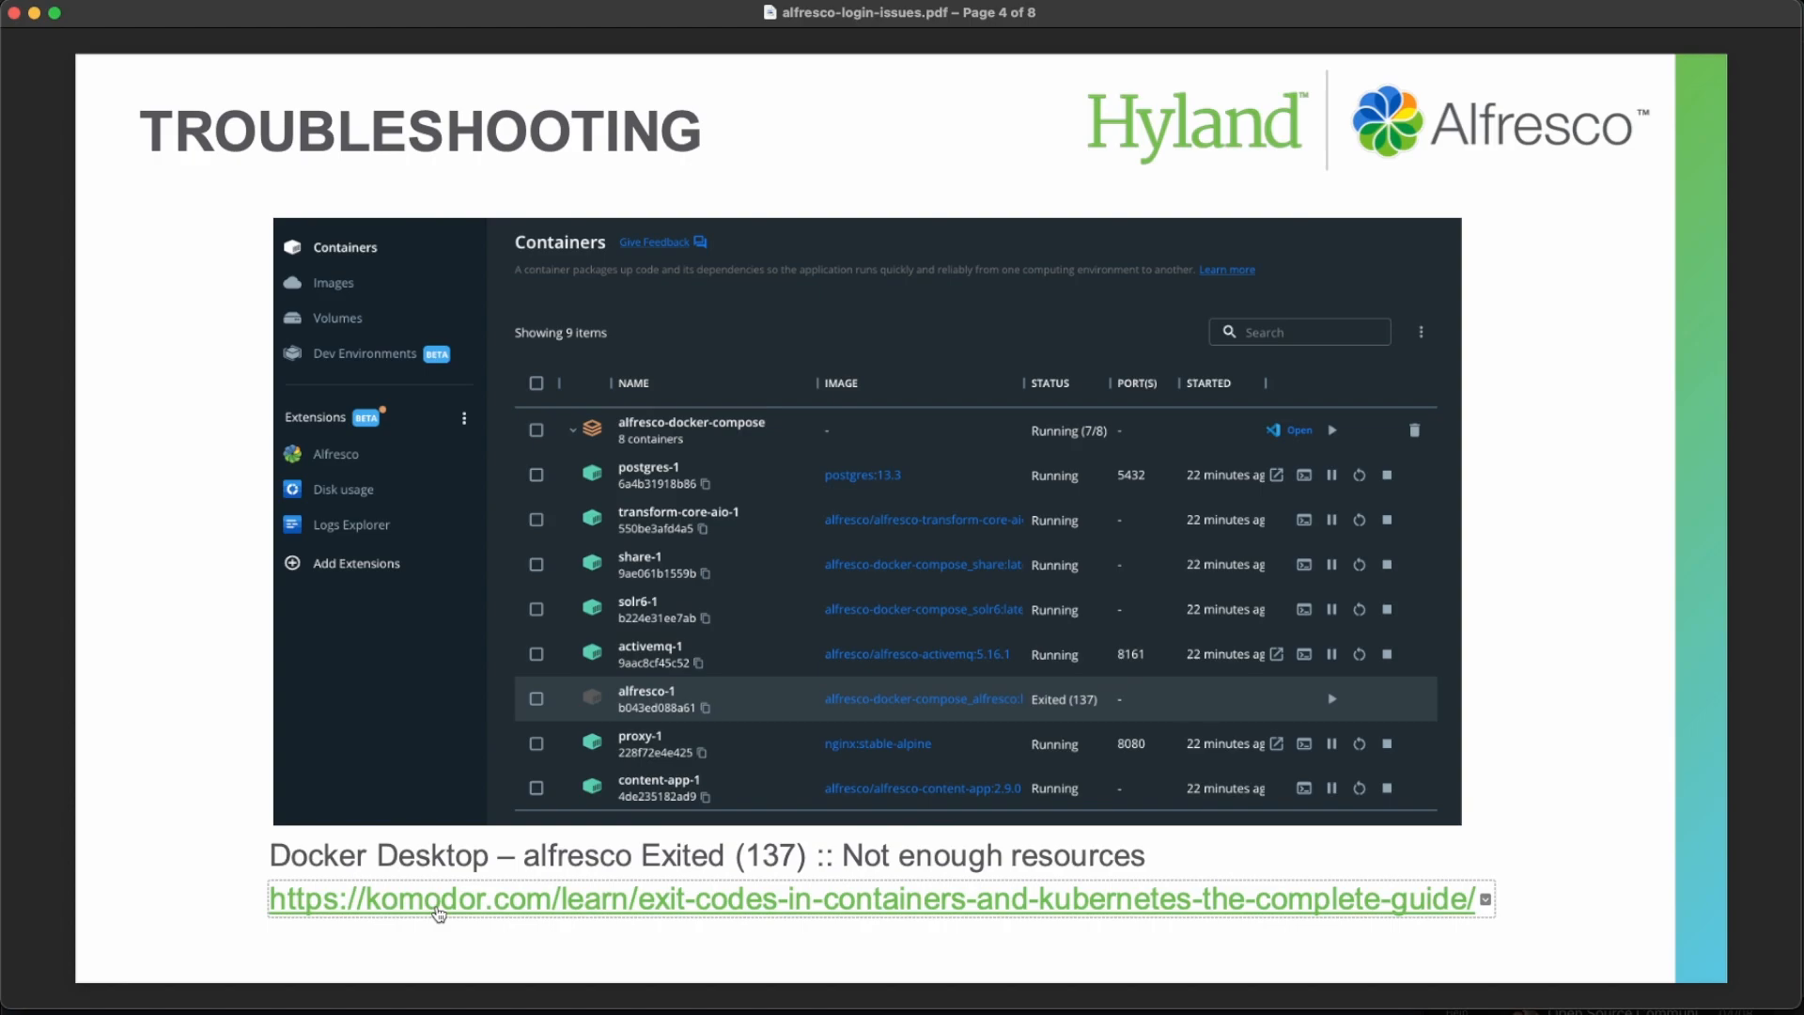
mouse_move(493, 914)
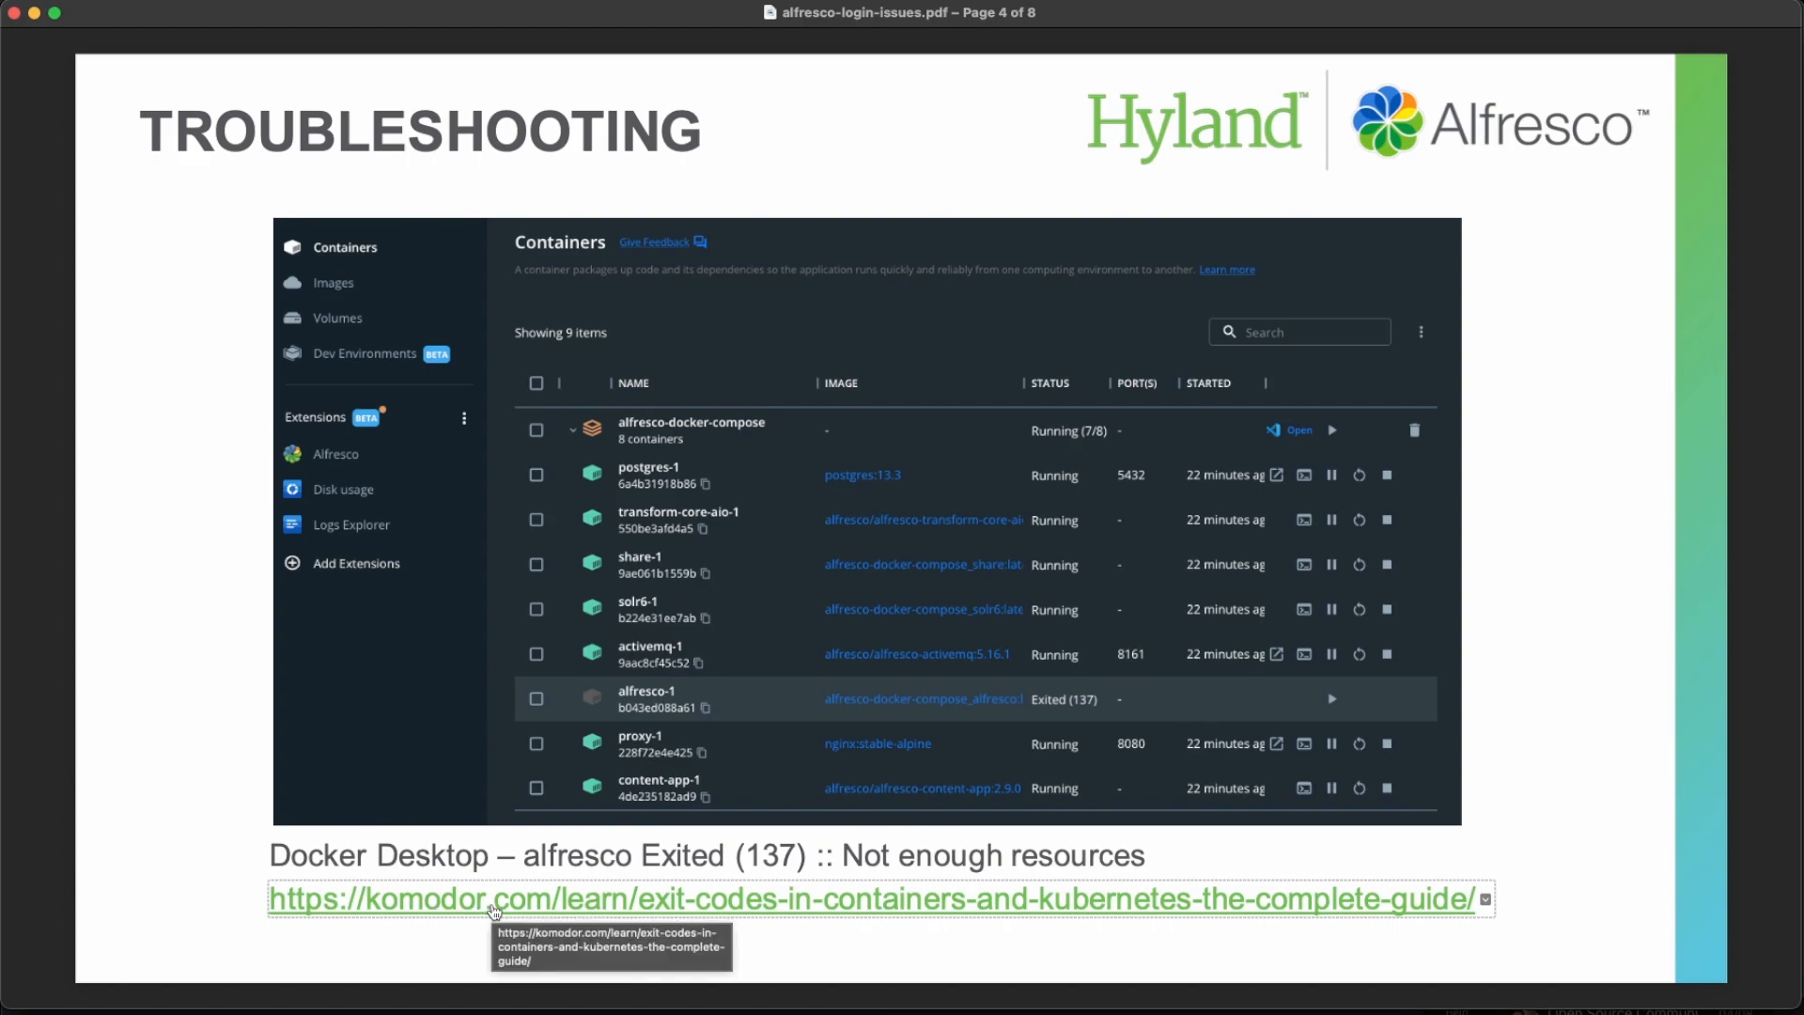
- Go to the Docker resources slide and select the 'mem_limit: 3072m' line in the compose example
key(right)
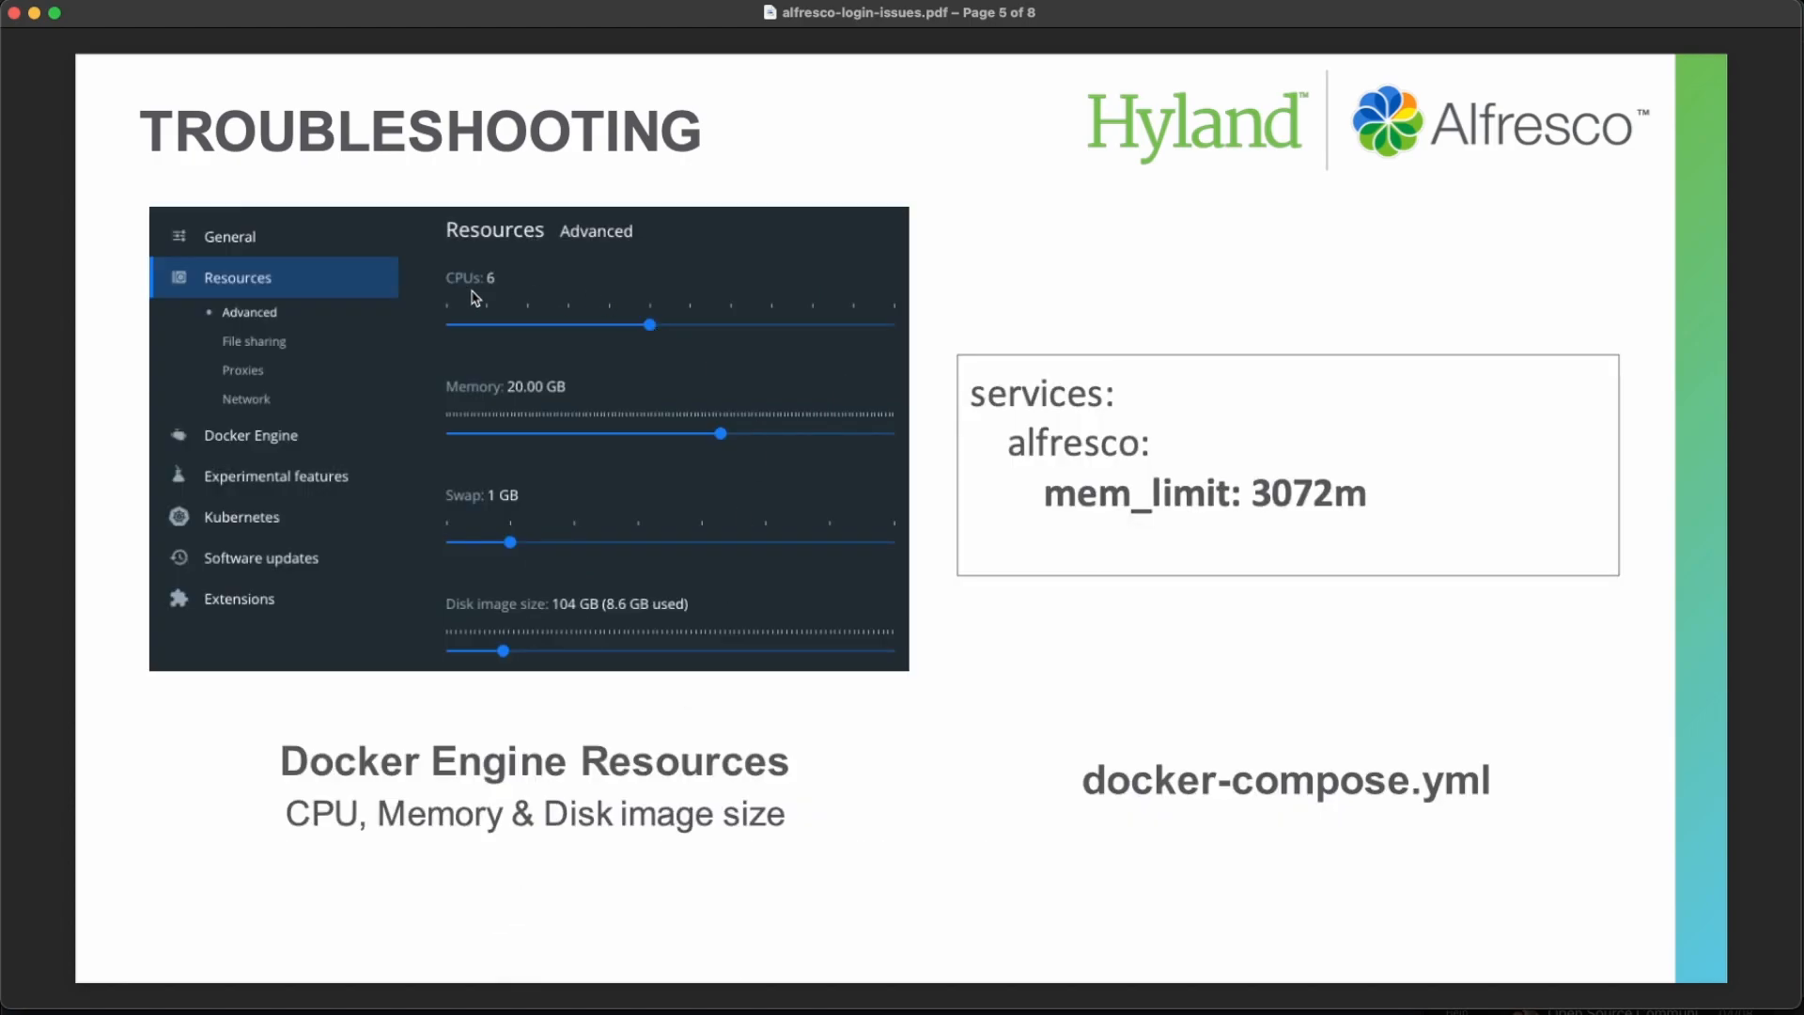
mouse_move(403, 547)
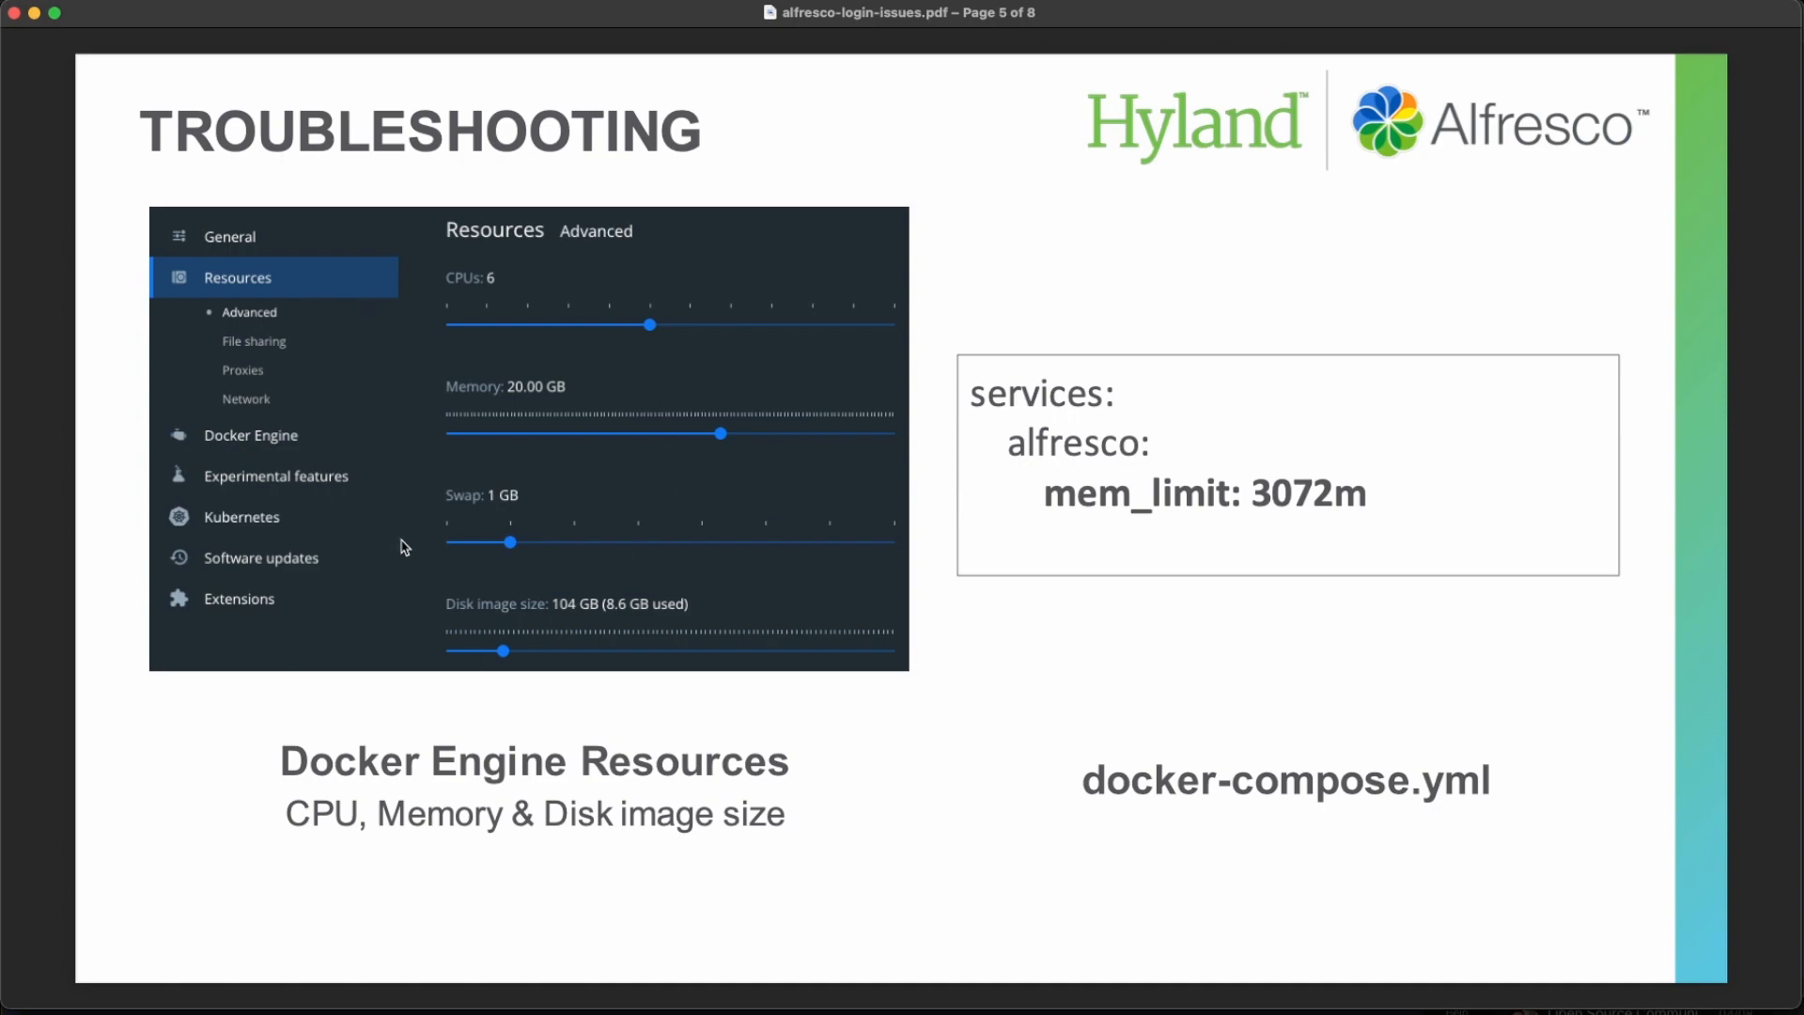
mouse_move(417, 402)
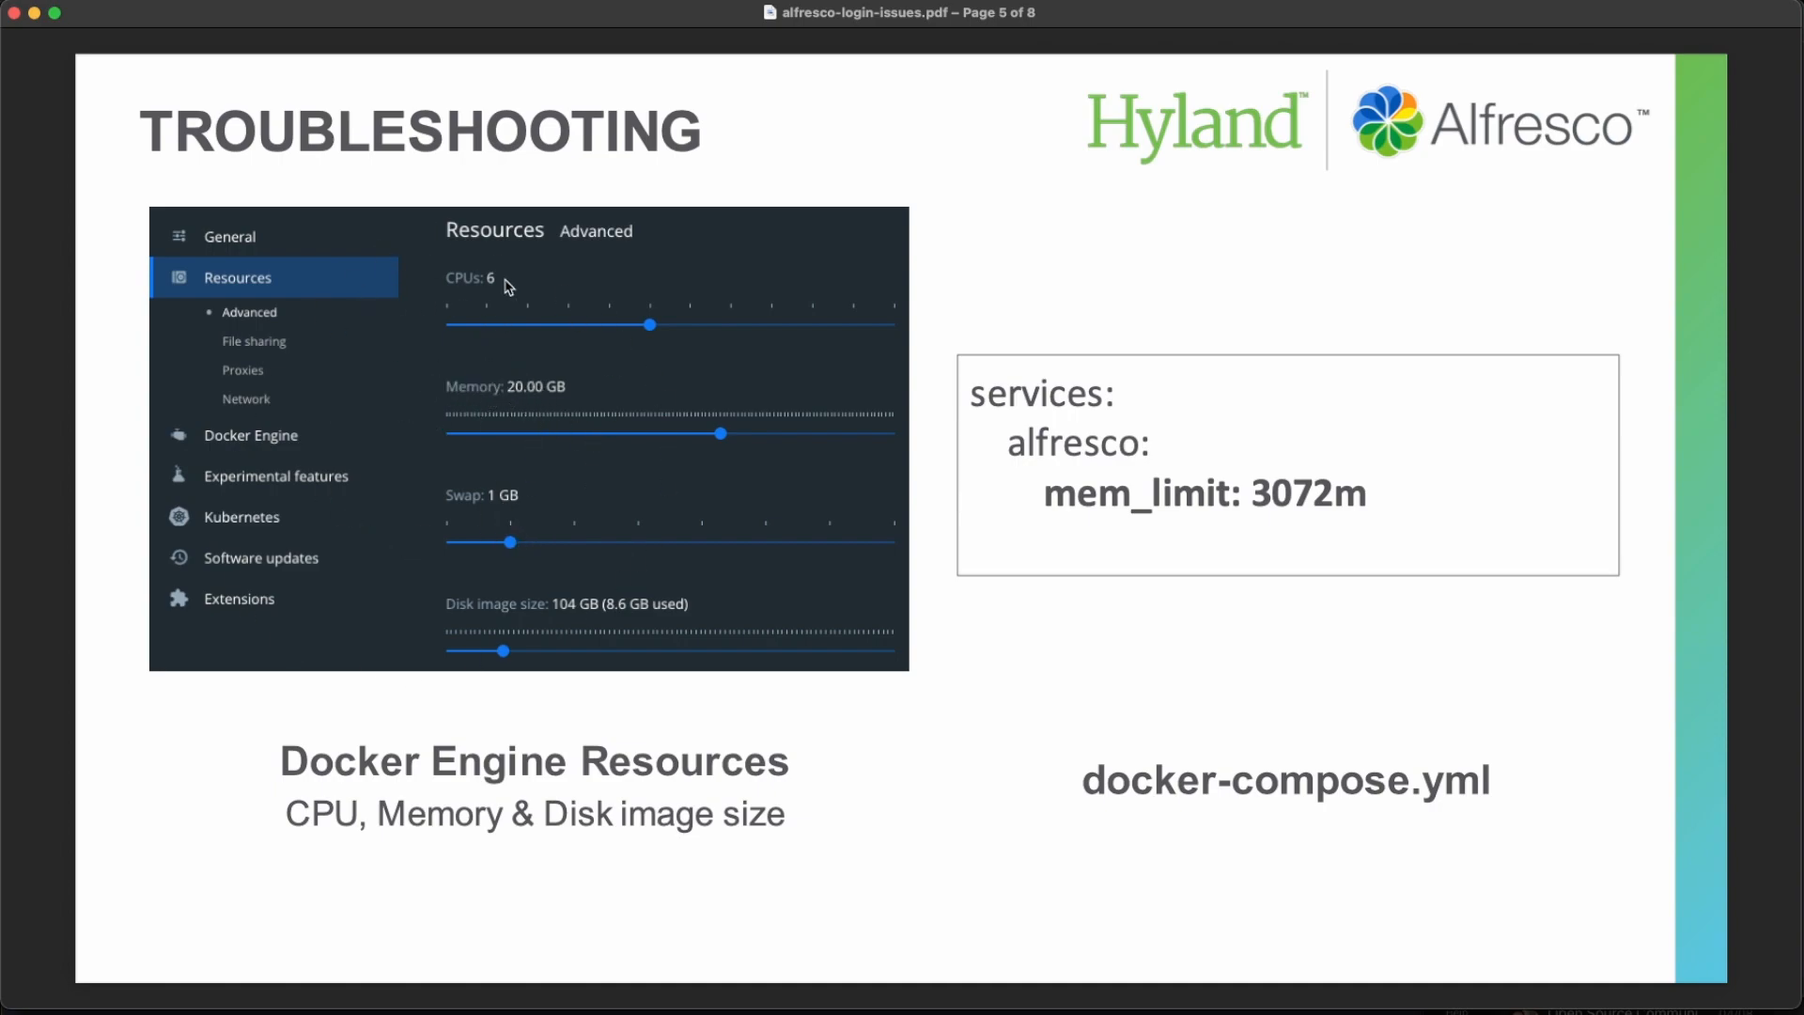
mouse_move(466, 609)
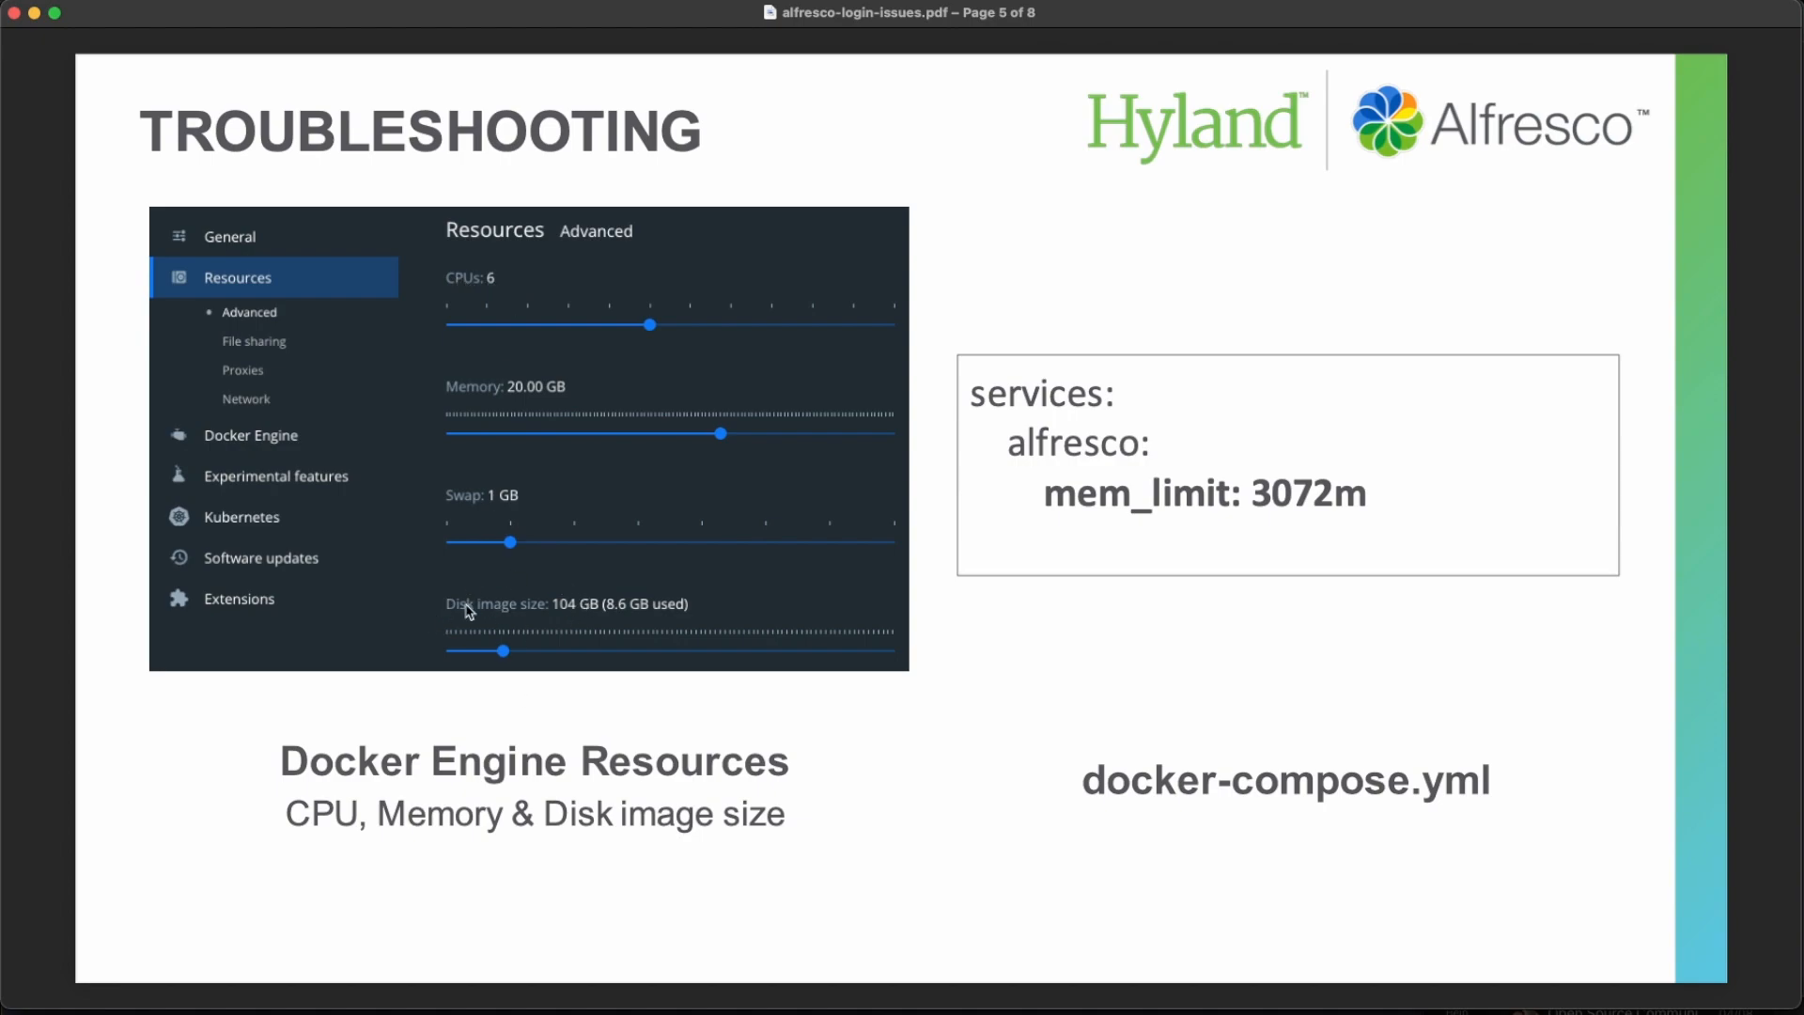
mouse_move(705, 504)
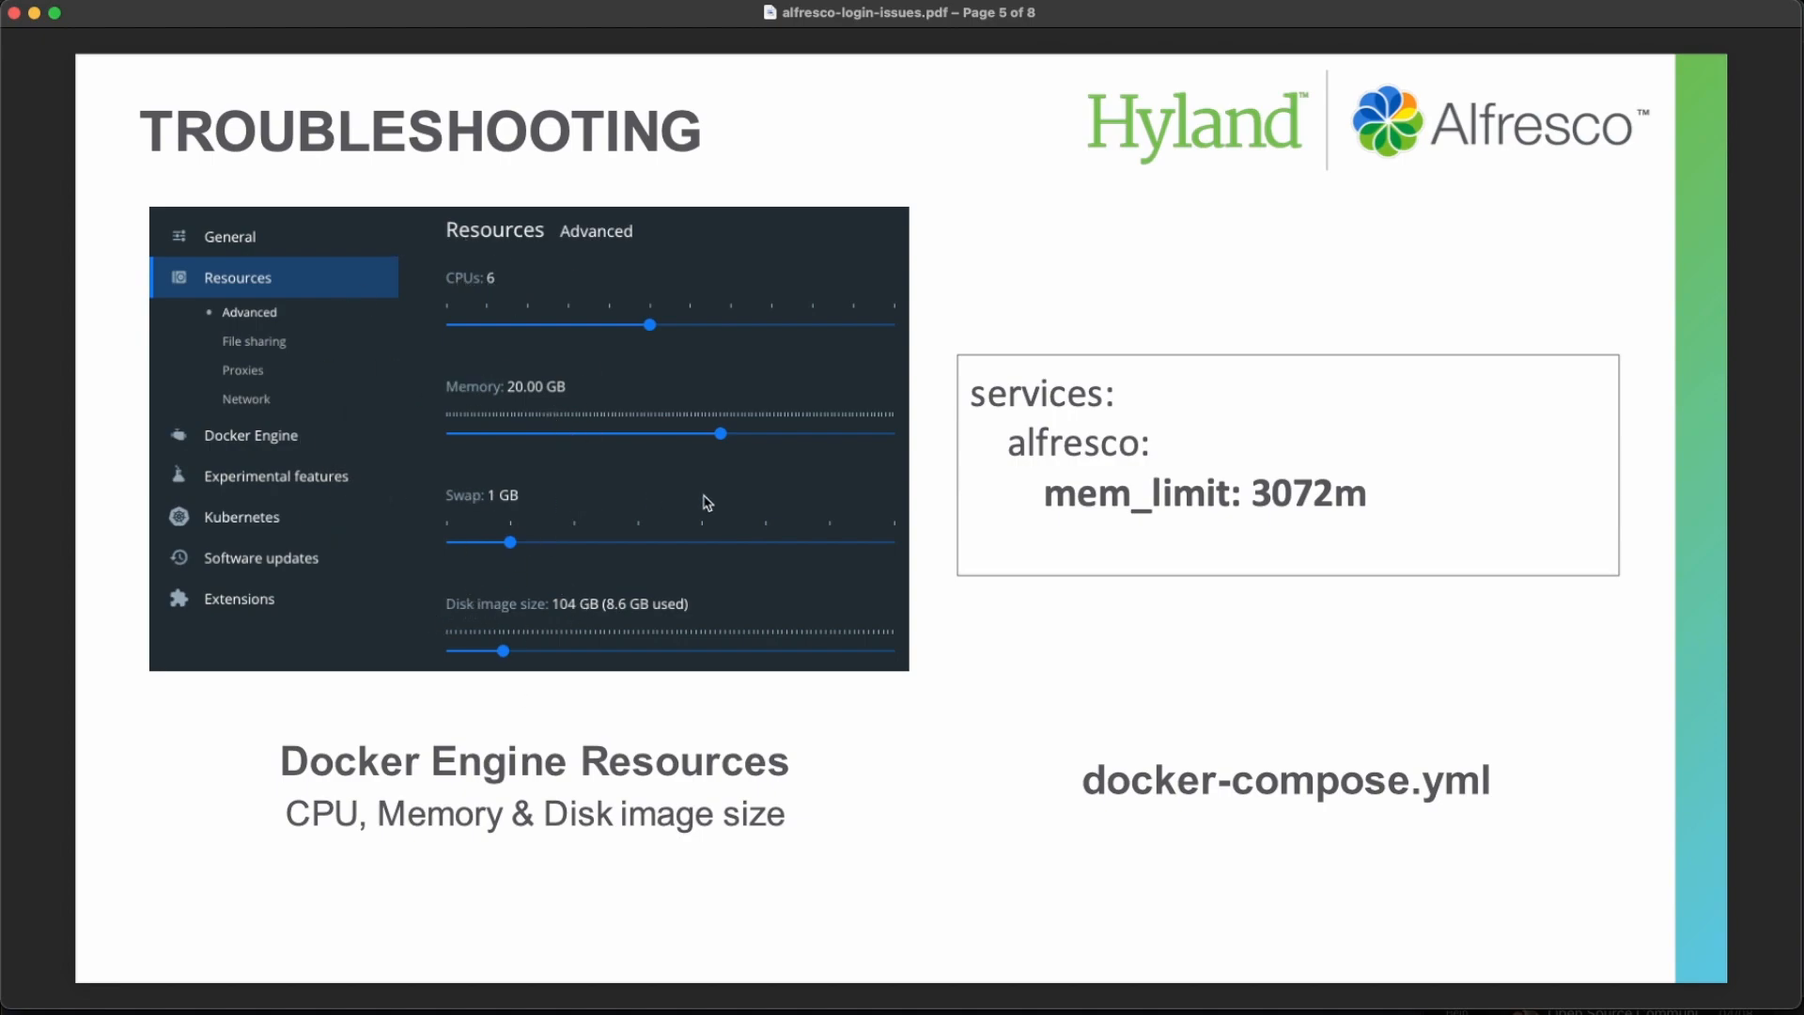
mouse_move(1045, 495)
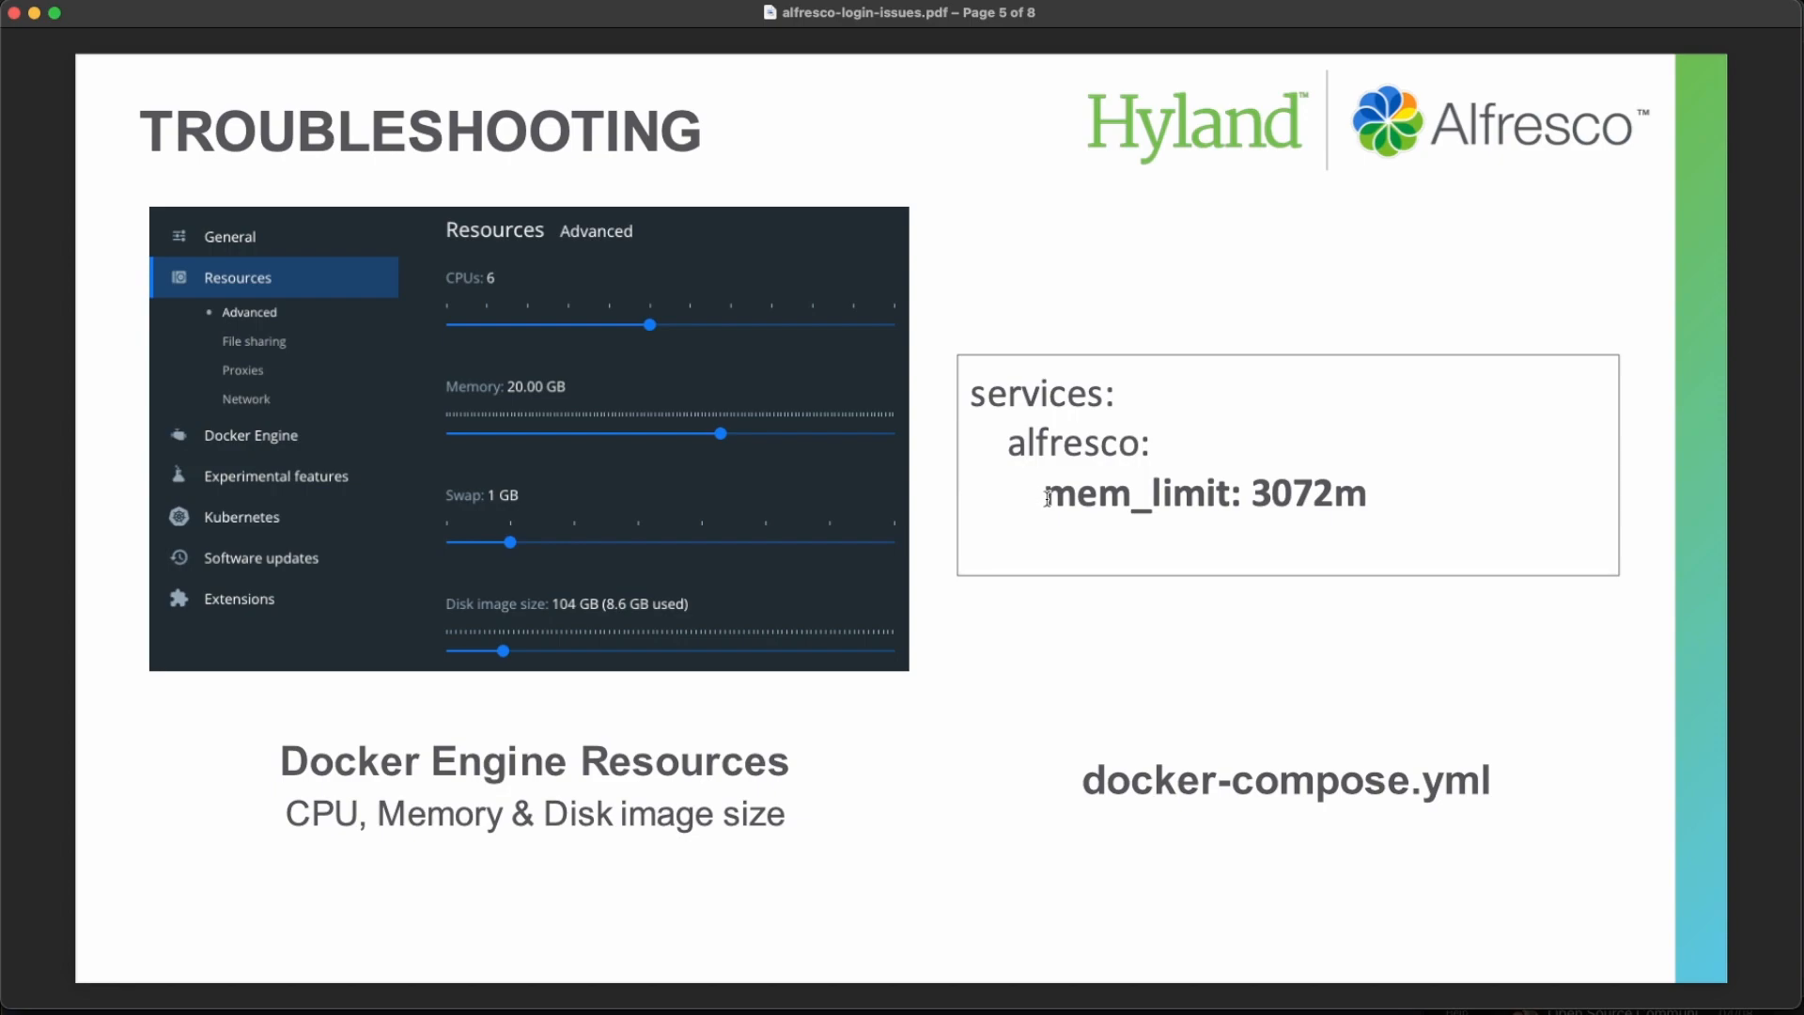
drag(1045, 495, 1364, 494)
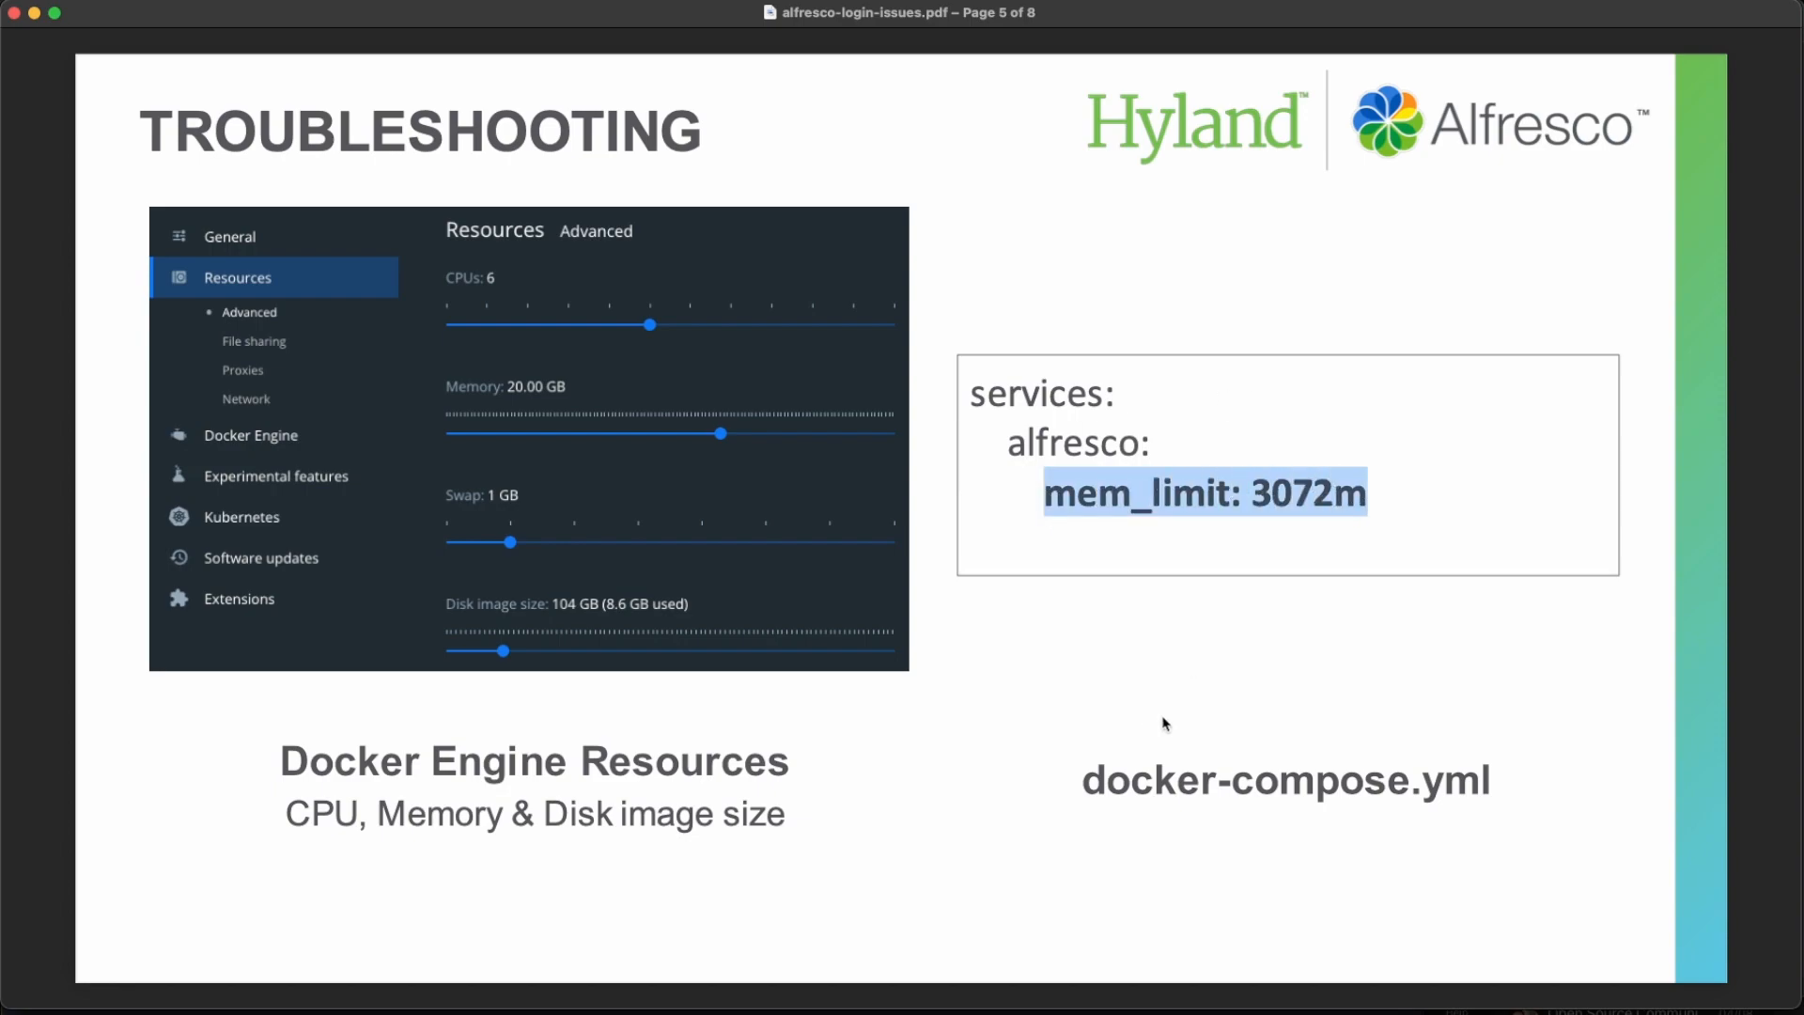
mouse_move(1444, 814)
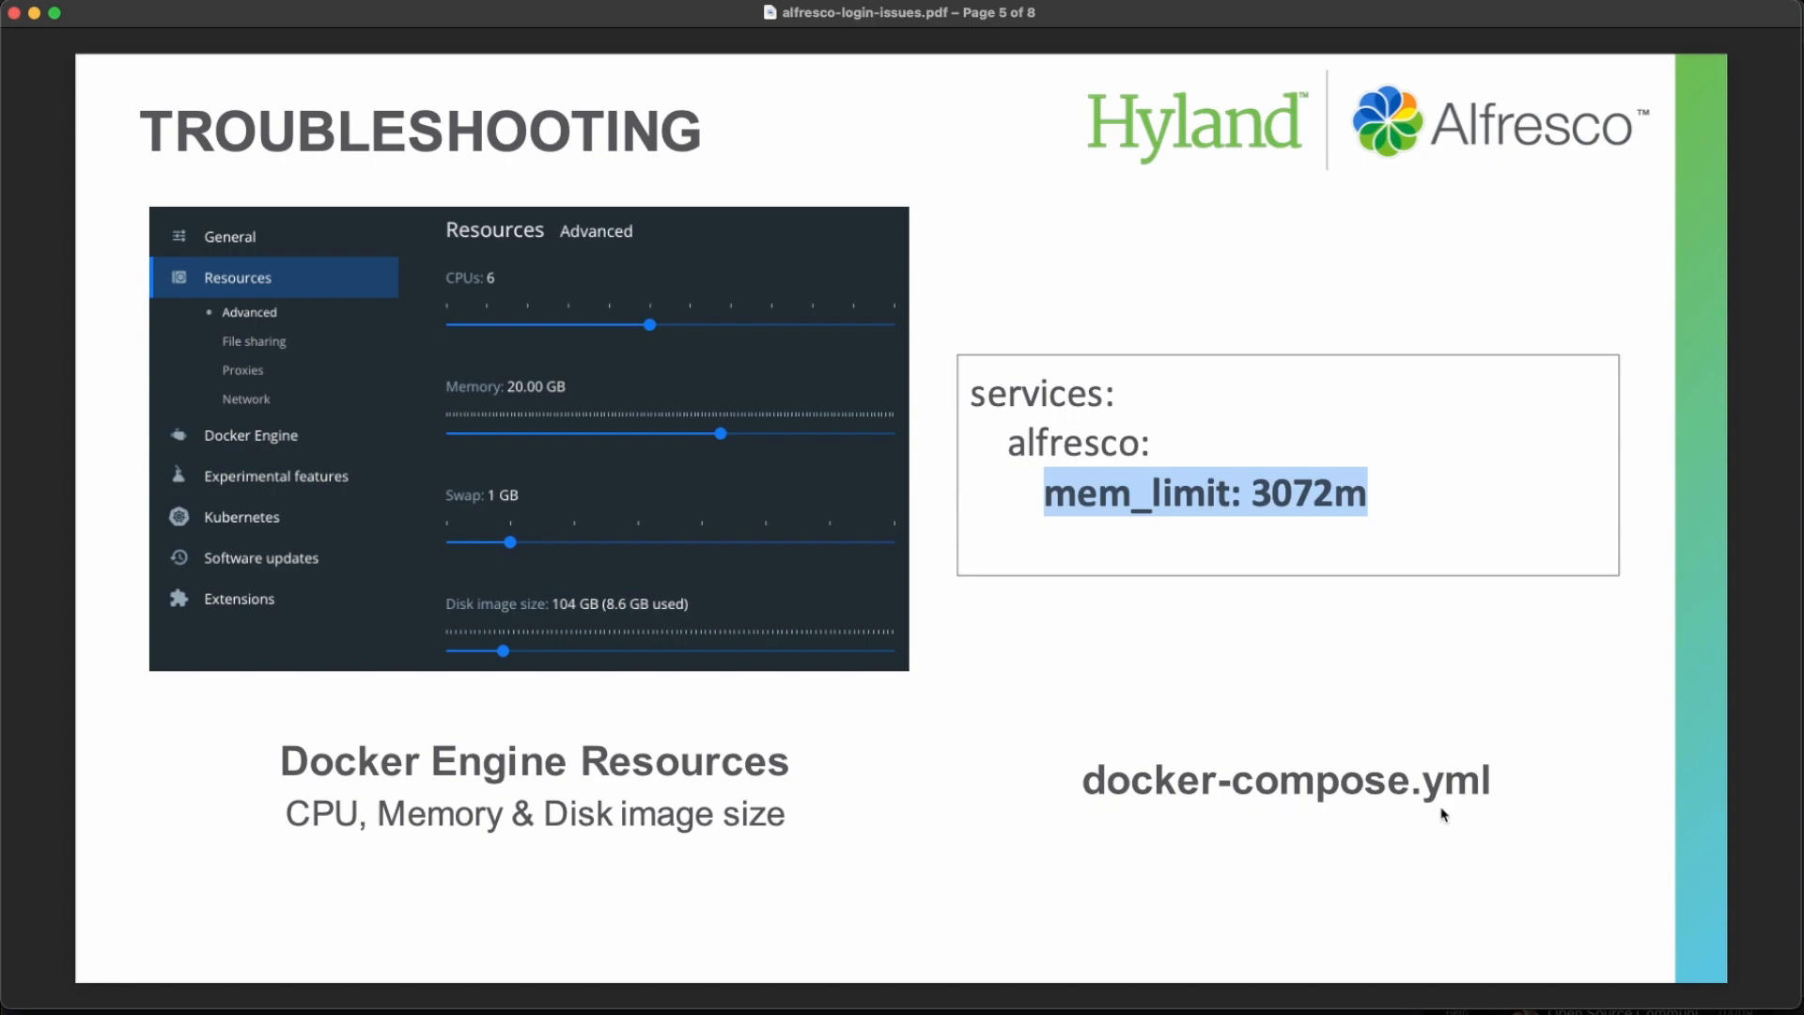
mouse_move(1387, 808)
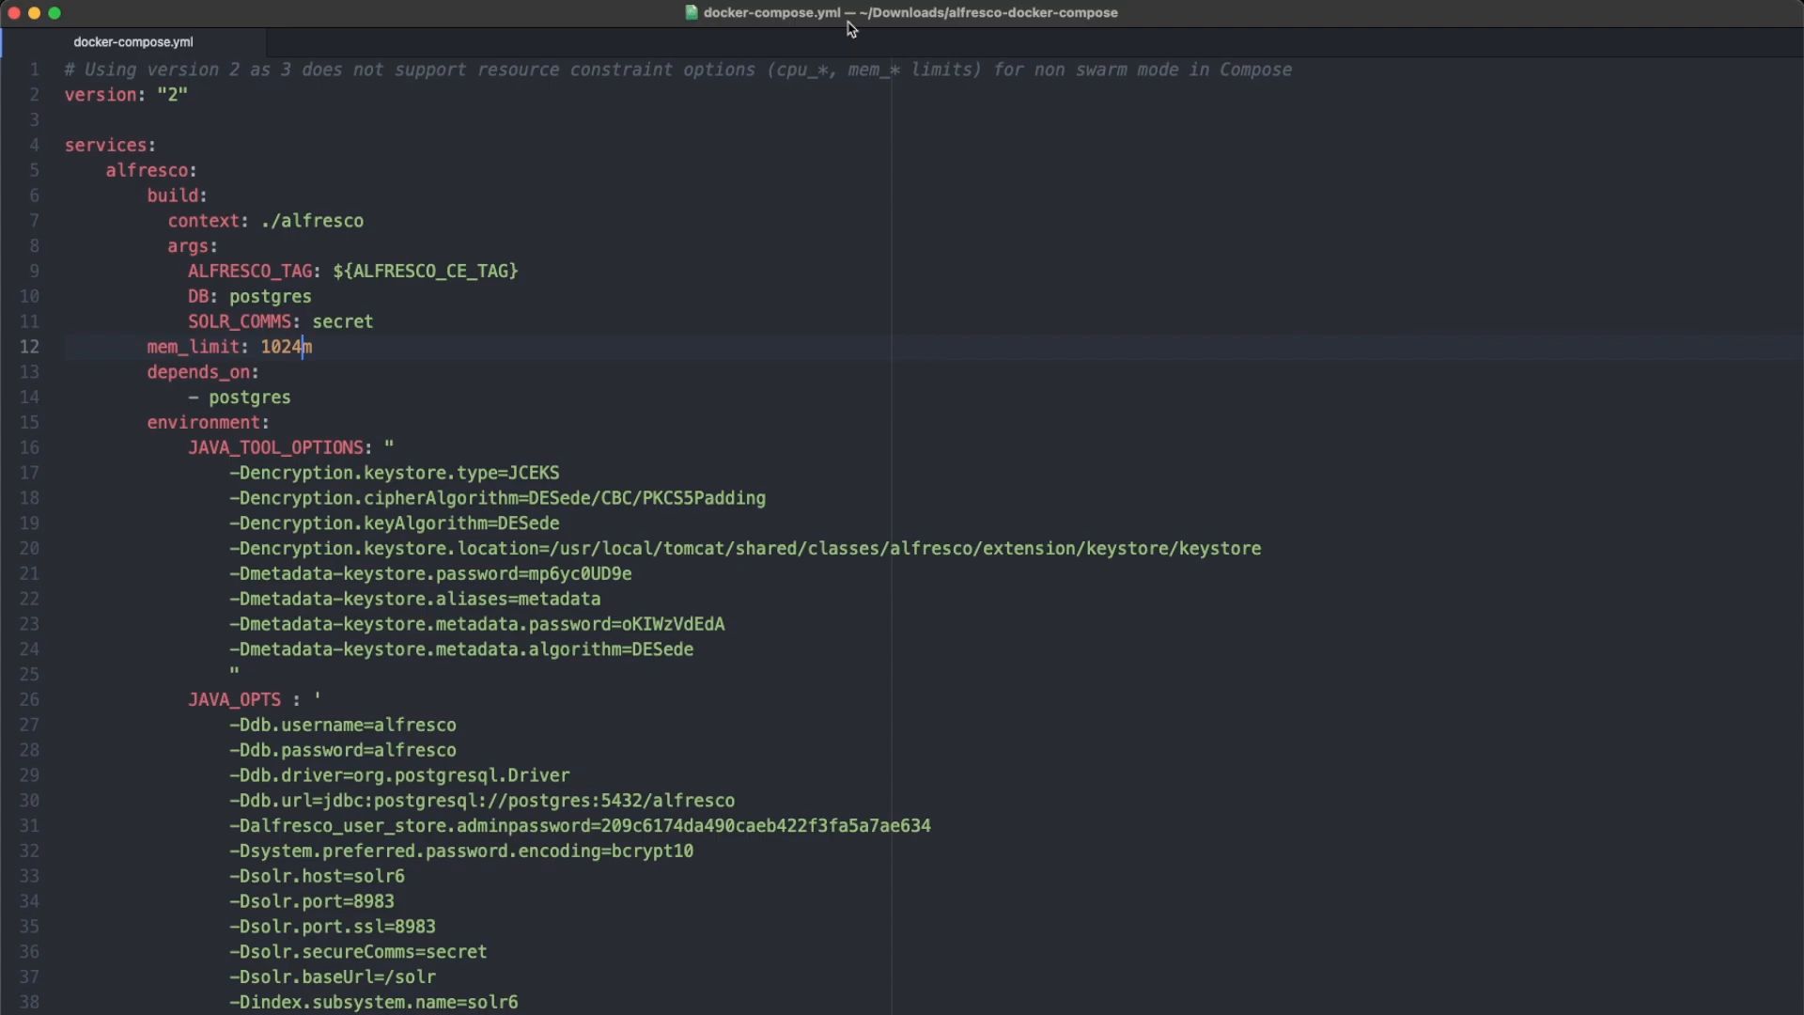
mouse_move(319, 383)
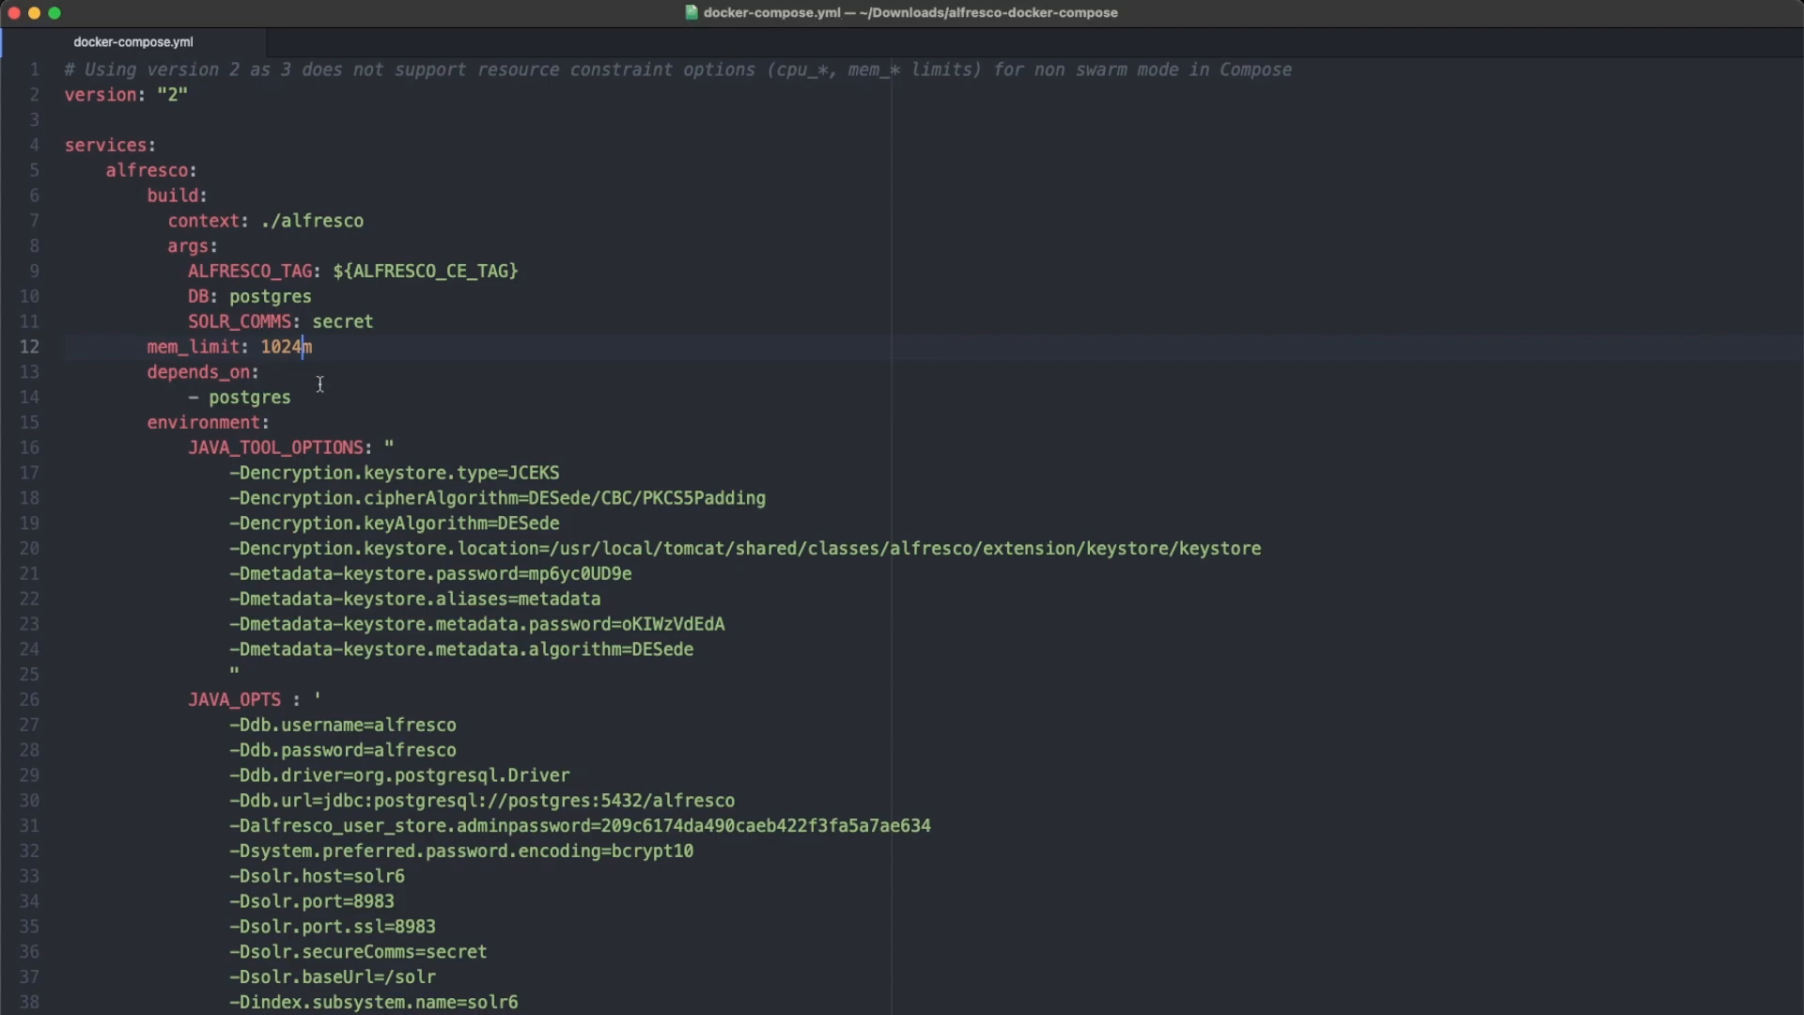
- Replace the alfresco mem_limit value 1024 with 3072 in docker-compose.yml
double_click(283, 346)
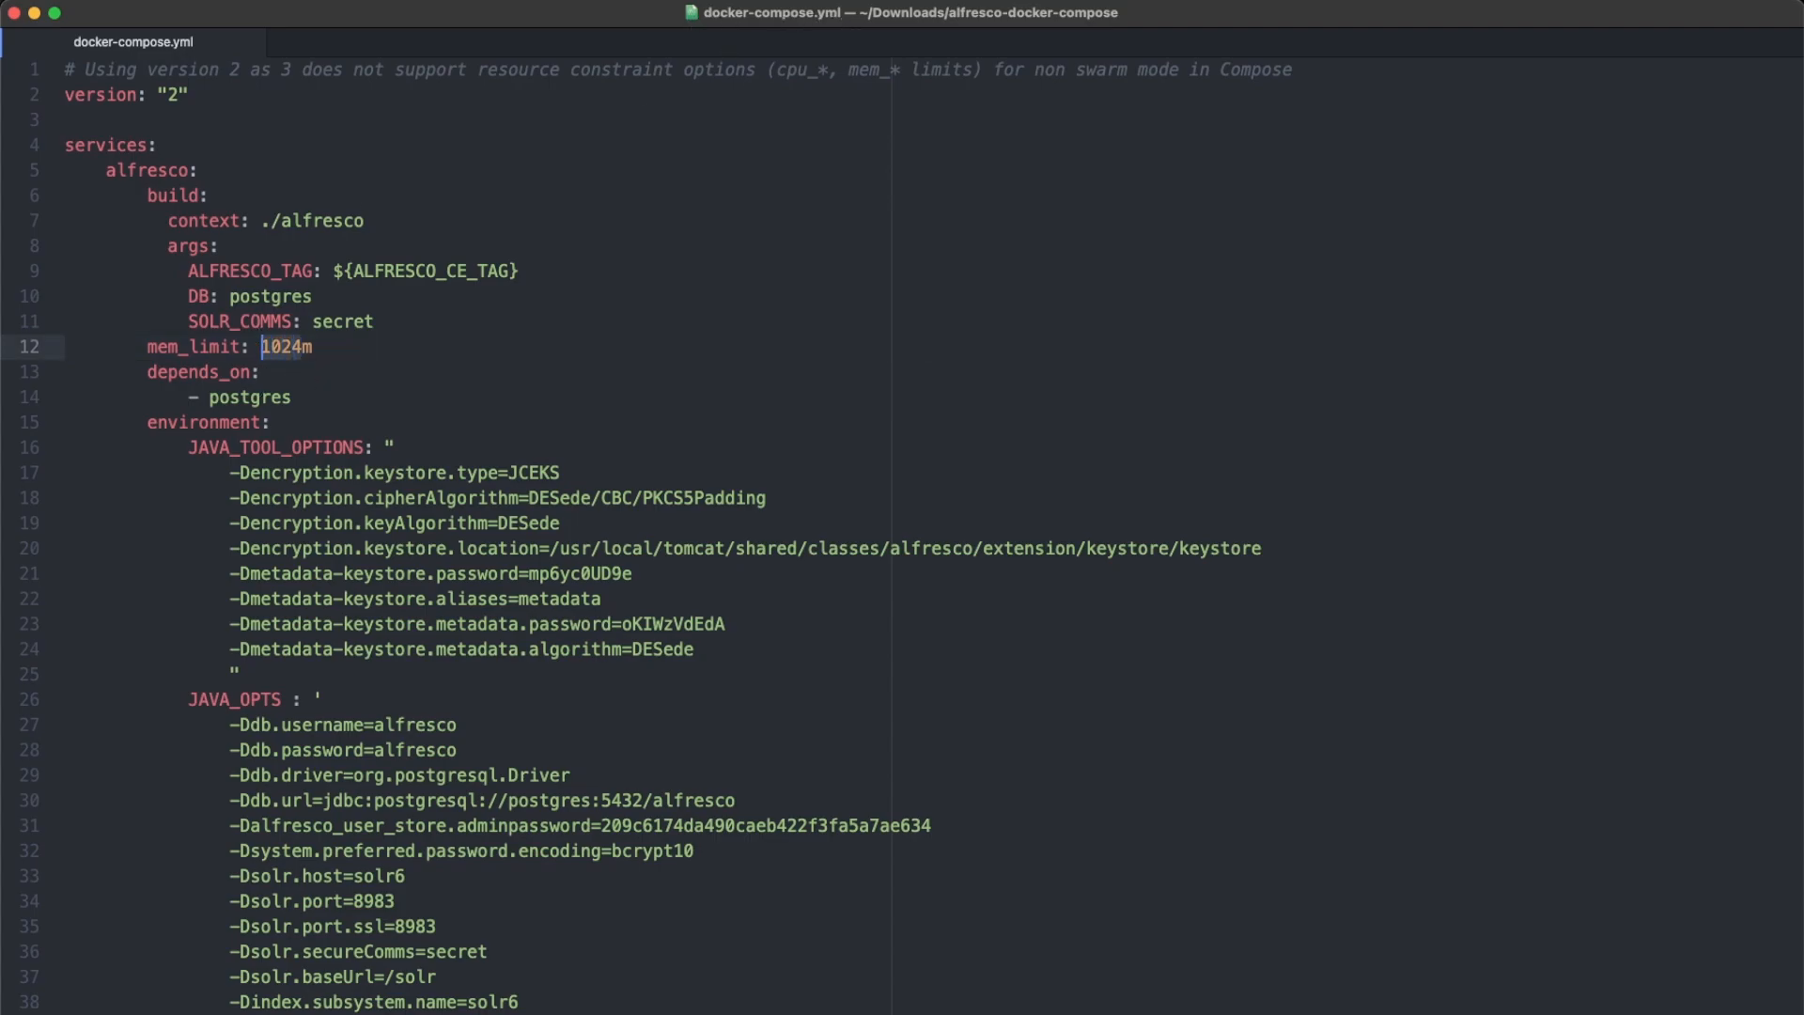
text(307)
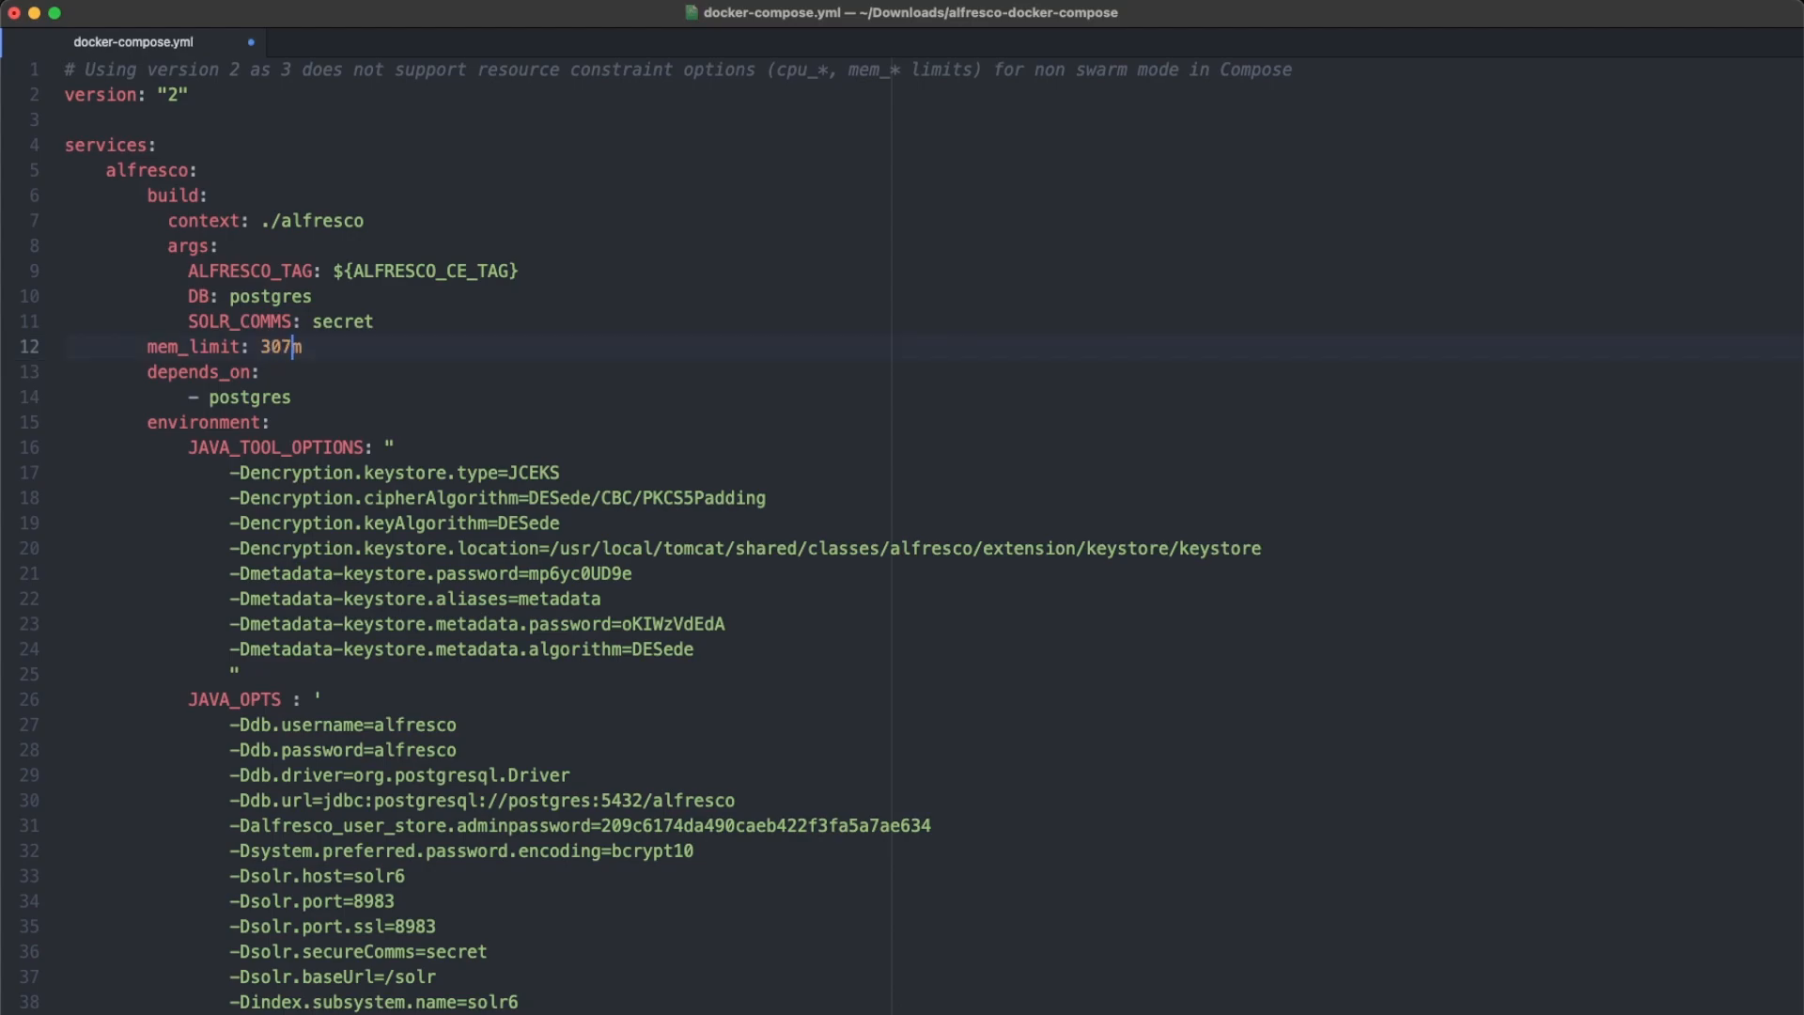
text(2)
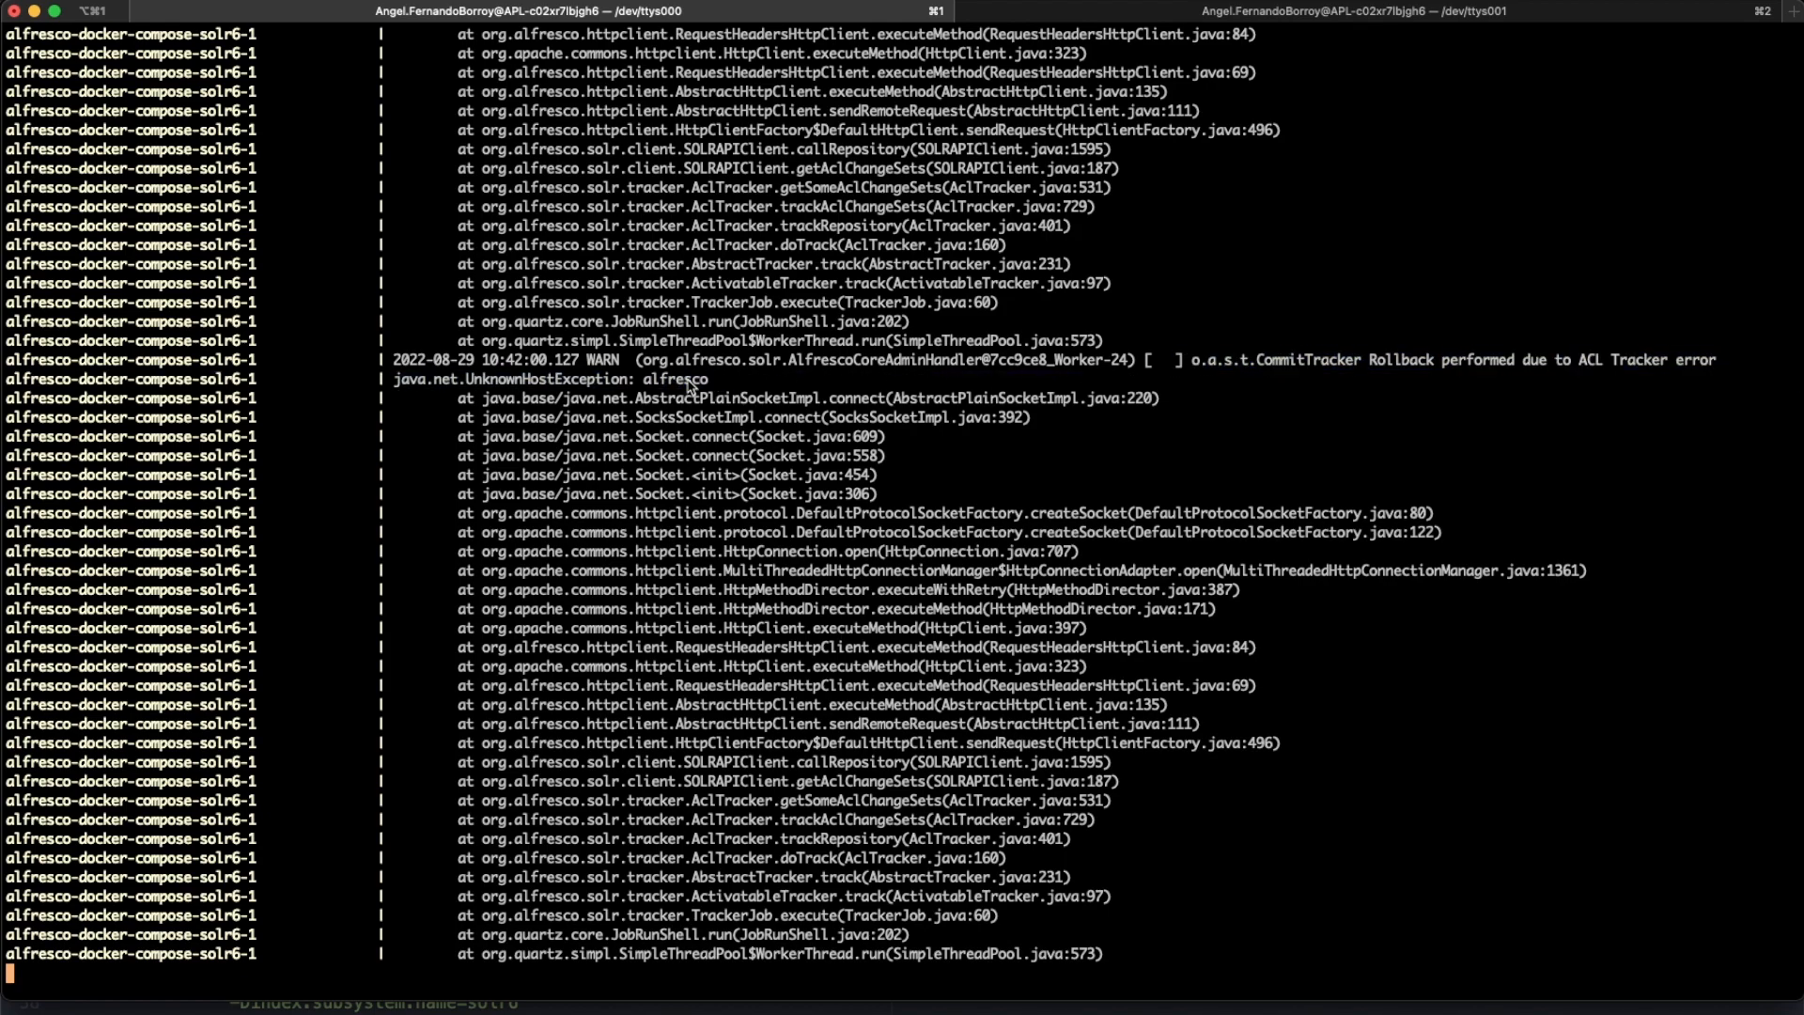
- Scroll the compose logs showing solr6 UnknownHostException errors, then stop following them with Ctrl+C
scroll(down, 3)
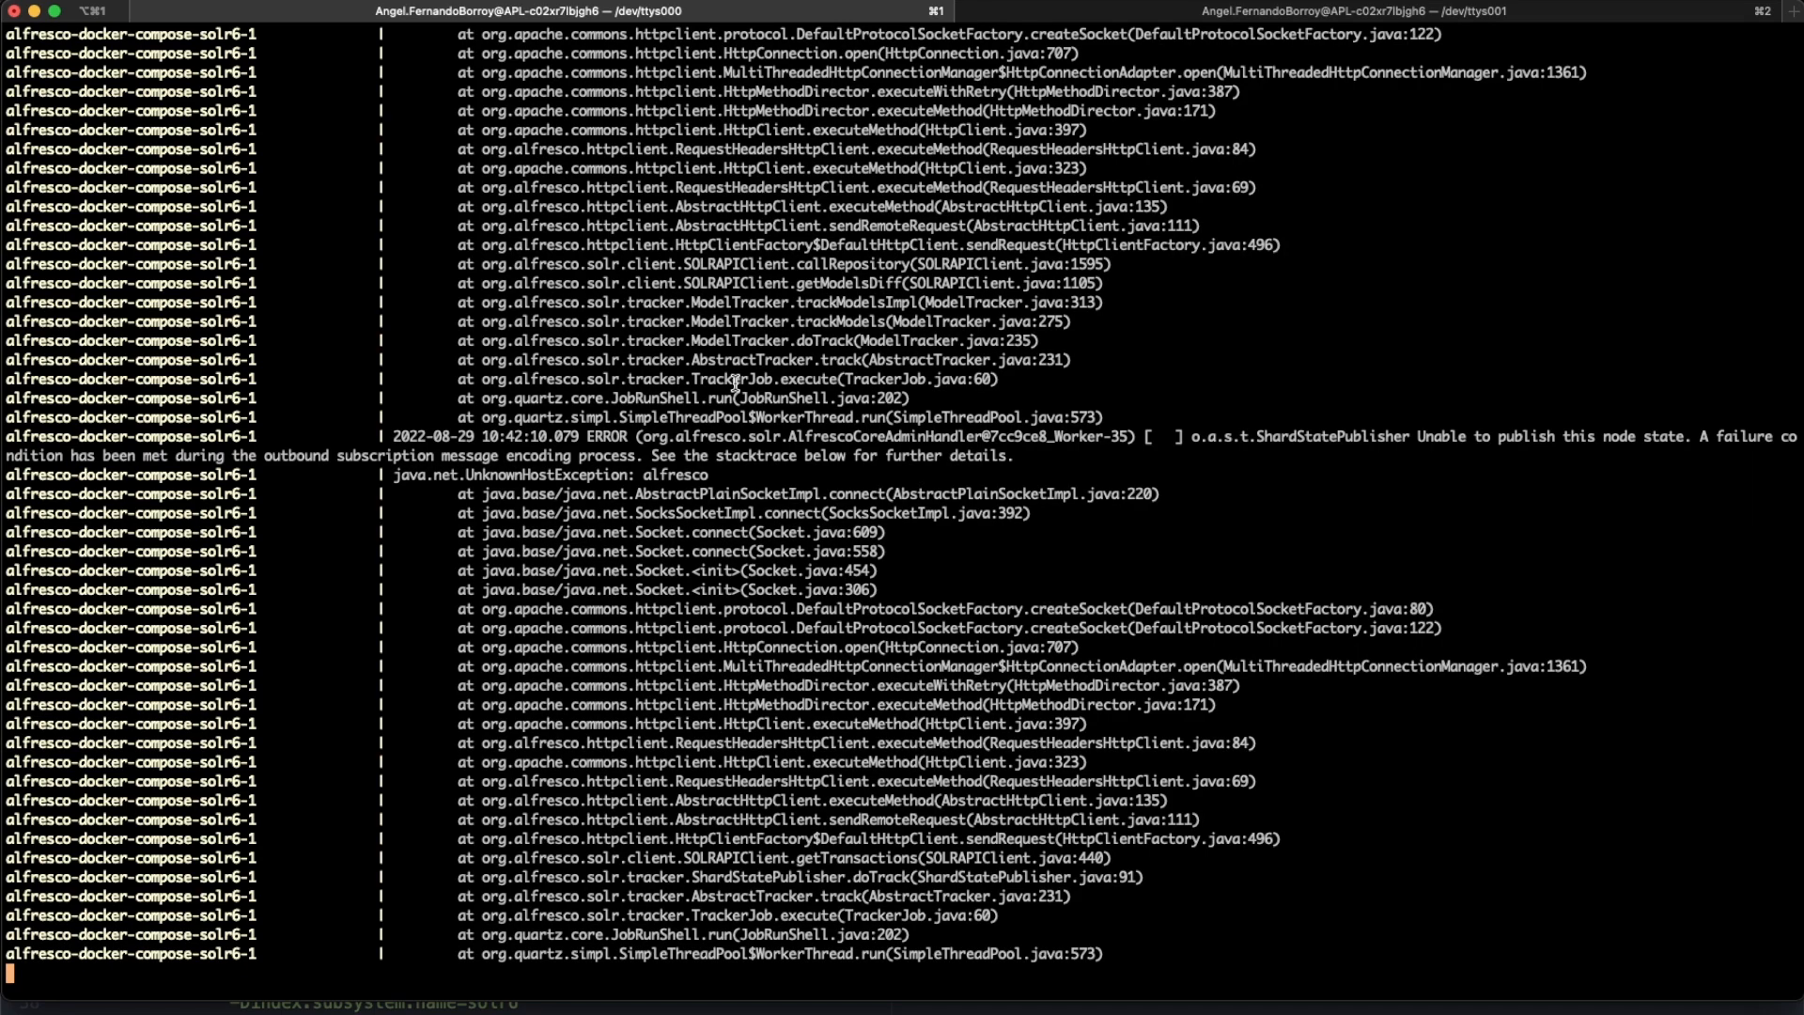
key(ctrl+c)
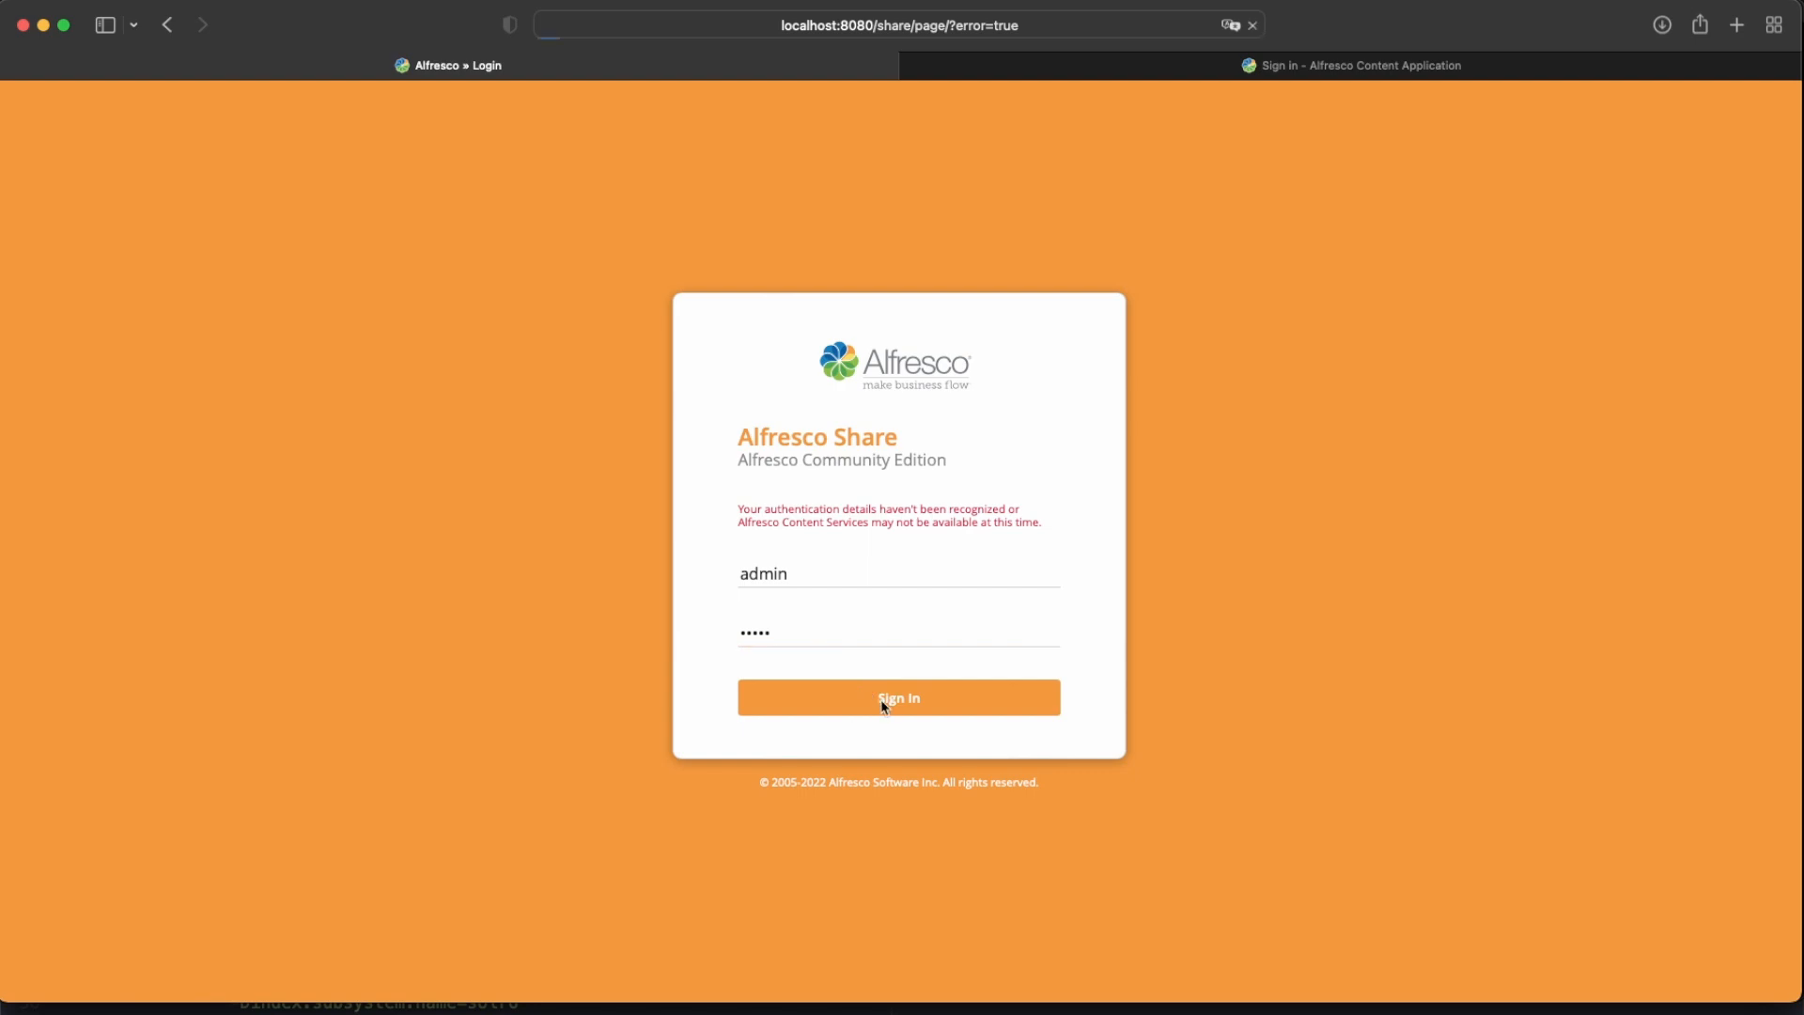
- Retry the Share sign-in, then sign in as admin on the Content Application to reach Personal Files
click(899, 698)
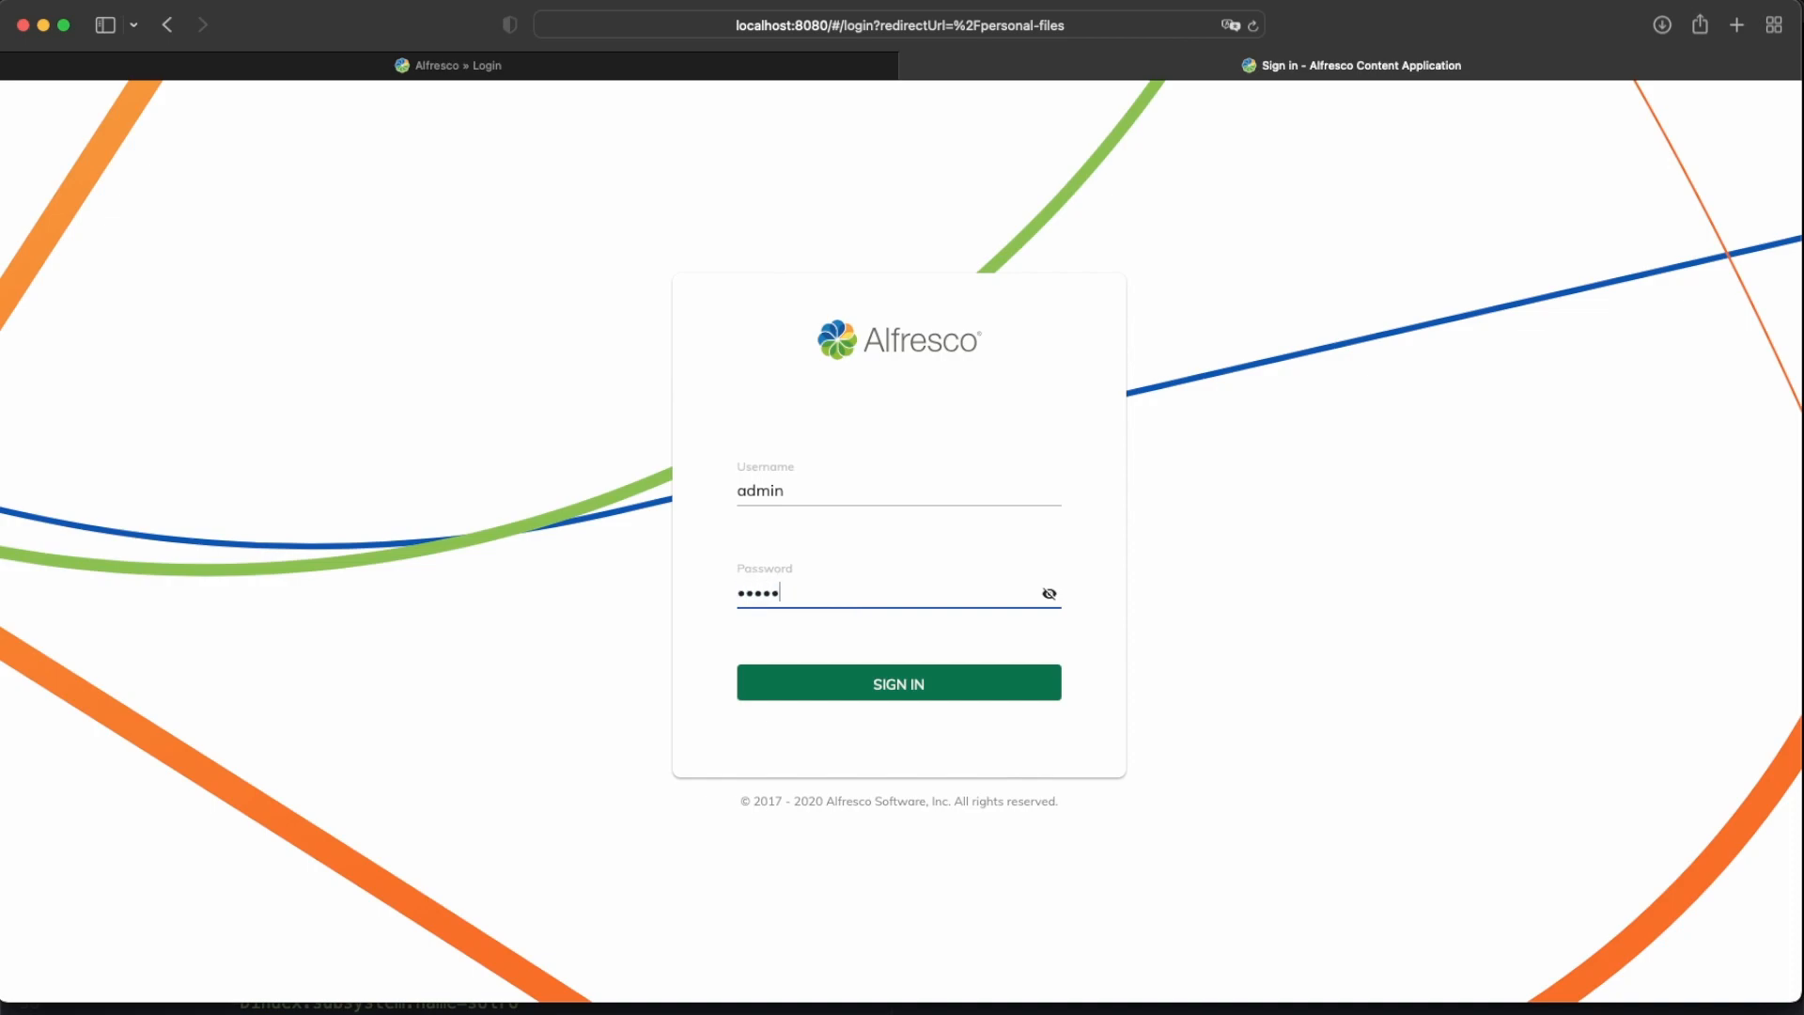
click(899, 683)
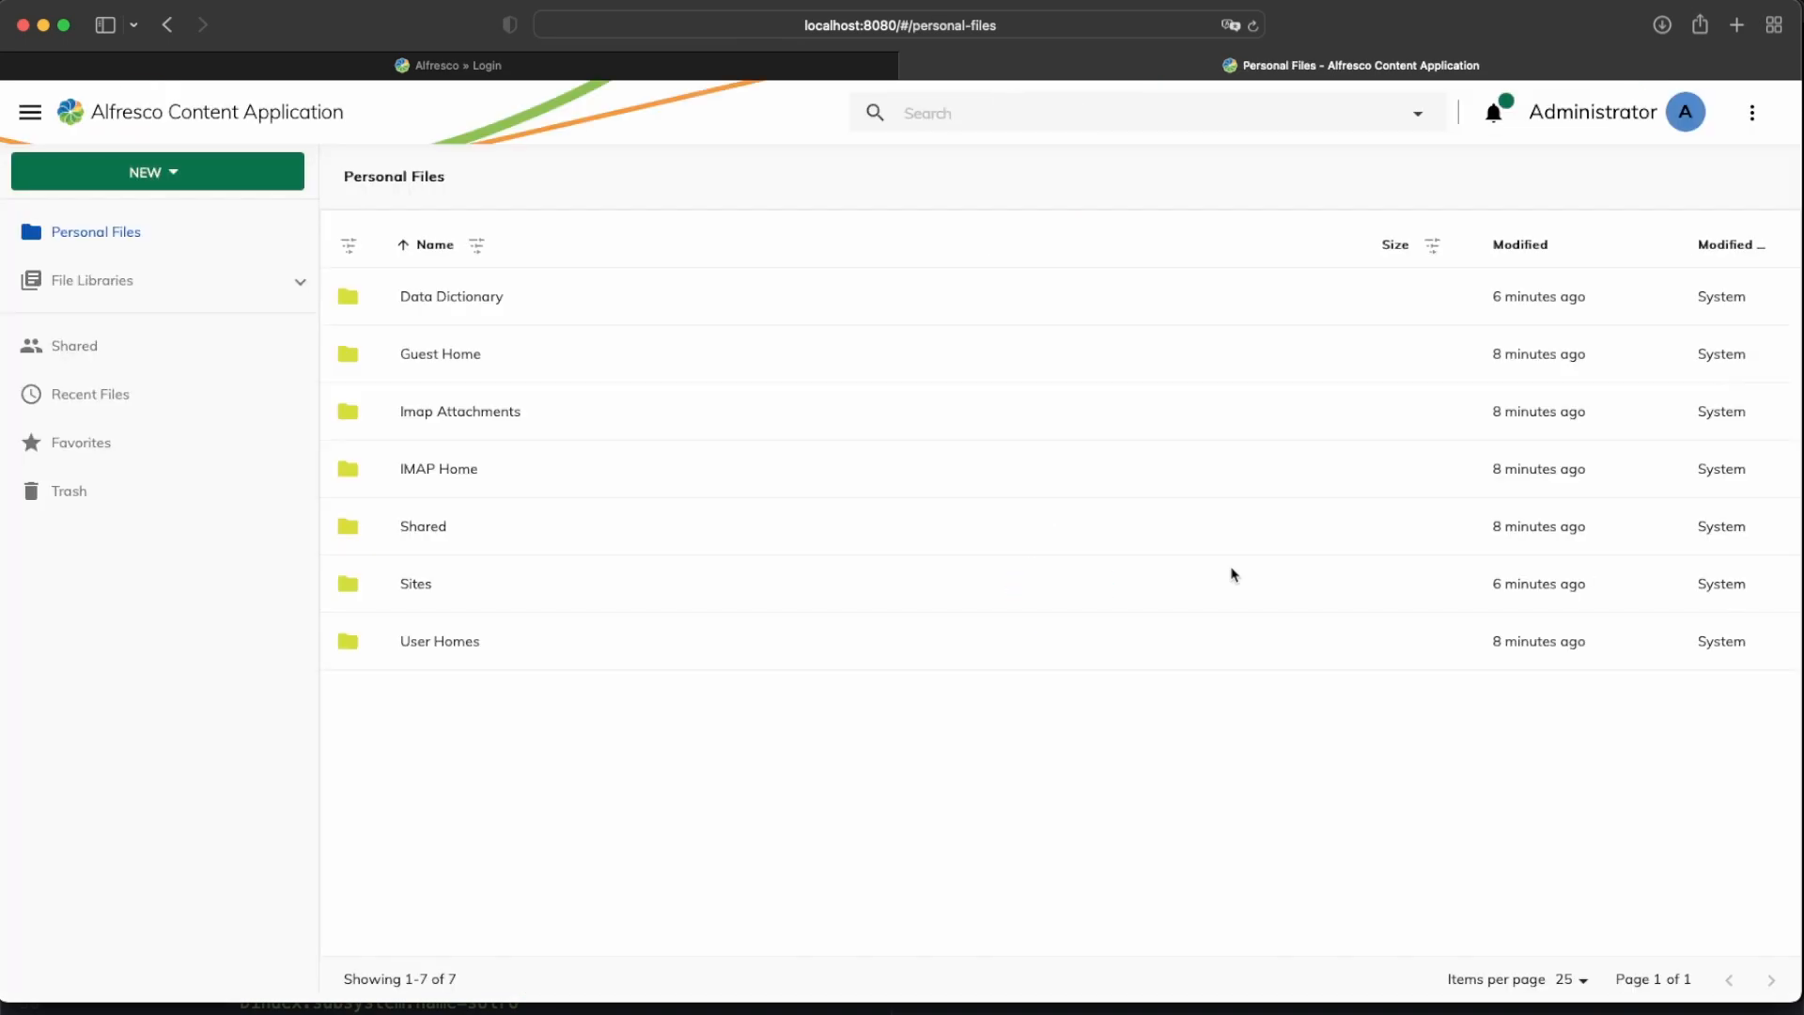
mouse_move(1025, 483)
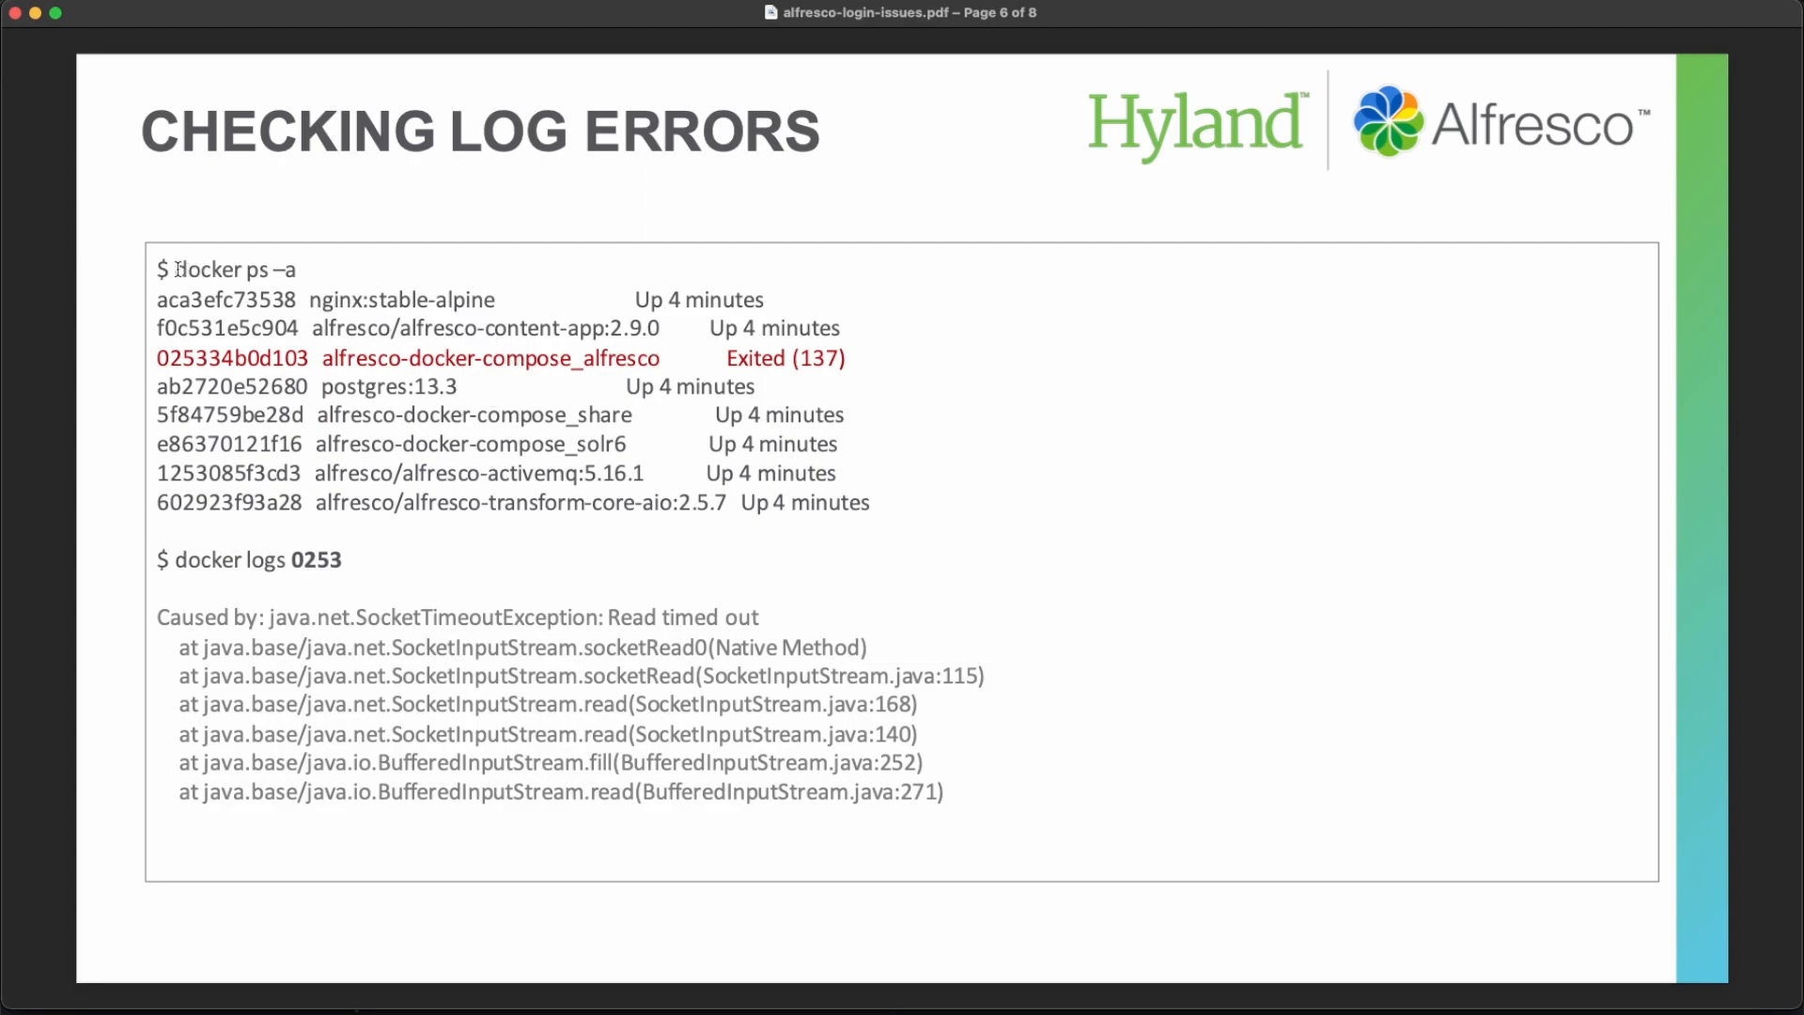
- Pick out the 'docker ps -a' command and the exited alfresco container id on the Checking Log Errors slide
double_click(218, 268)
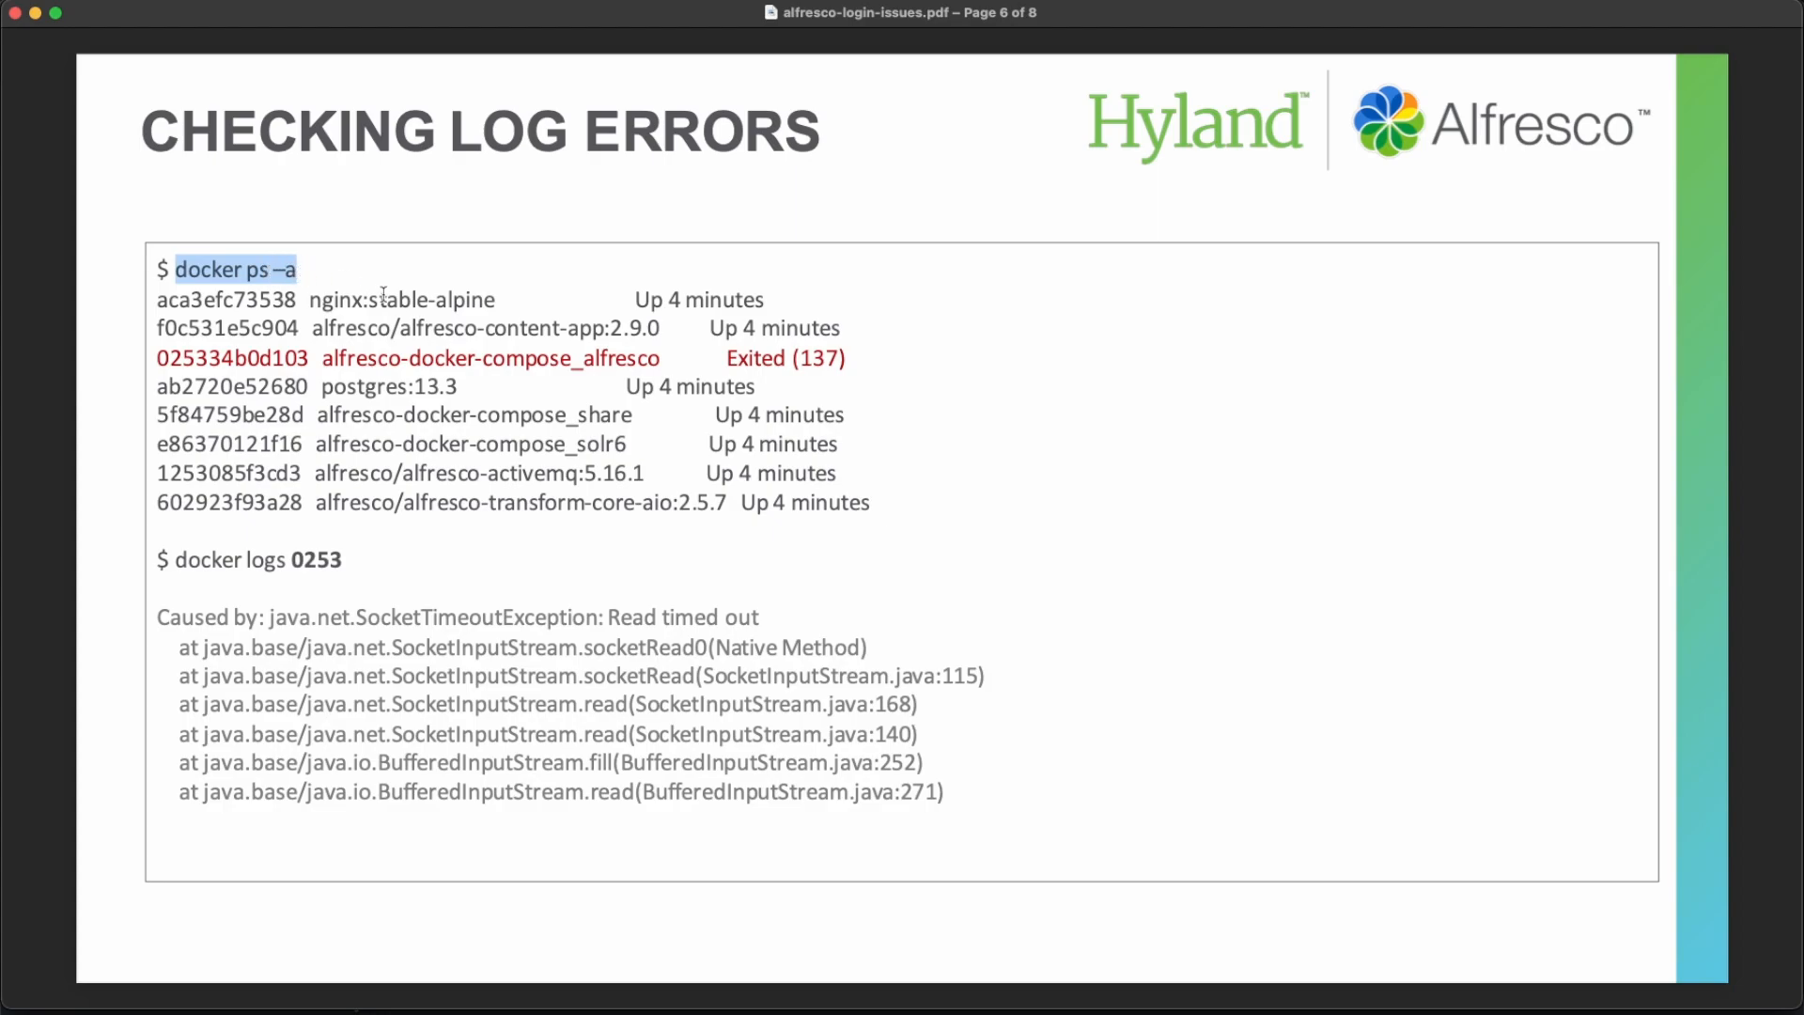
mouse_move(173, 560)
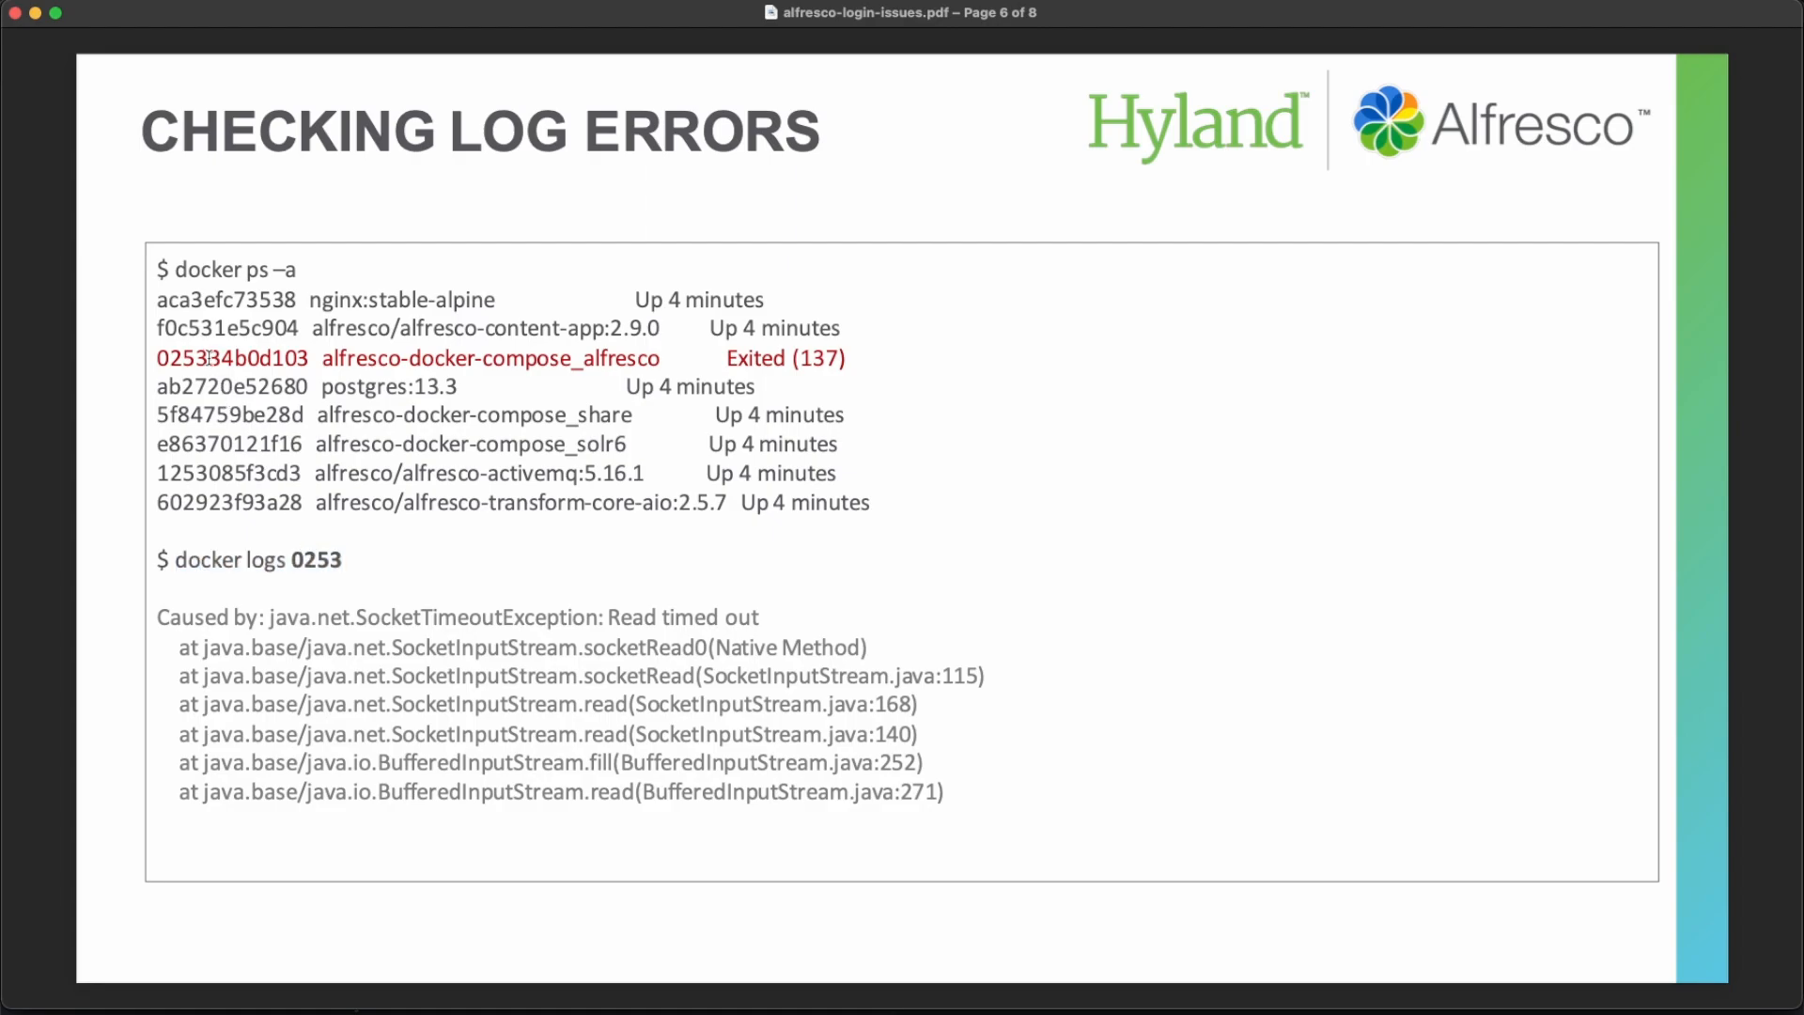
double_click(184, 357)
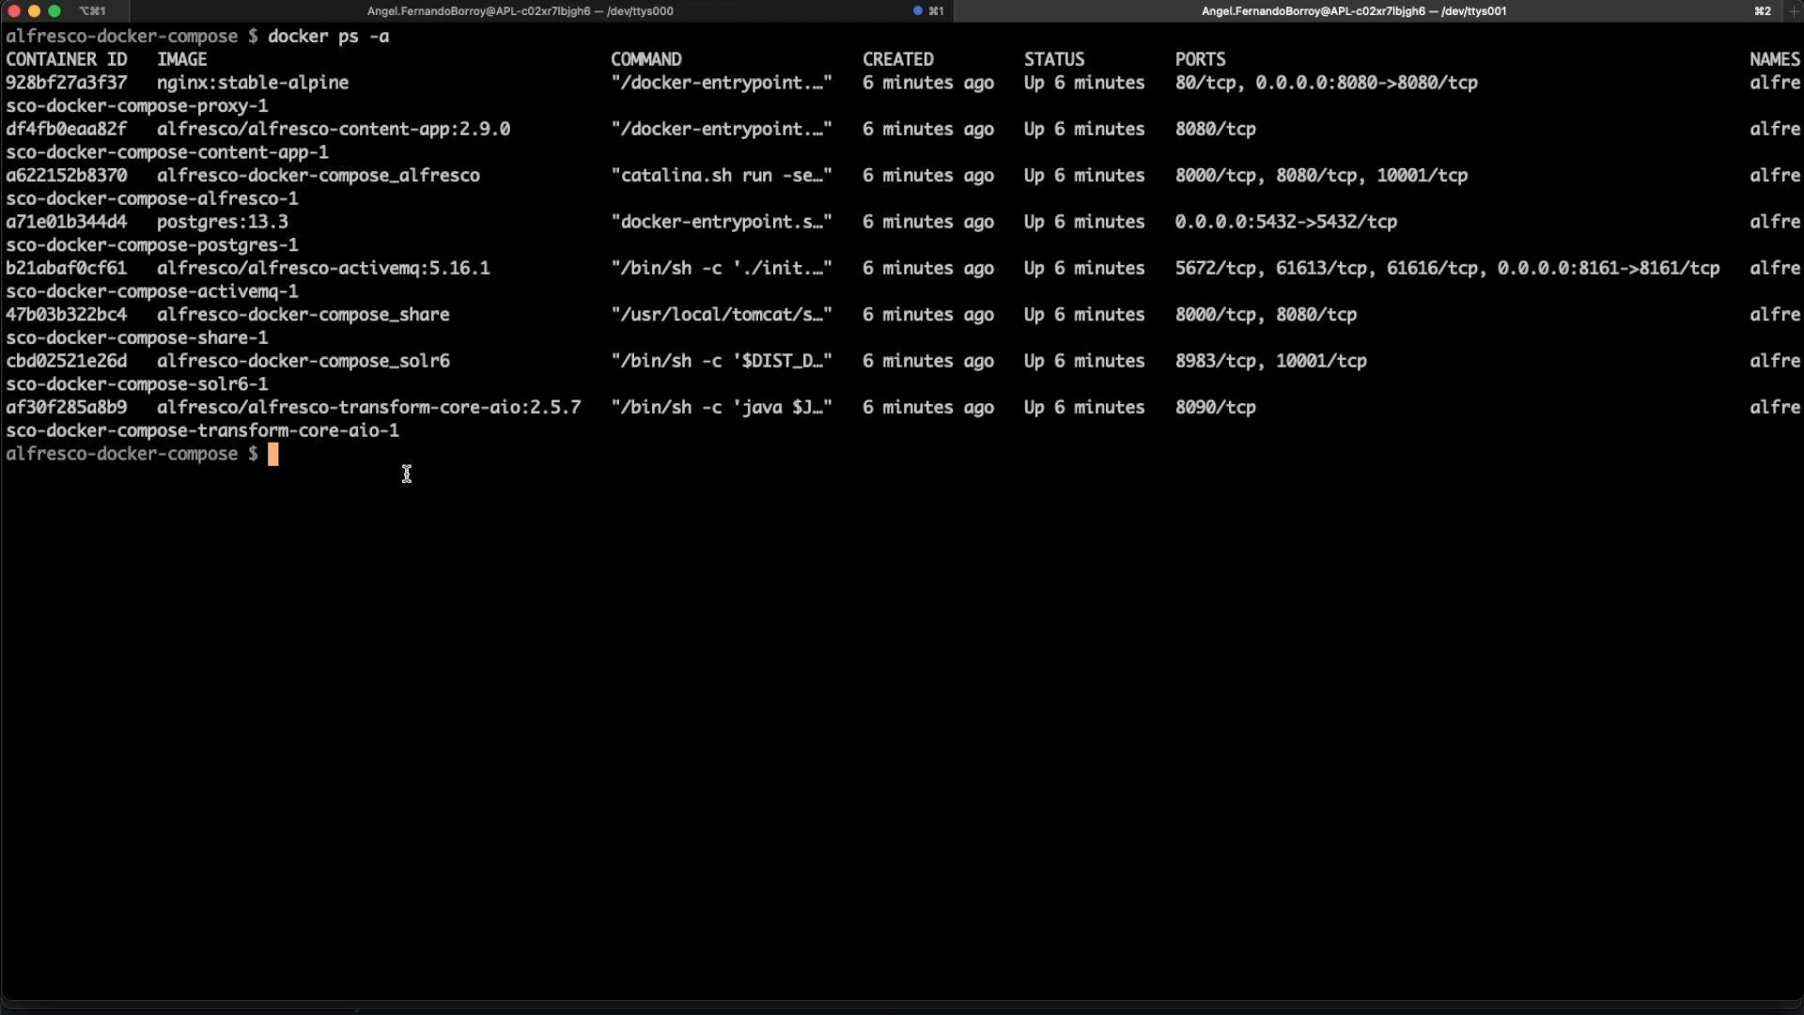
- Run docker logs for the alfresco container and scroll through the Java stack trace
text(docker logs 02533)
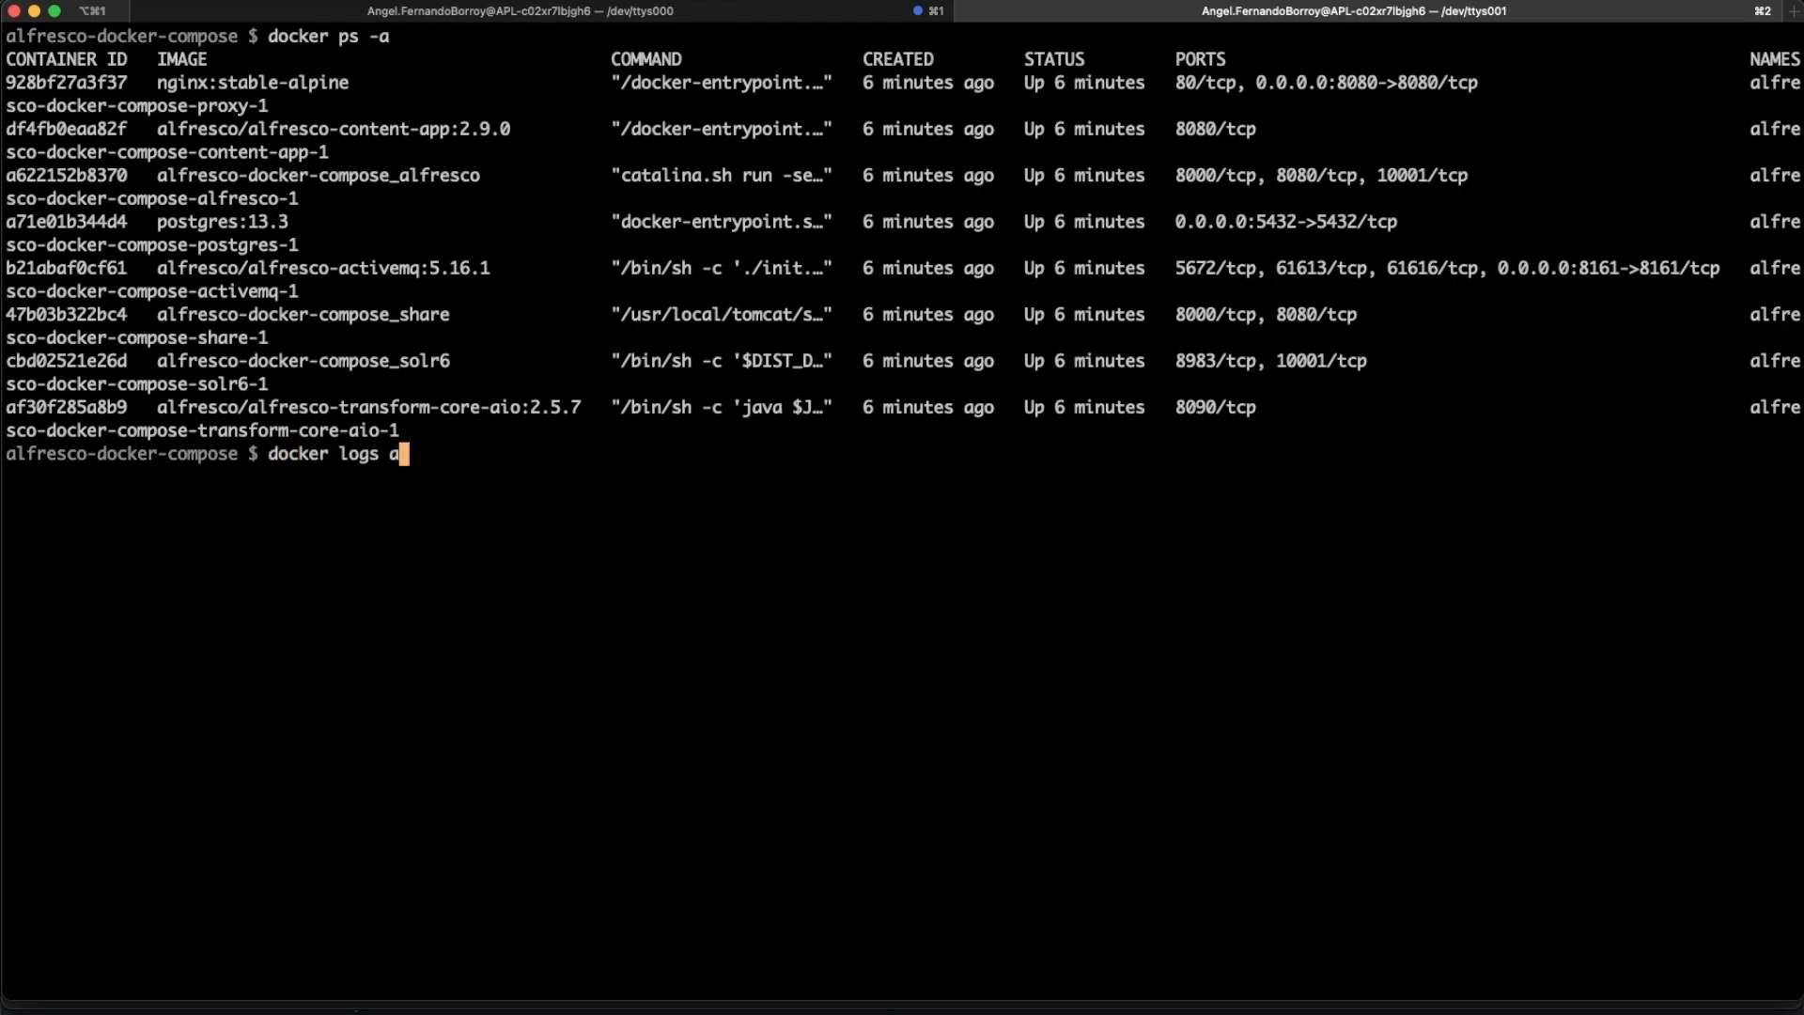
text(62)
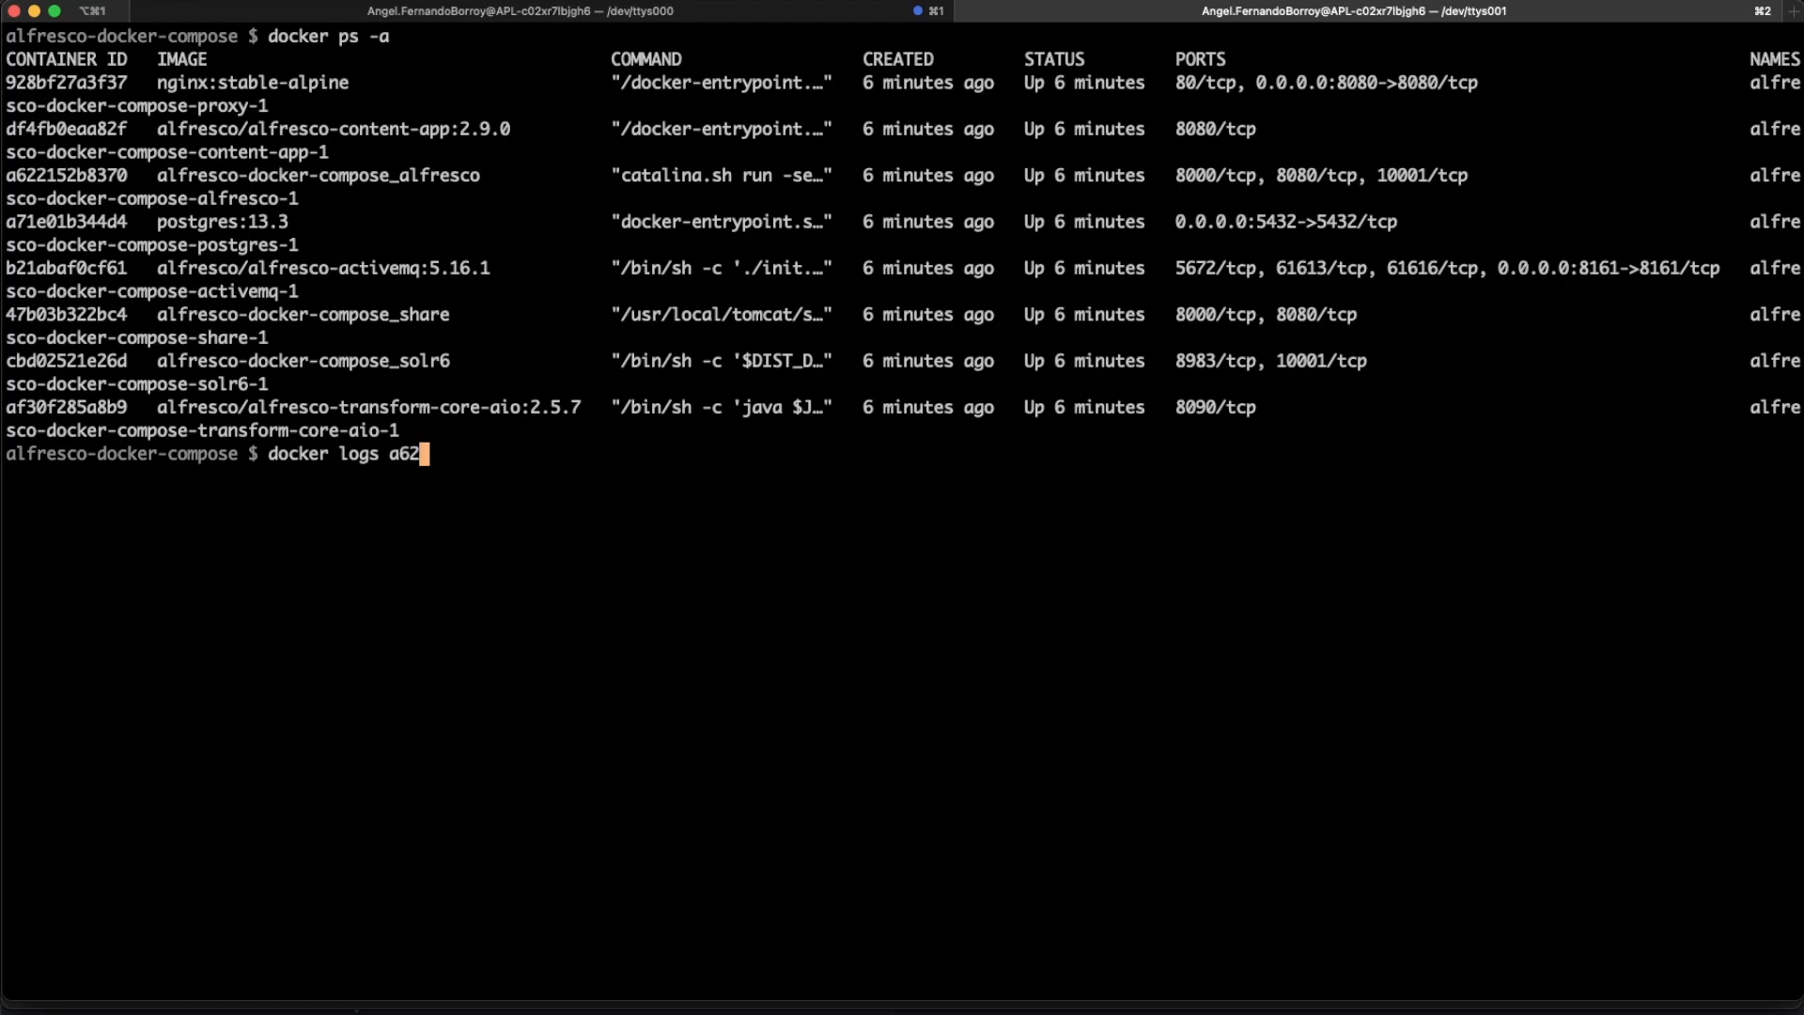
key(Return)
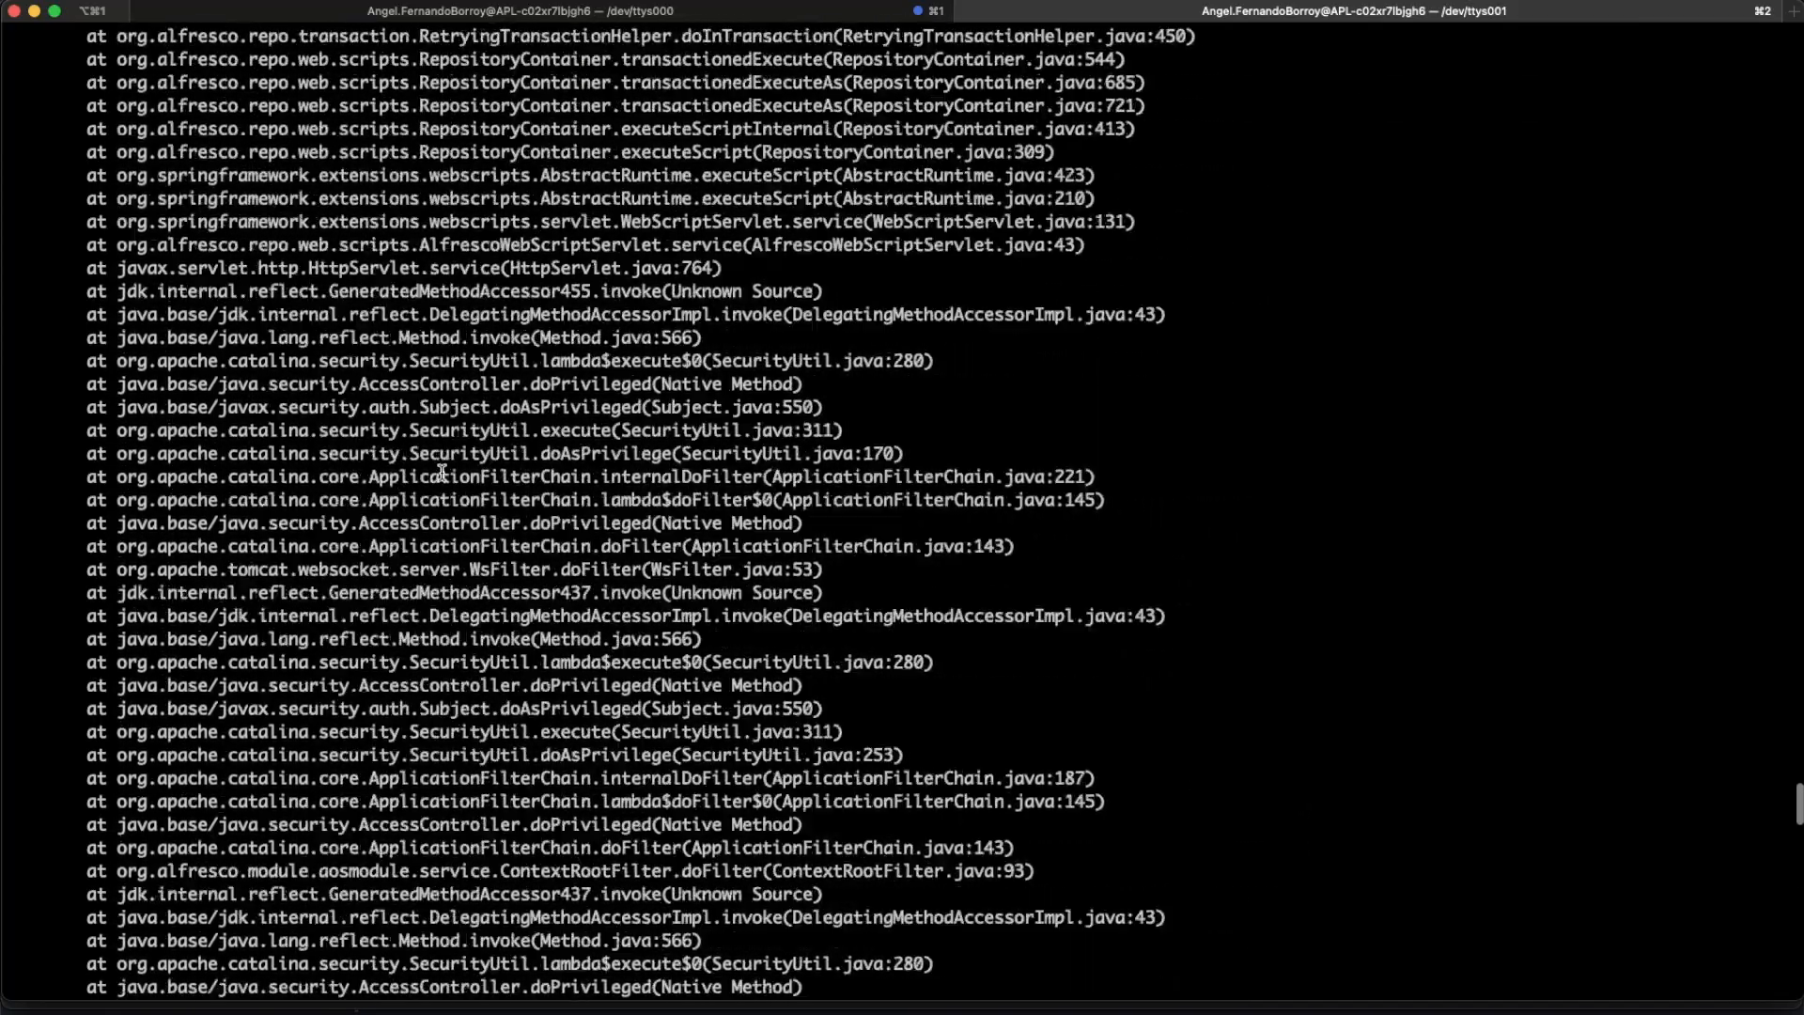
scroll(down, 3)
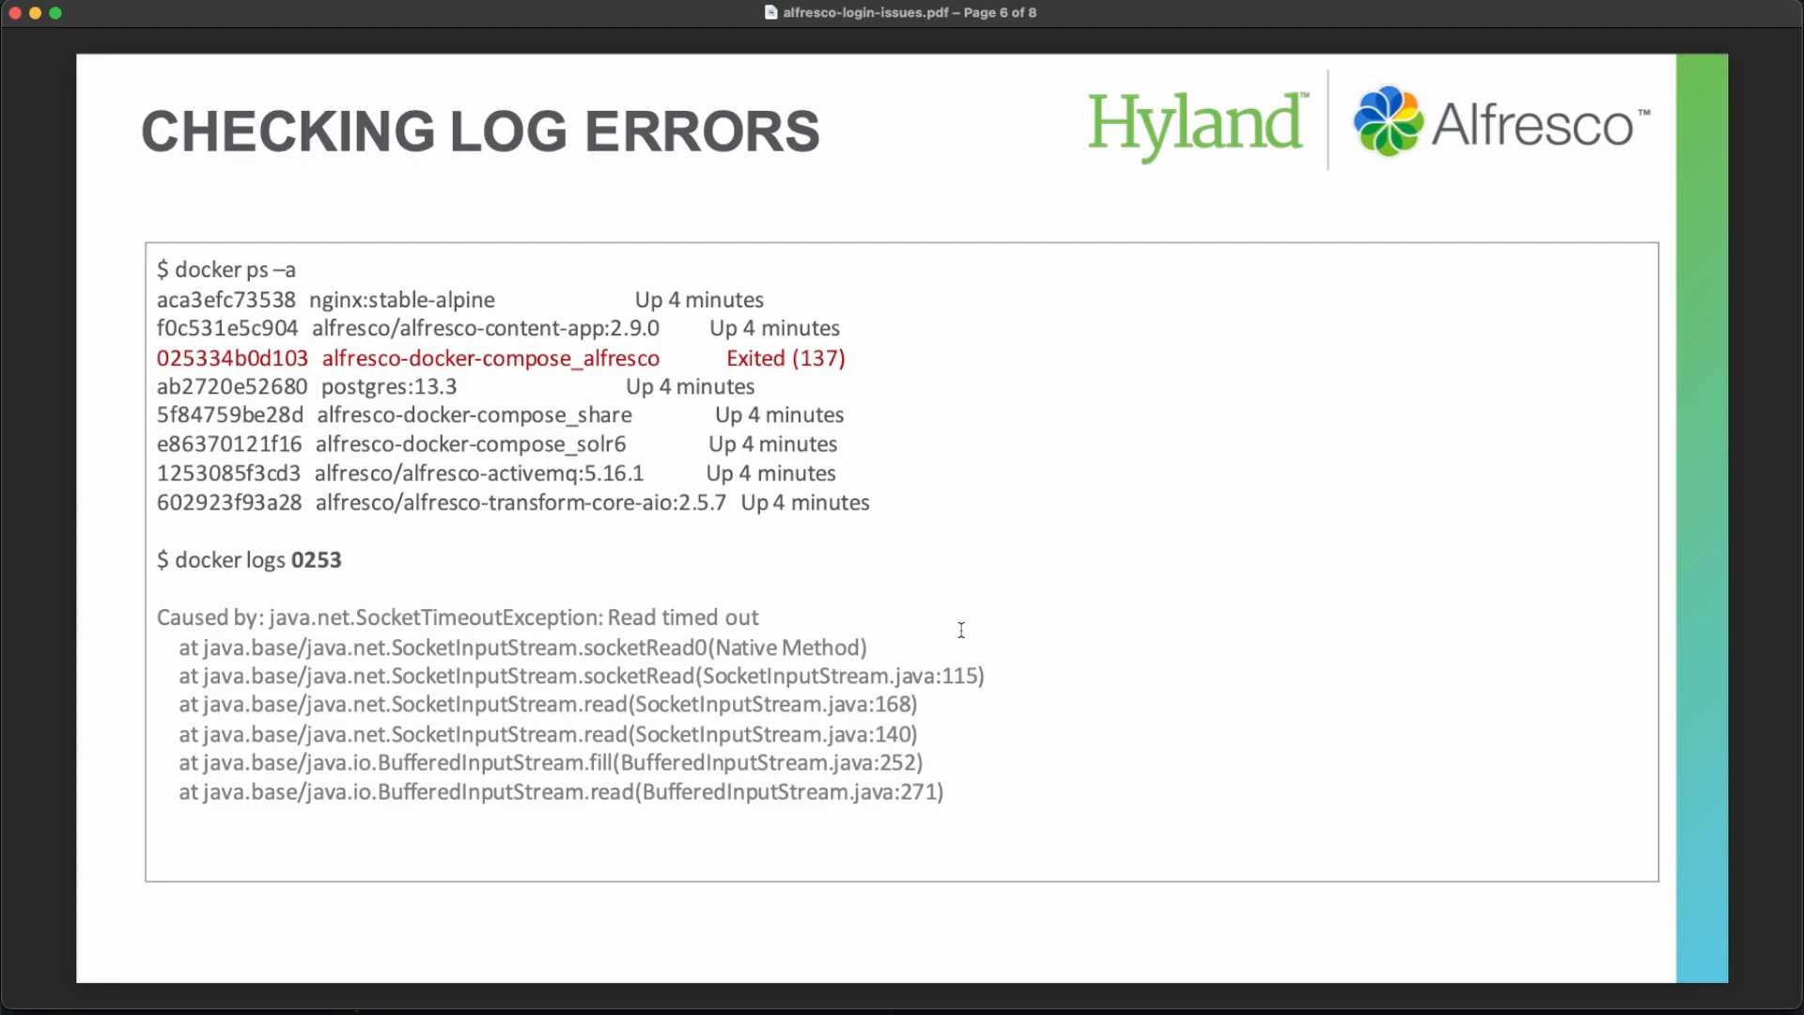
- Step past the Checking Log Errors slide showing the Read timed out cause
key(right)
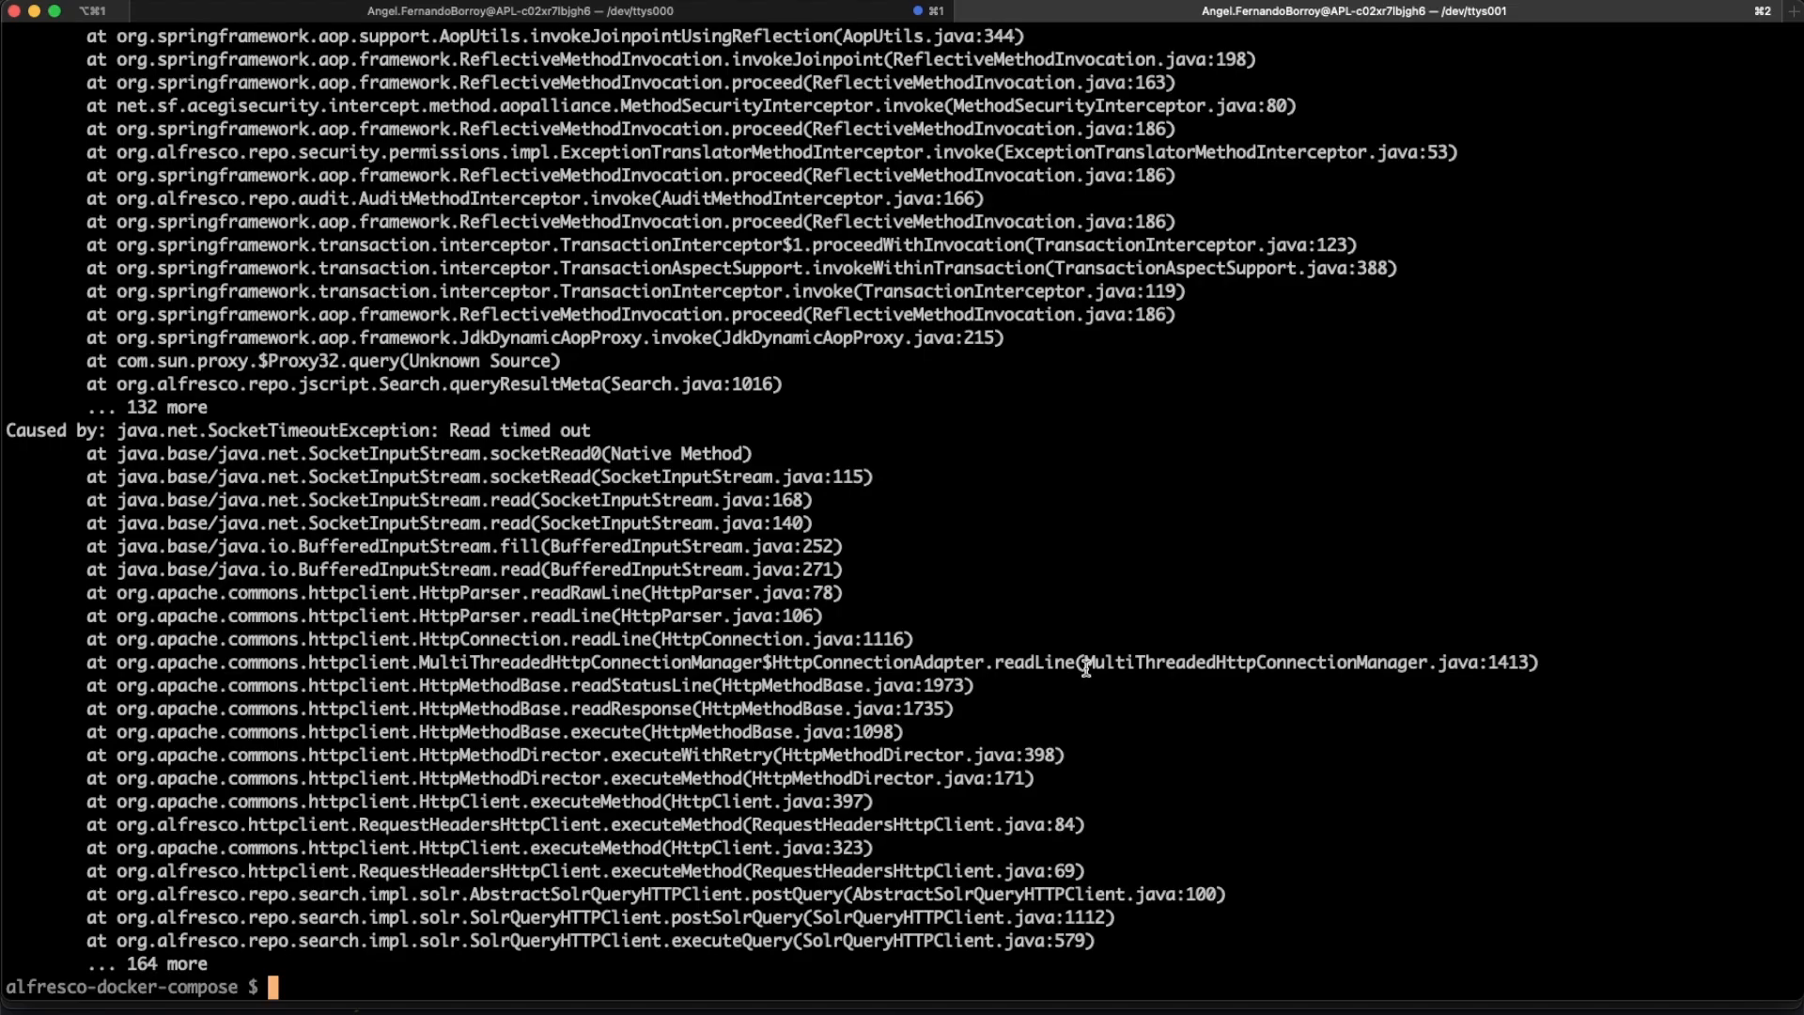
- Run docker ps to list the eight running alfresco-docker-compose containers
text(docker logs a622)
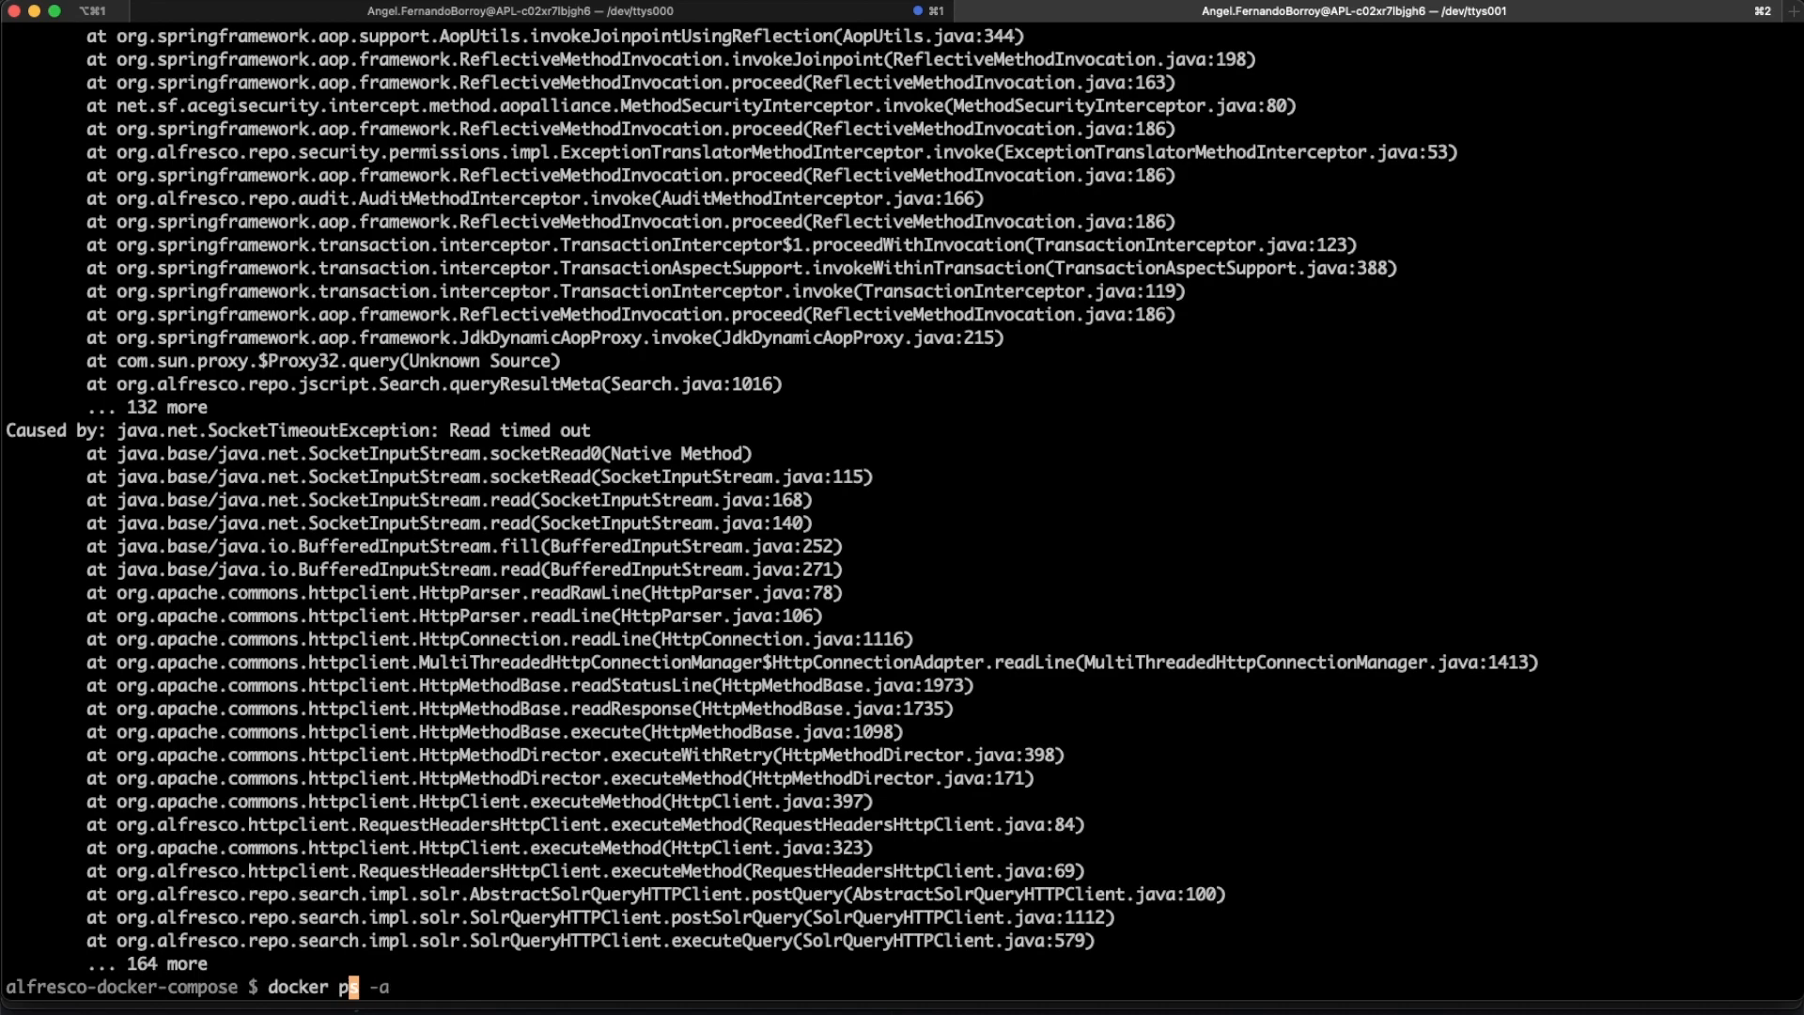
key(Return)
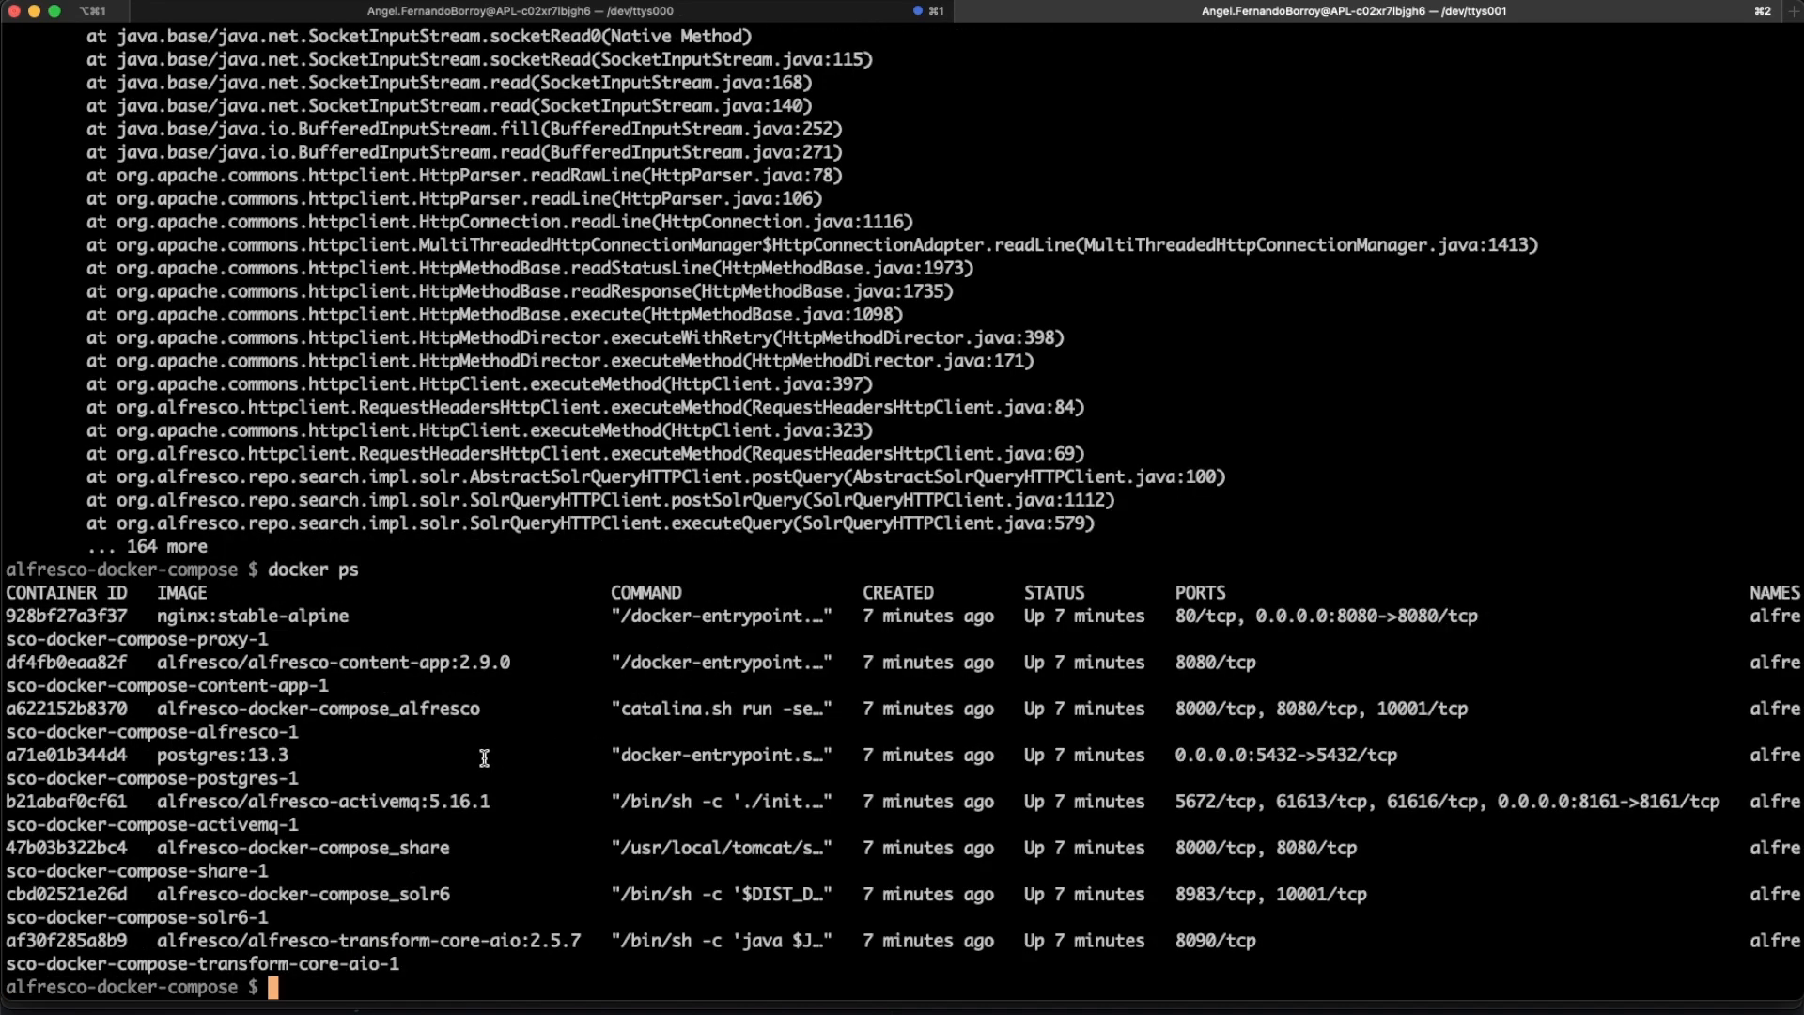
mouse_move(132, 722)
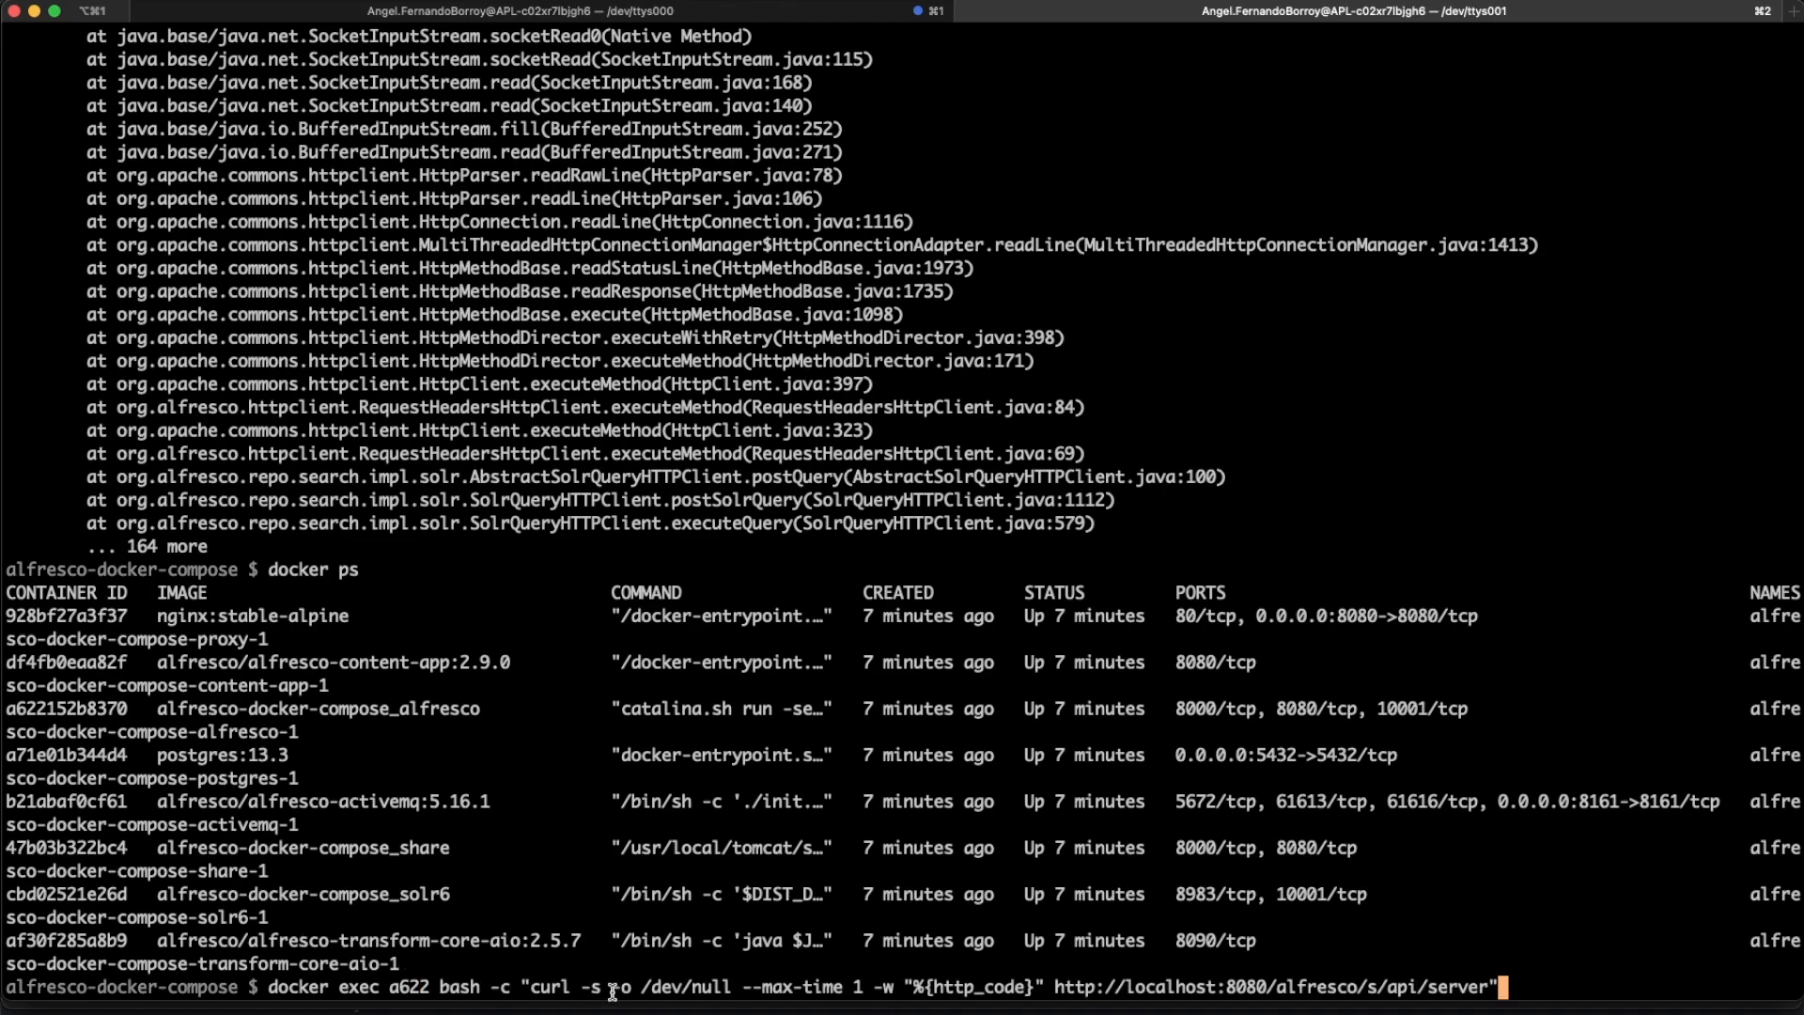
mouse_move(1035, 979)
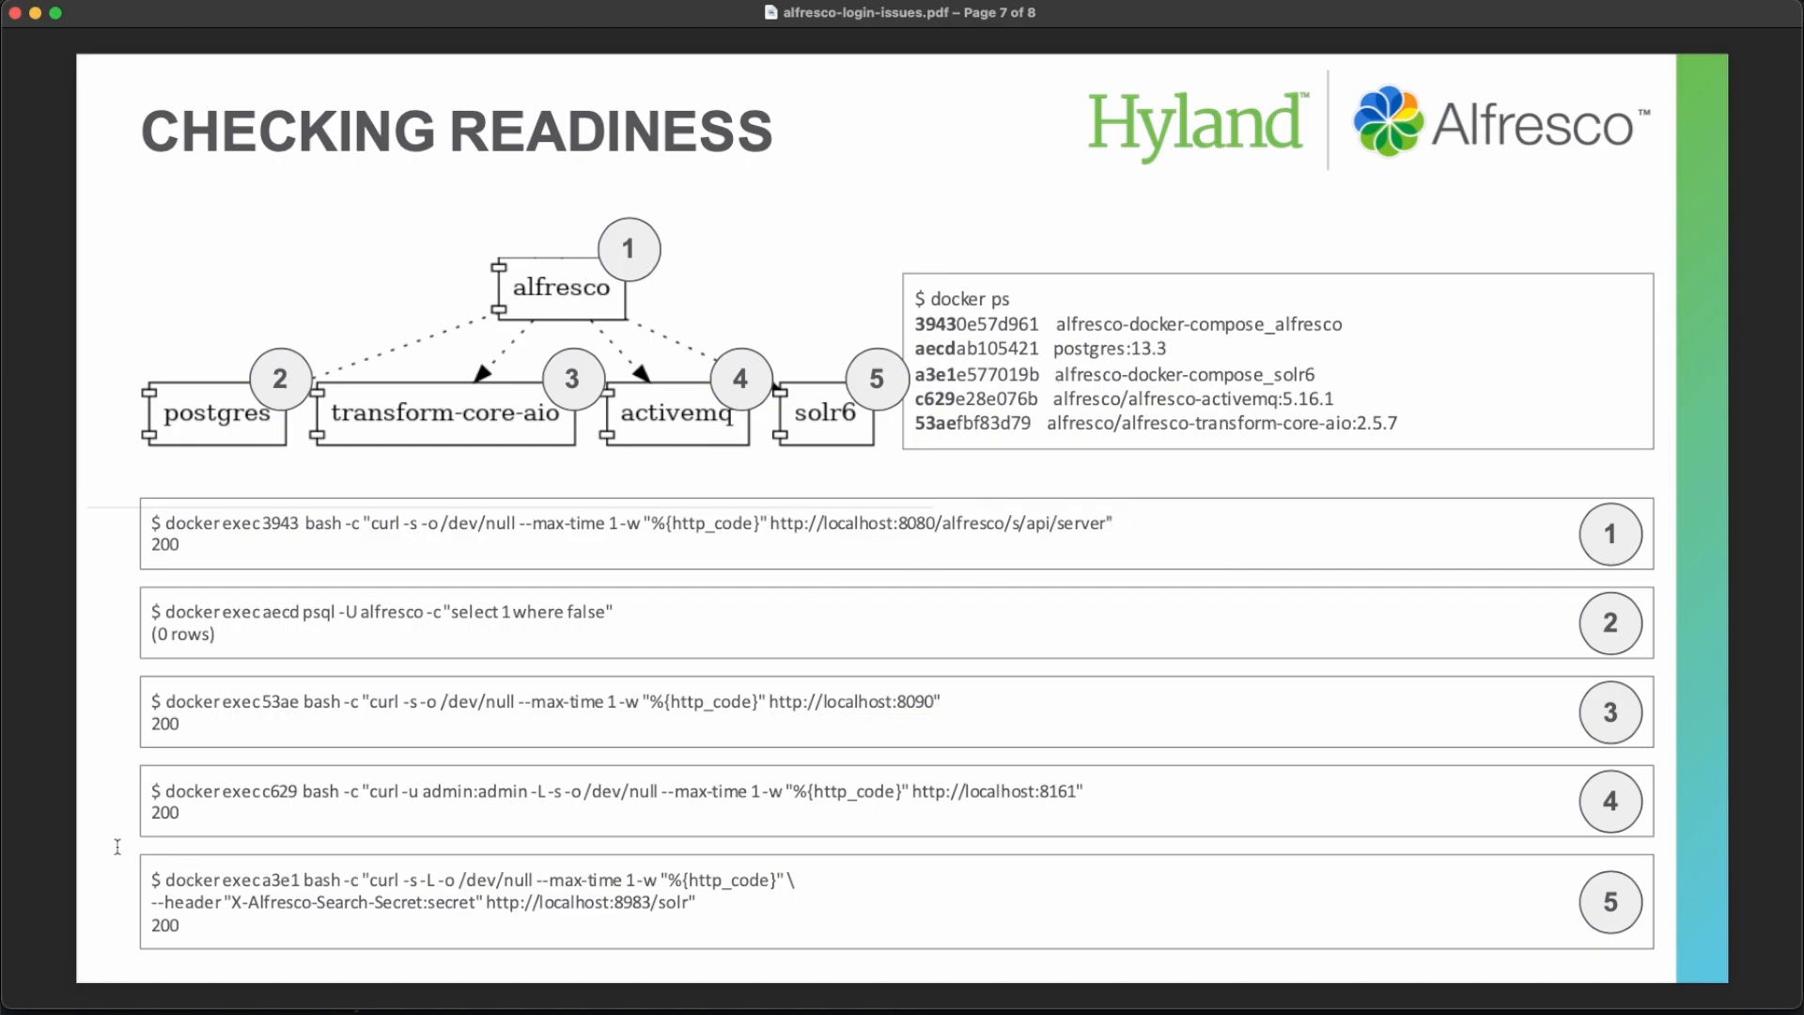
mouse_move(113, 853)
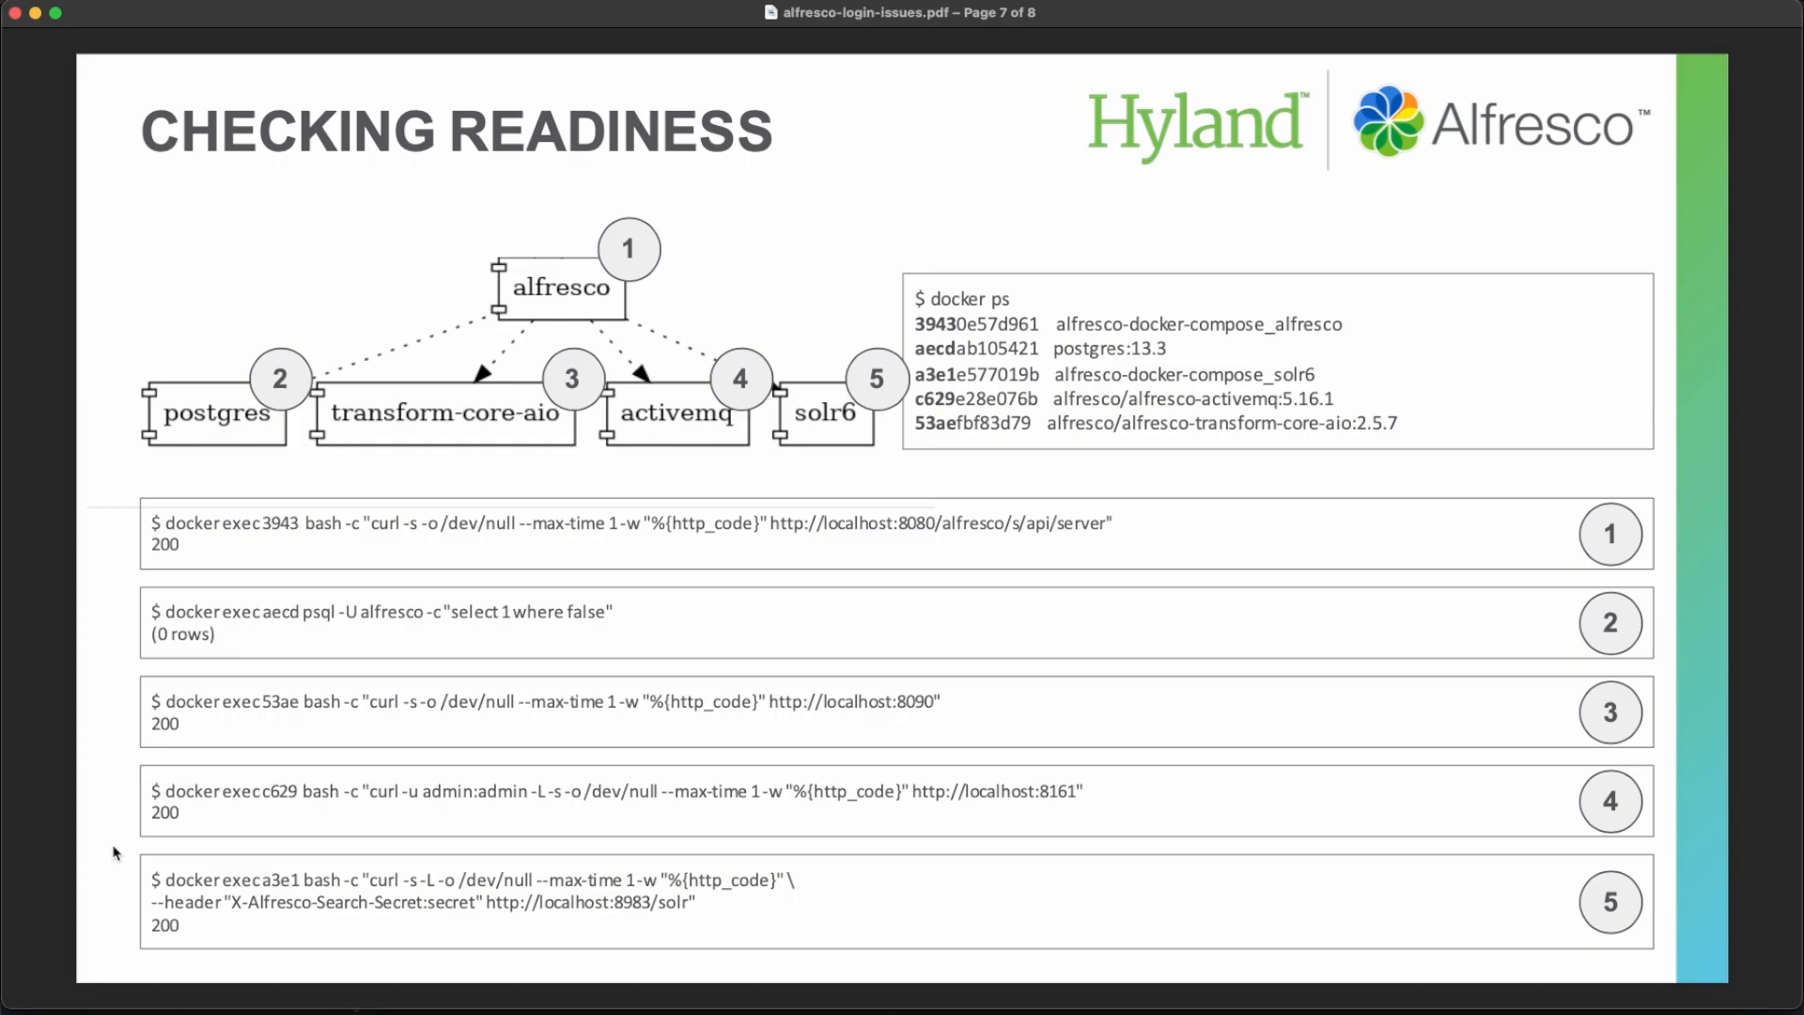
- Advance from the Checking Readiness slide to the final Hyland page 8 of 8
key(right)
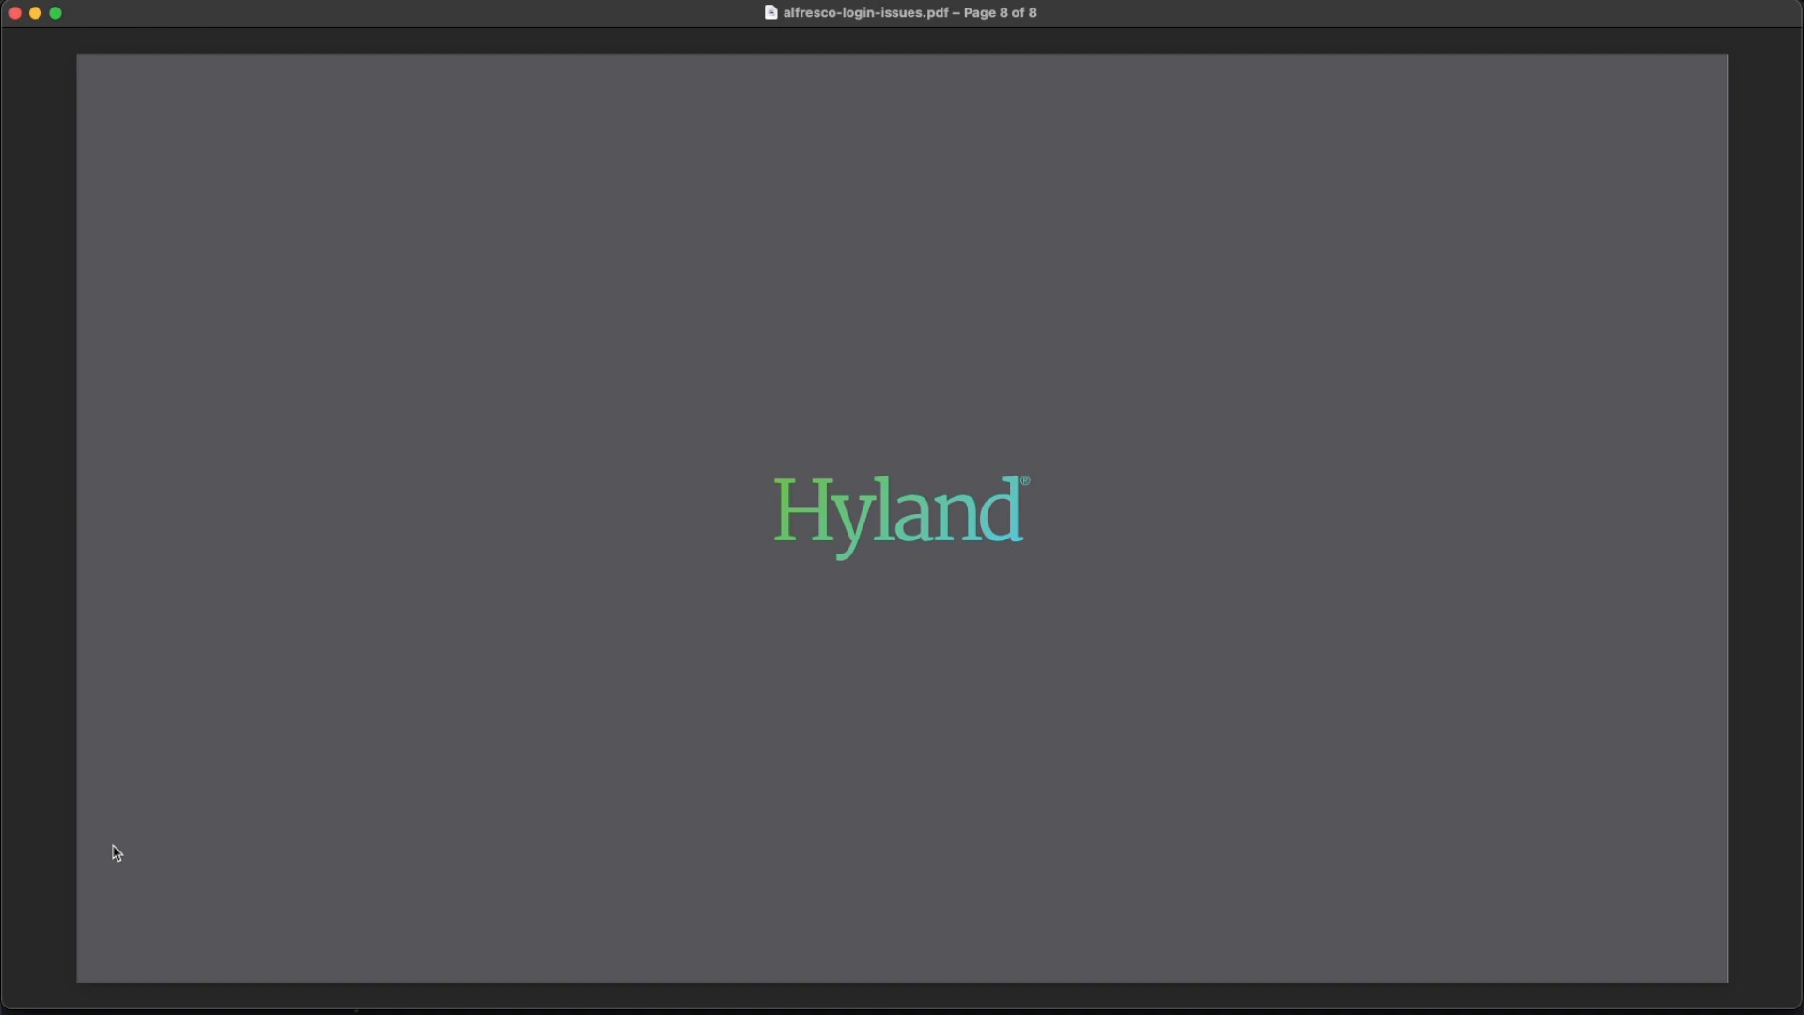
mouse_move(117, 848)
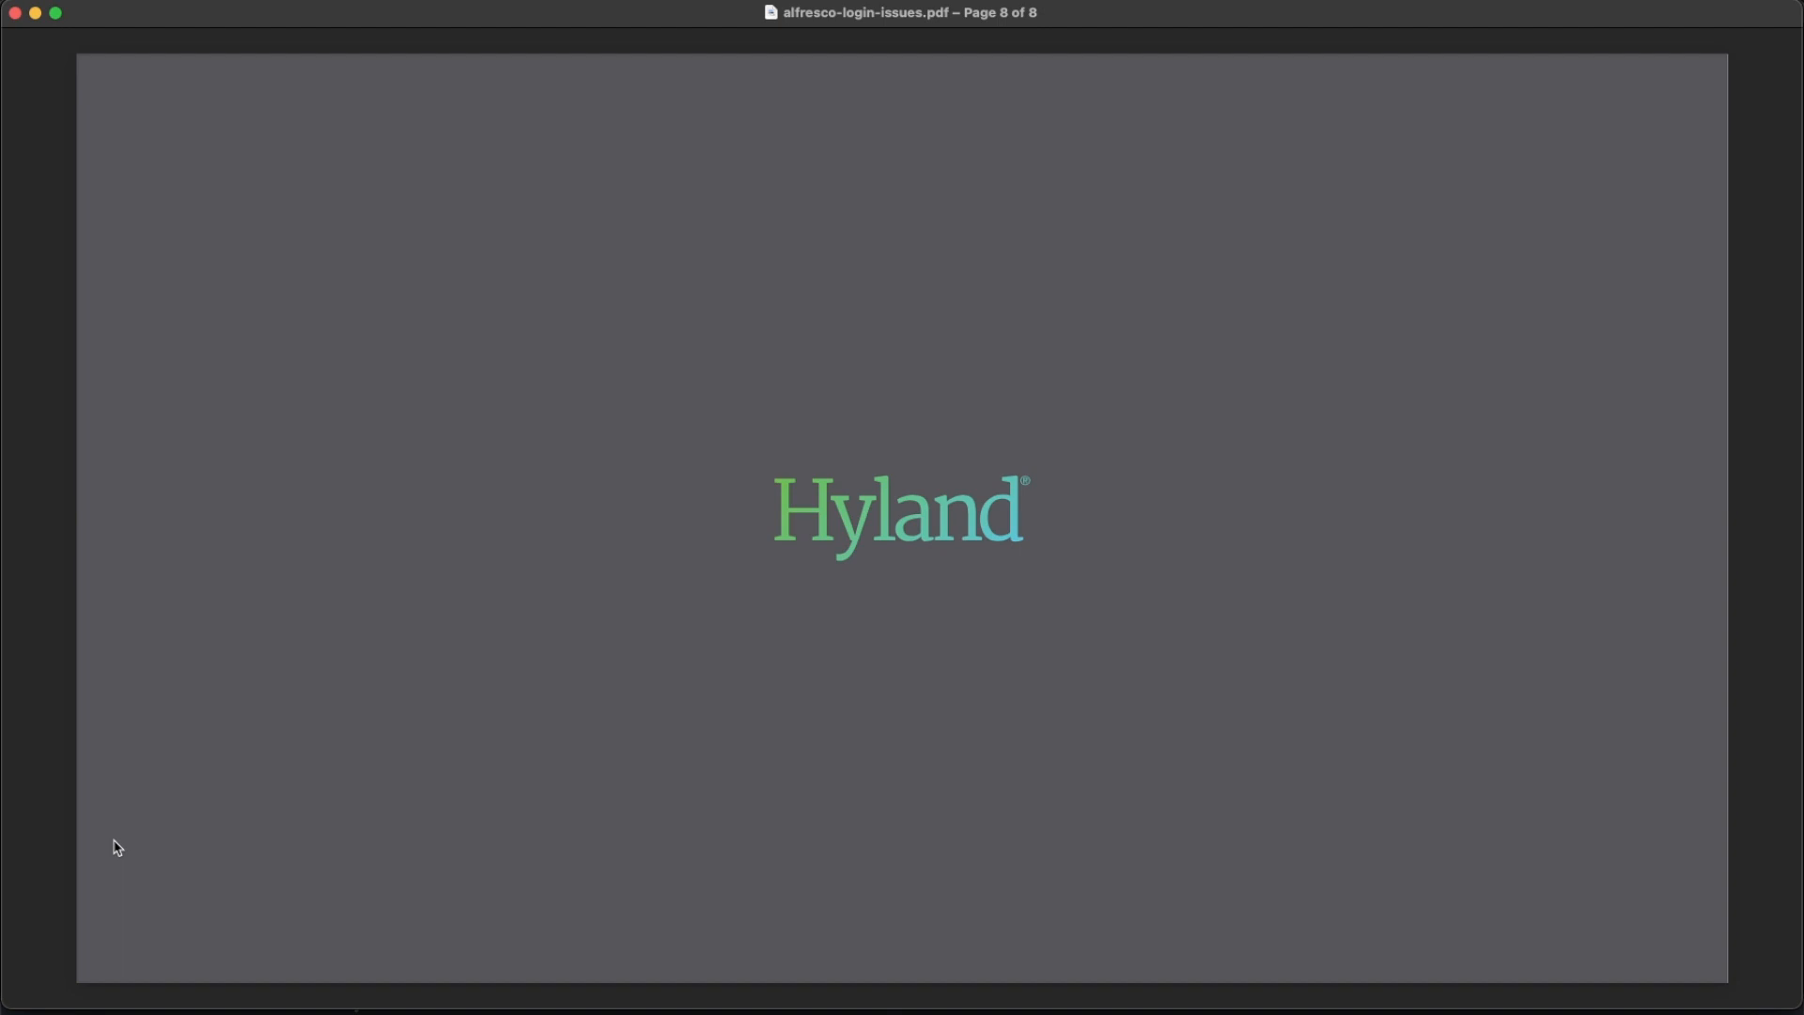